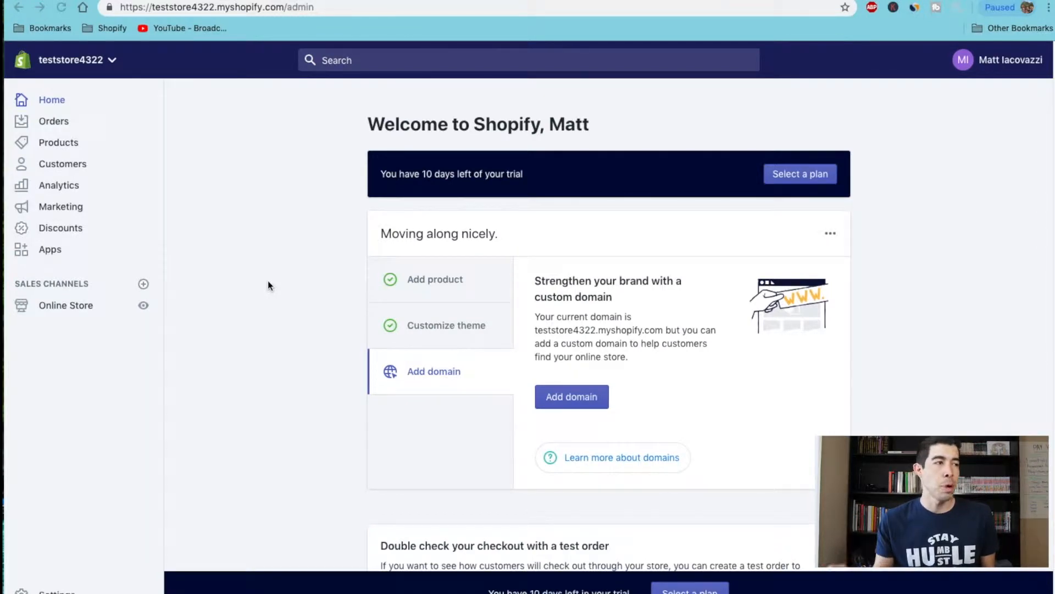
{"action": "mouse_move", "coordinate": [235, 279]}
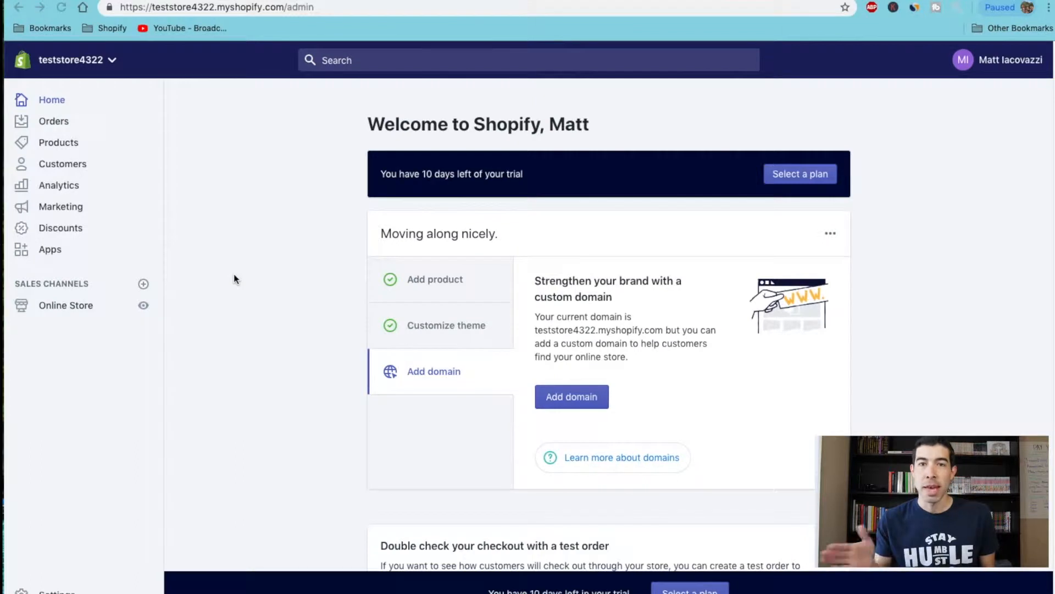
{"action": "mouse_move", "coordinate": [87, 247]}
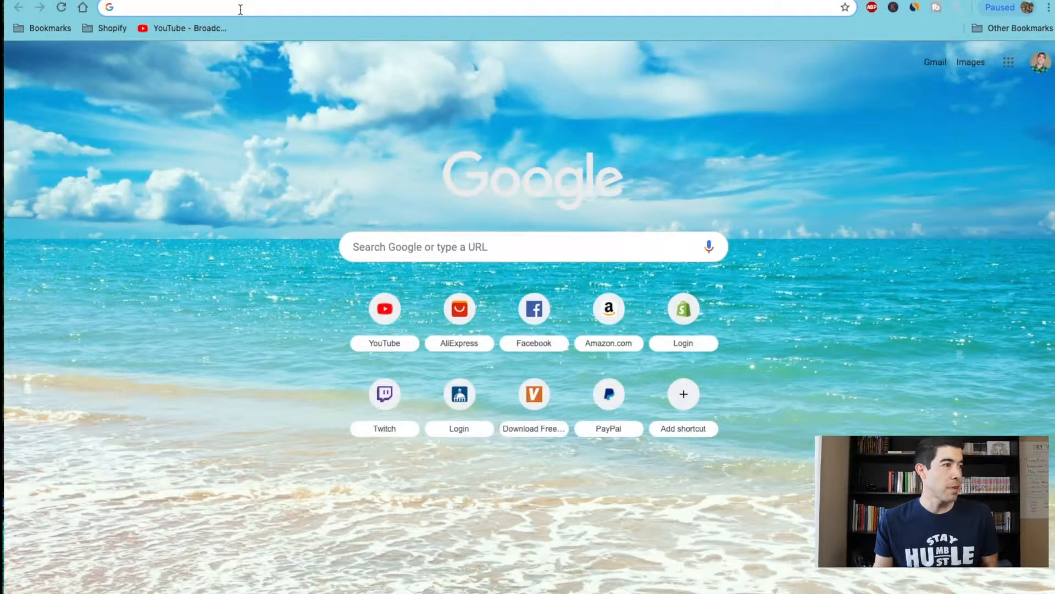
Step: Search AliExpress for 'led dog collar light' and scroll through the result listings
{"action": "left_click", "coordinate": [459, 308]}
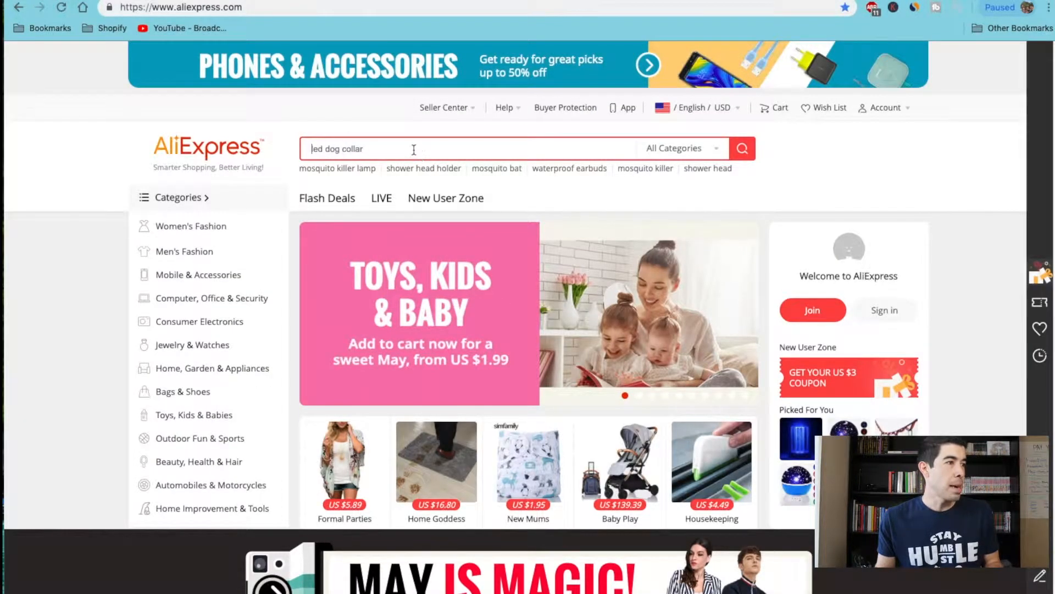
{"action": "type", "text": "led dog"}
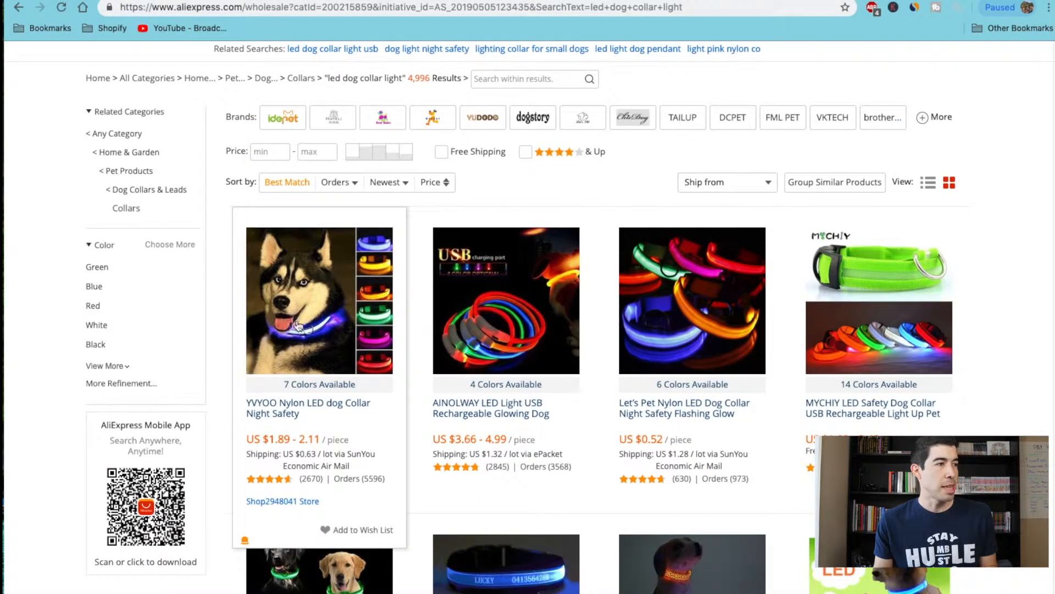
{"action": "mouse_move", "coordinate": [384, 334]}
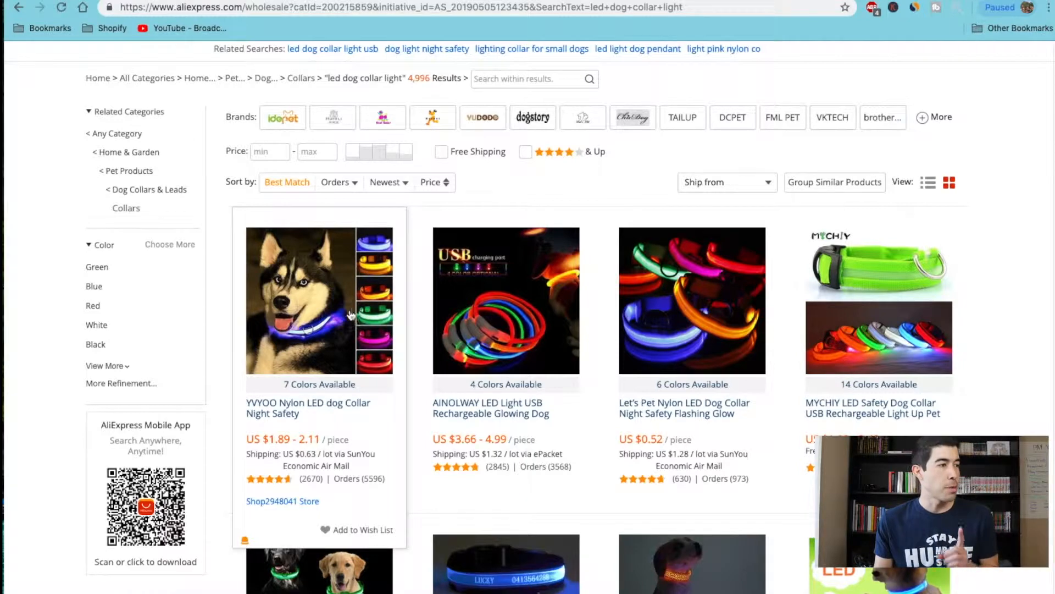
{"action": "mouse_move", "coordinate": [400, 342]}
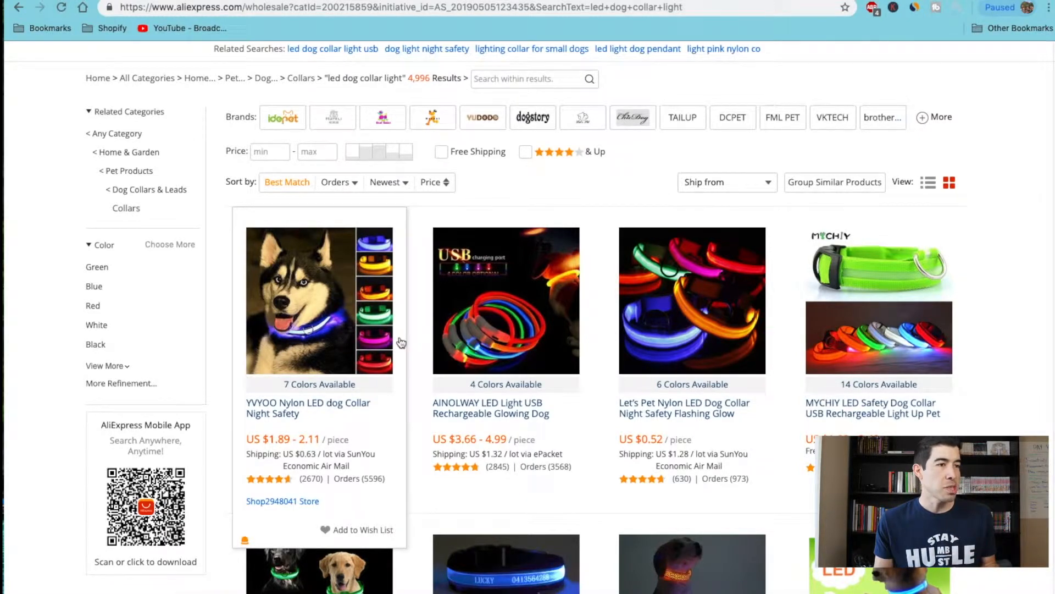
{"action": "scroll", "scroll_direction": "down", "scroll_amount": 3}
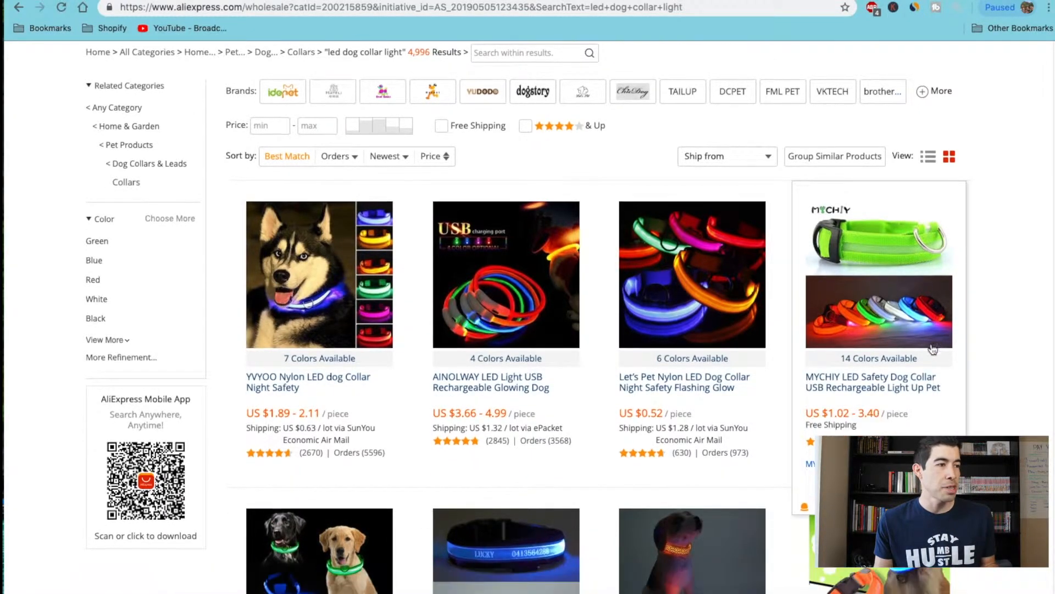
{"action": "scroll", "scroll_direction": "down", "scroll_amount": 3}
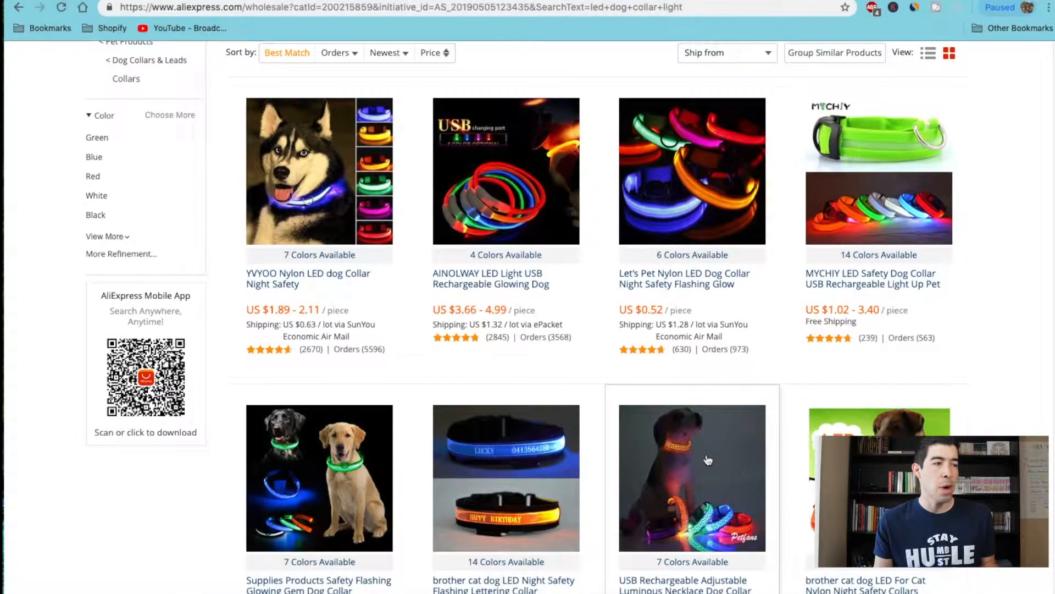
{"action": "mouse_move", "coordinate": [314, 198]}
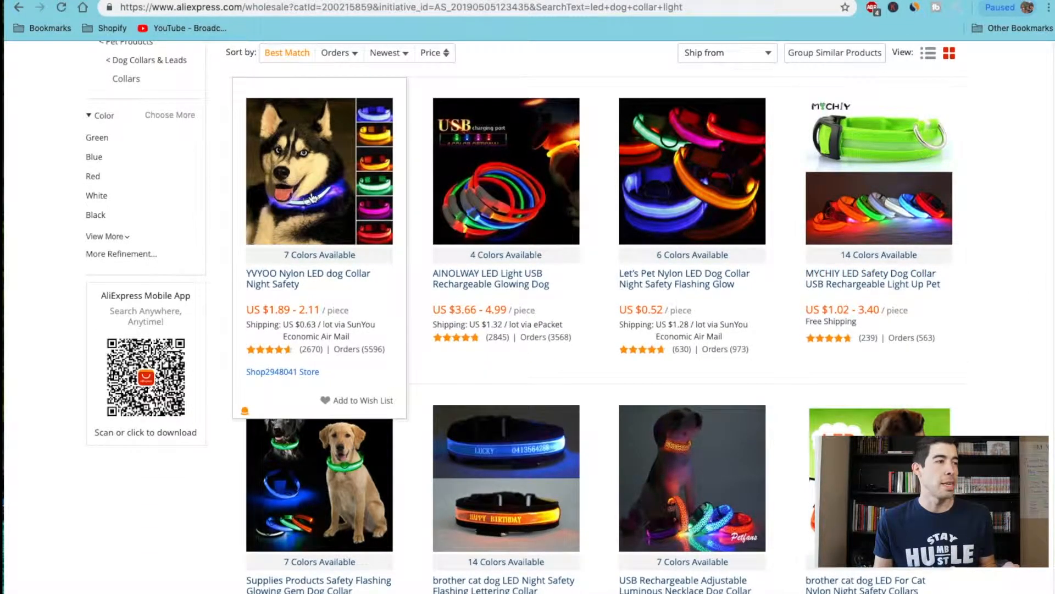
Step: View the YVYOO Nylon LED collar listing, play its product video, then go back to results
{"action": "left_click", "coordinate": [319, 171]}
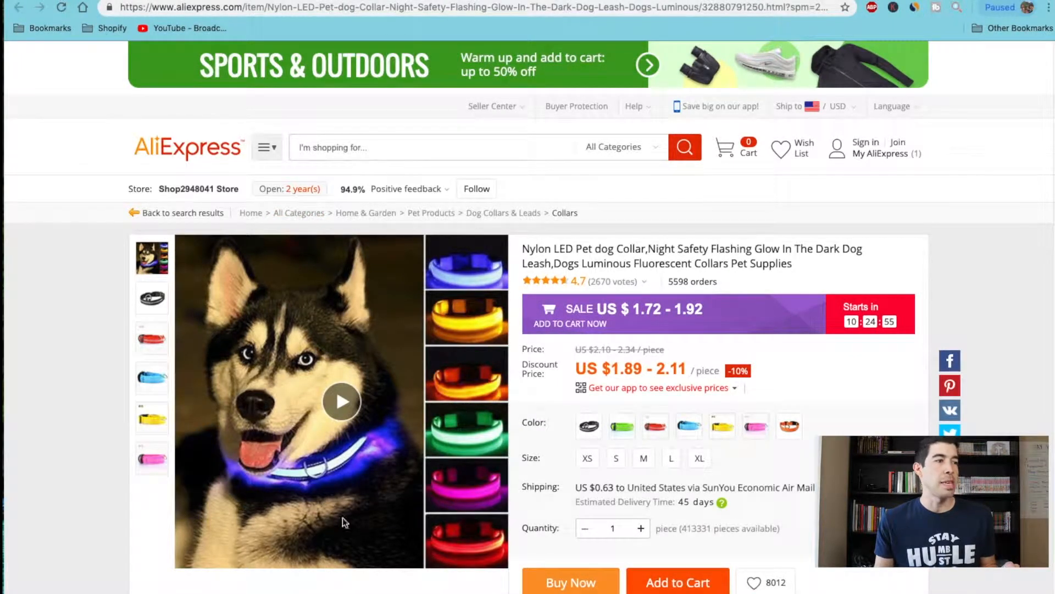
{"action": "mouse_move", "coordinate": [403, 367]}
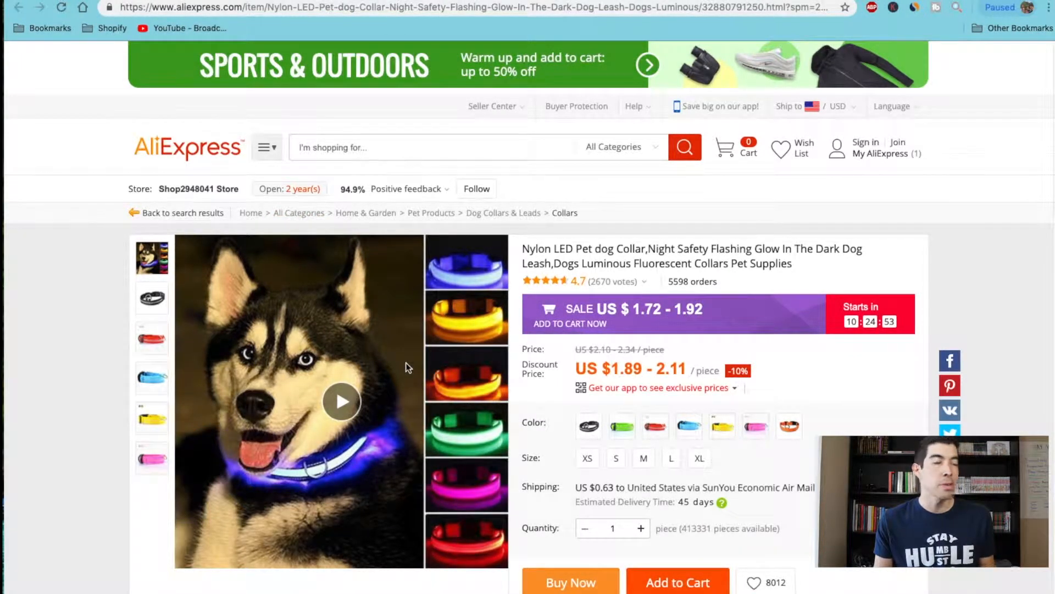
{"action": "left_click", "coordinate": [340, 403]}
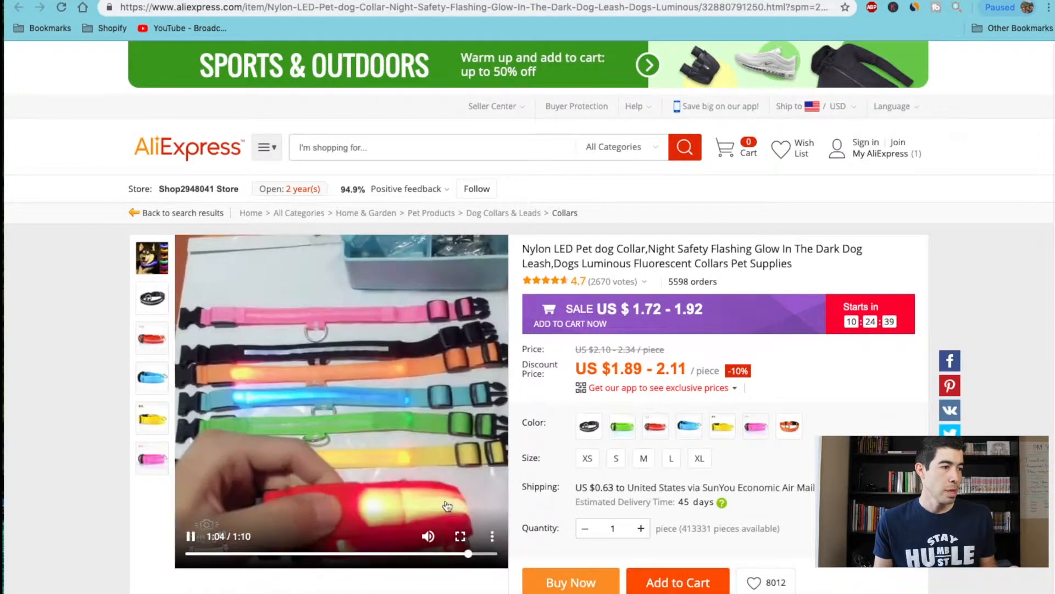
{"action": "right_click", "coordinate": [350, 384]}
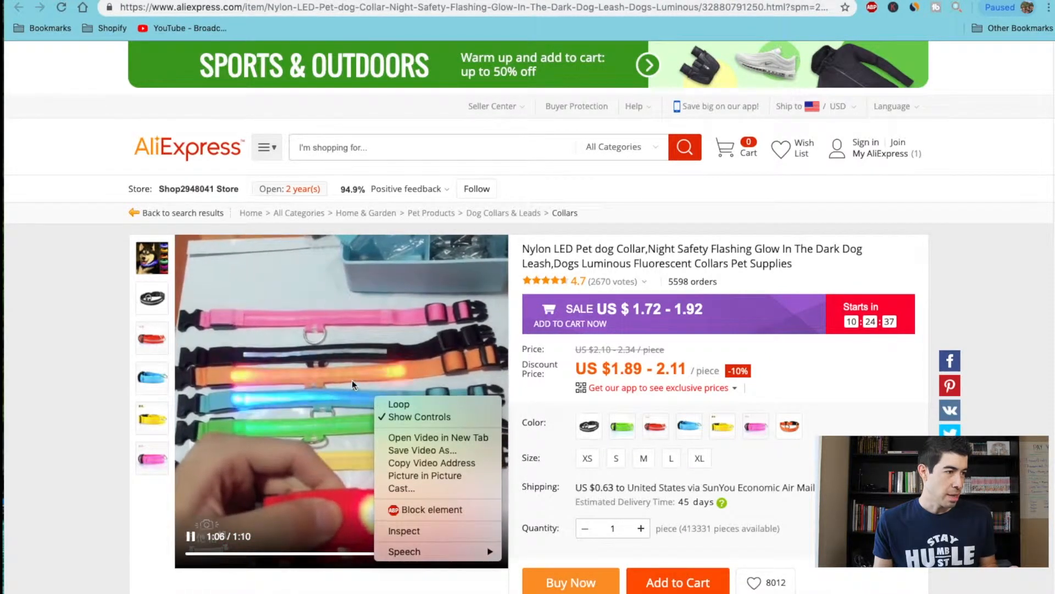
{"action": "left_click", "coordinate": [421, 450]}
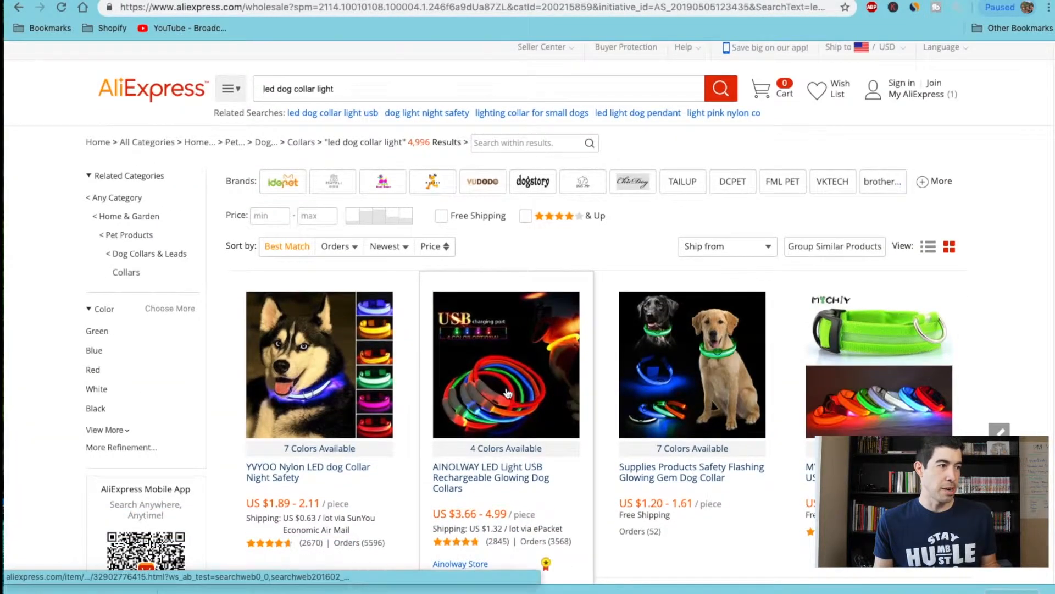
Step: Check the rechargeable USB glowing collar listing, return to results and scroll further down
{"action": "left_click", "coordinate": [506, 364]}
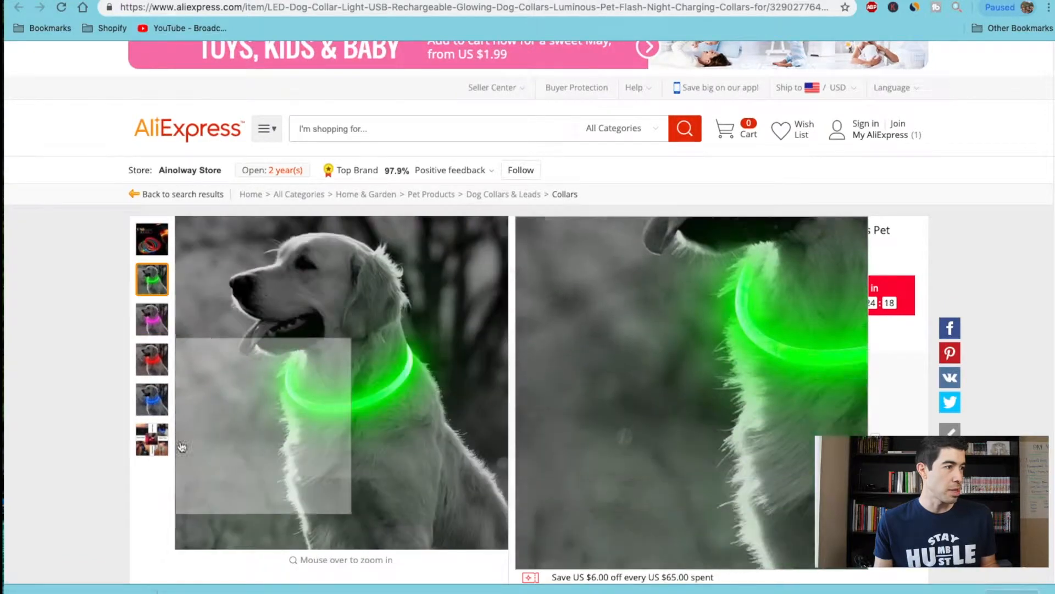
{"action": "scroll", "scroll_direction": "down", "scroll_amount": 3}
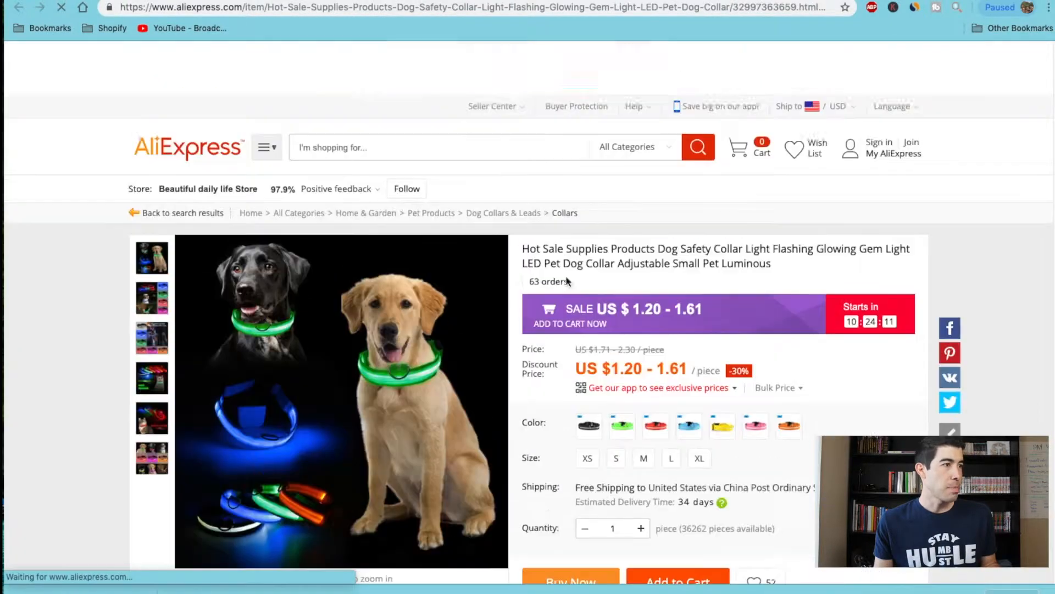
{"action": "left_click", "coordinate": [152, 298]}
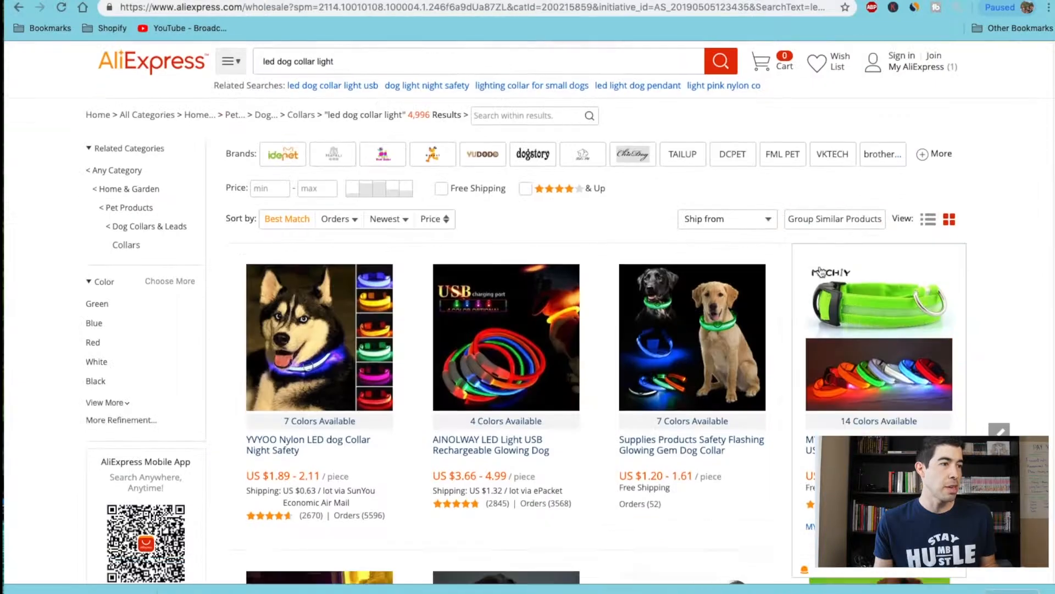
{"action": "scroll", "scroll_direction": "down", "scroll_amount": 3}
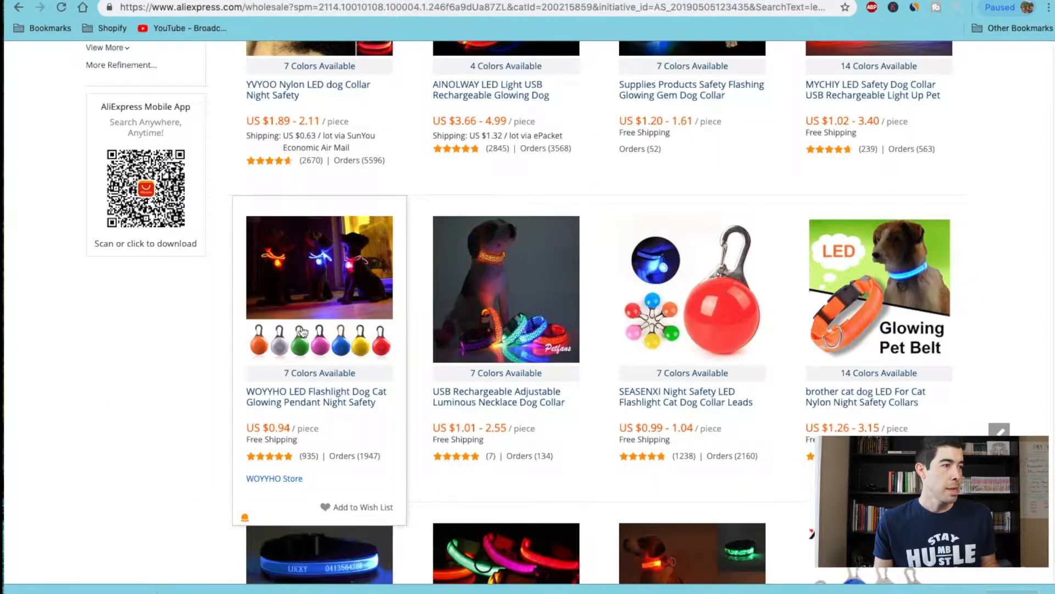
{"action": "scroll", "scroll_direction": "down", "scroll_amount": 3}
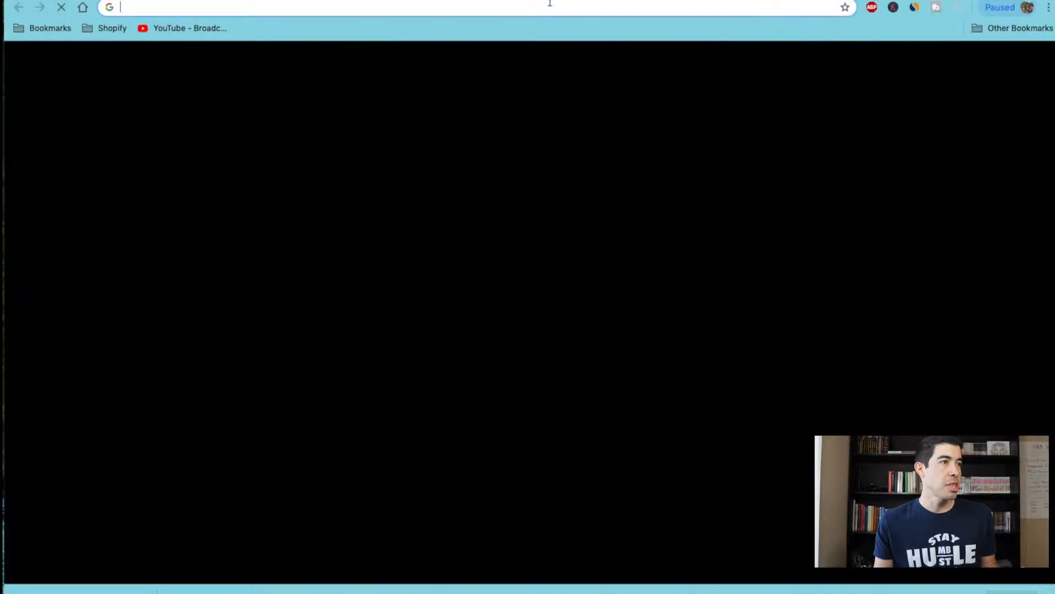
Step: Go to youtube.com and search for 'led dog collar' via the search suggestion
{"action": "type", "text": "youtub"}
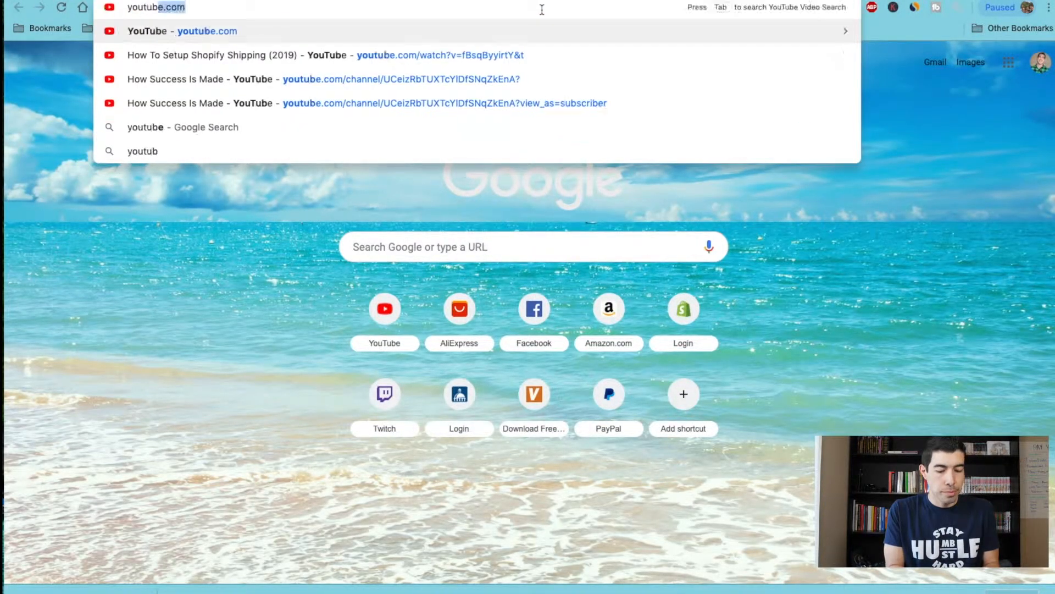
{"action": "left_click", "coordinate": [208, 30]}
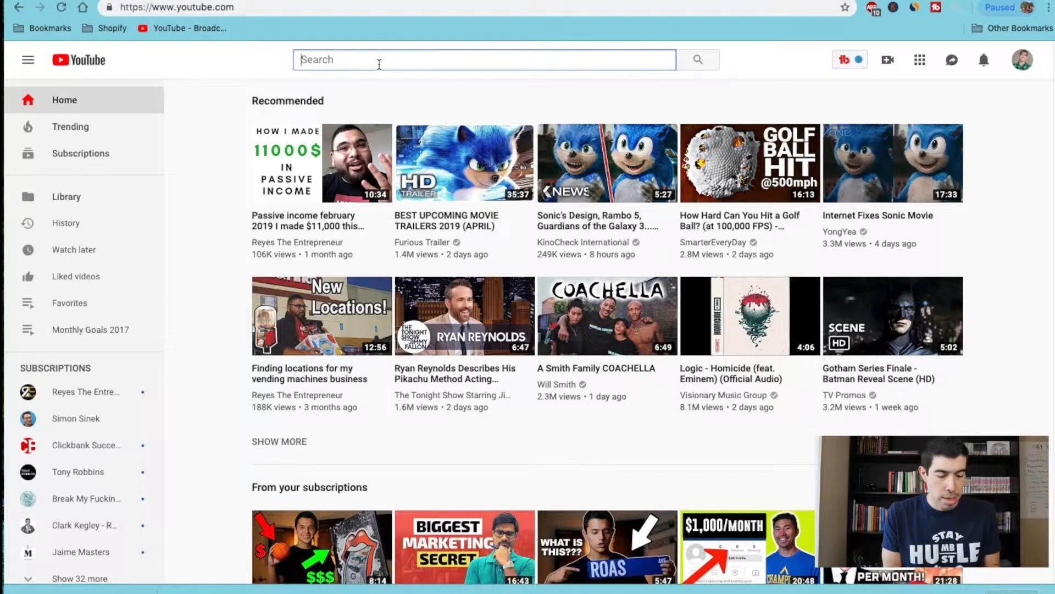
{"action": "type", "text": "led dog"}
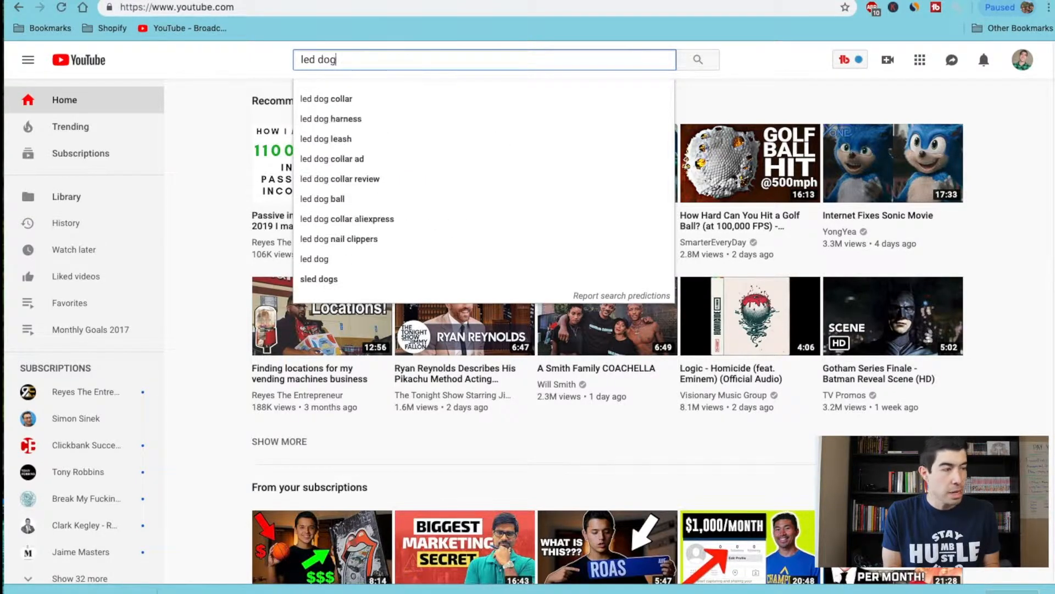
{"action": "left_click", "coordinate": [327, 98]}
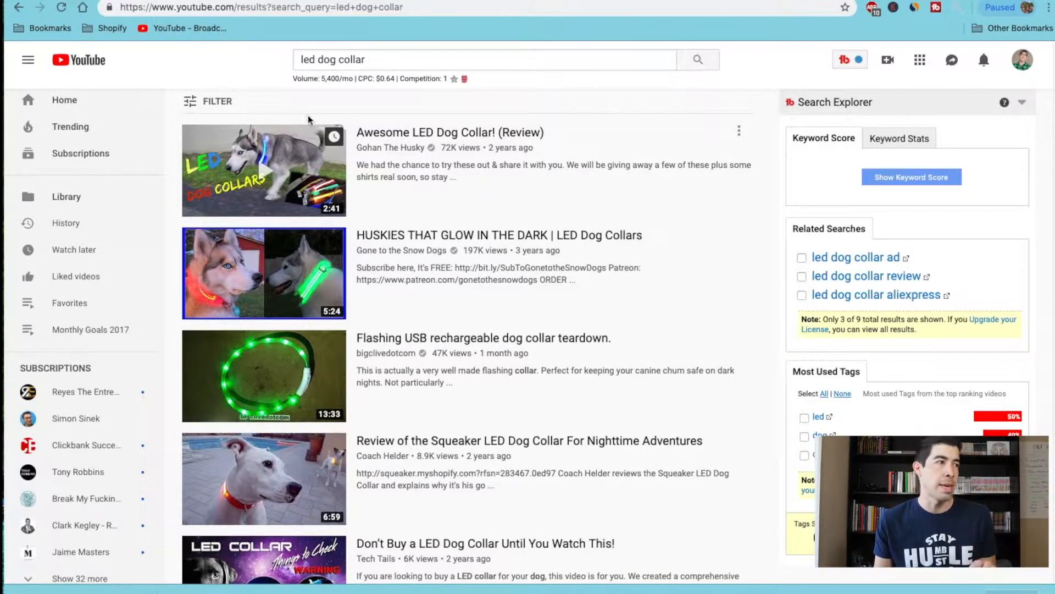
{"action": "mouse_move", "coordinate": [209, 104]}
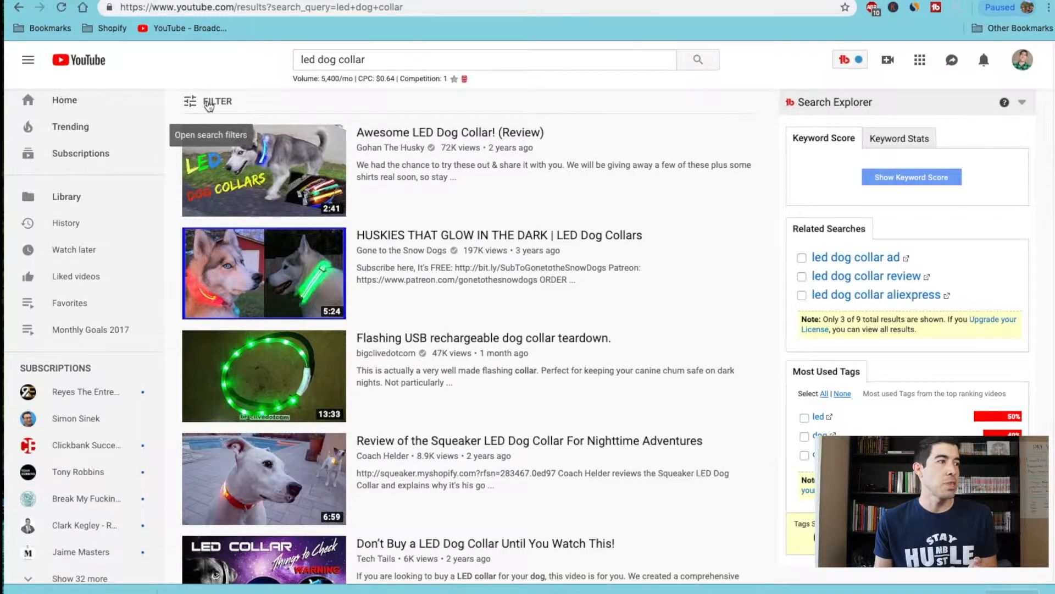
Step: Show the search filter options to pick Creative Commons under Features
{"action": "left_click", "coordinate": [217, 101]}
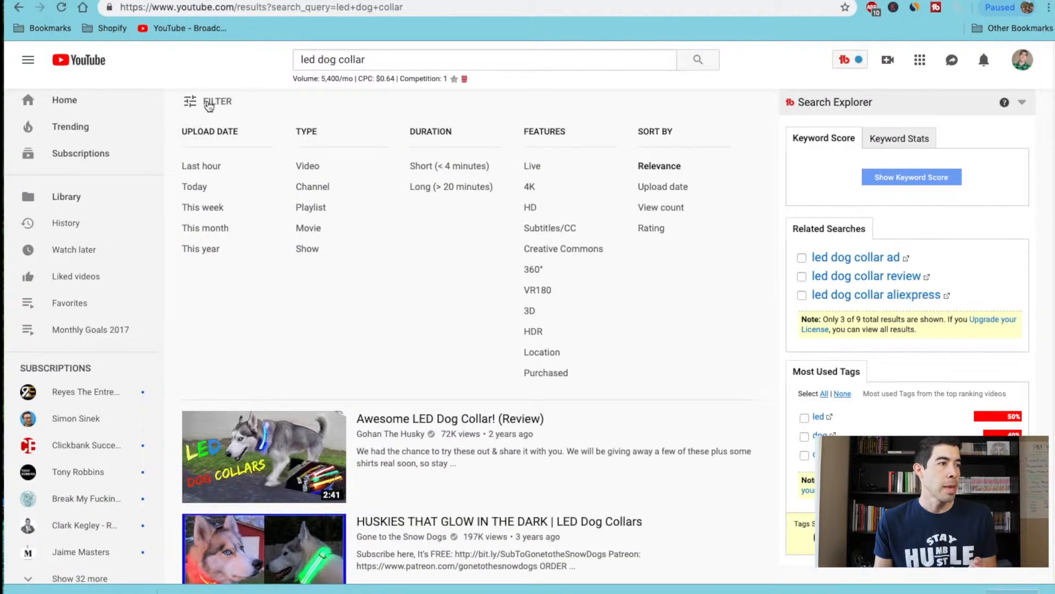
{"action": "mouse_move", "coordinate": [552, 239]}
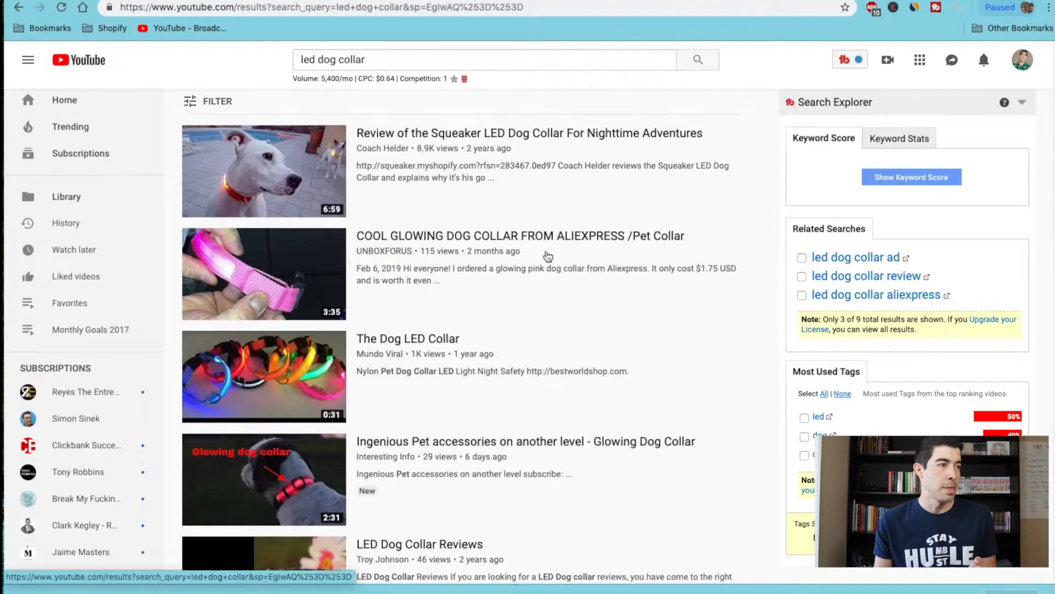
{"action": "mouse_move", "coordinate": [264, 274]}
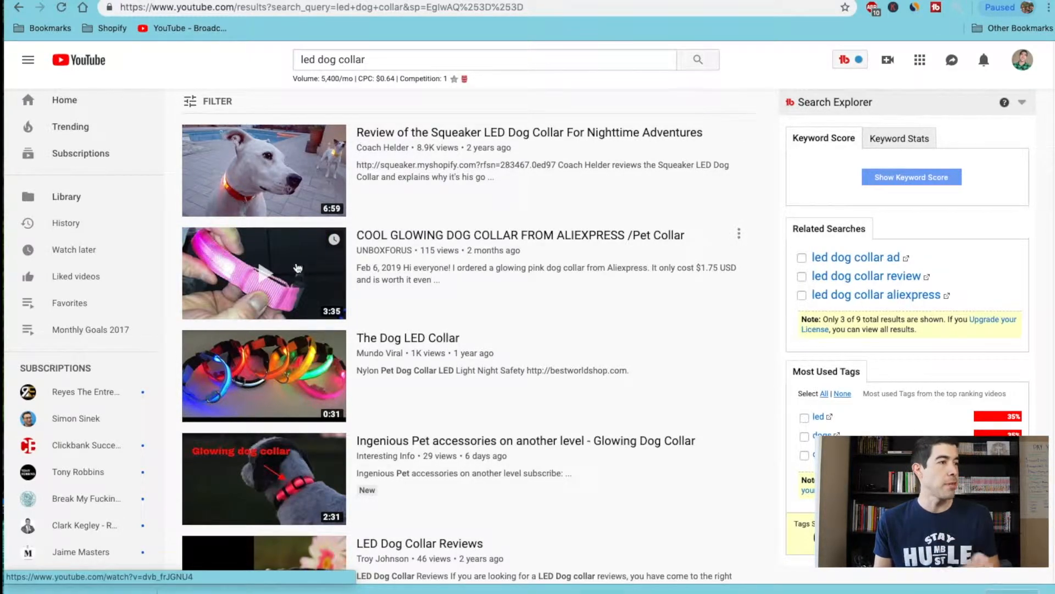
Step: Watch and scrub the Squeaker LED collar review, then The Dog LED Collar video, pausing it
{"action": "left_click", "coordinate": [263, 478]}
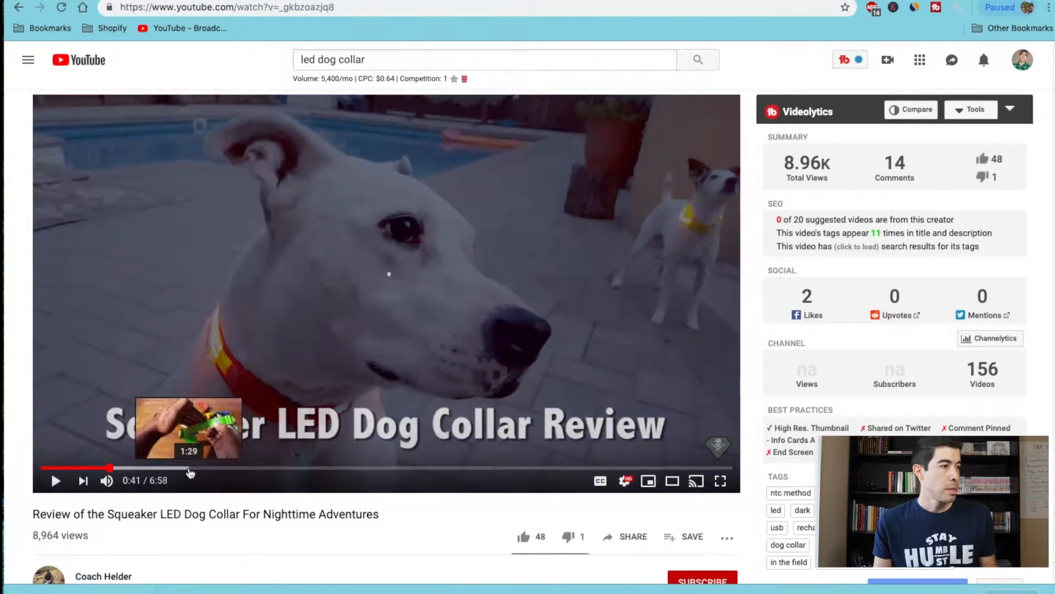
{"action": "left_click", "coordinate": [56, 481]}
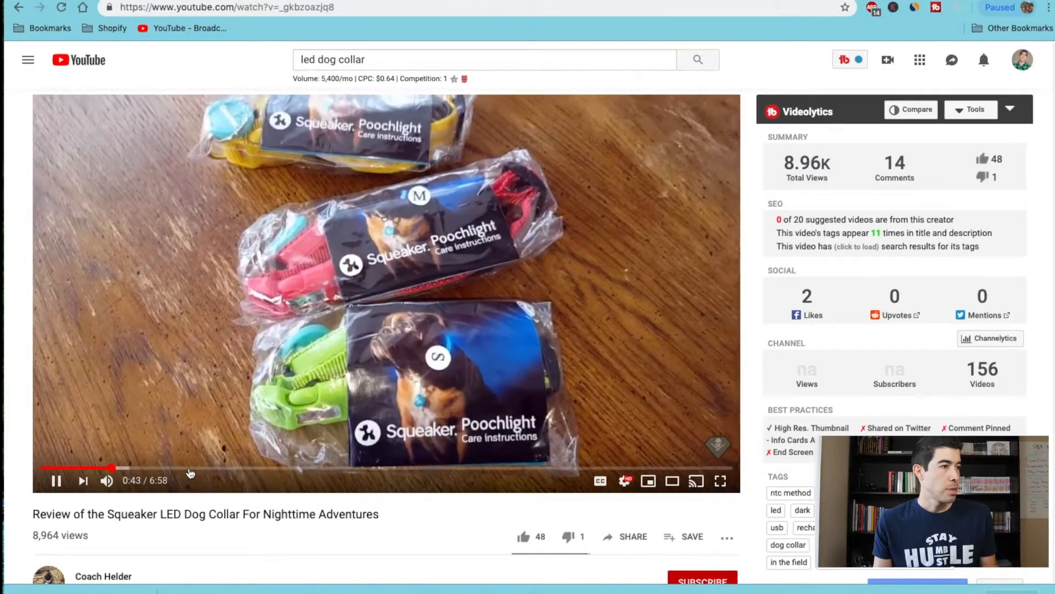
{"action": "left_click", "coordinate": [191, 469]}
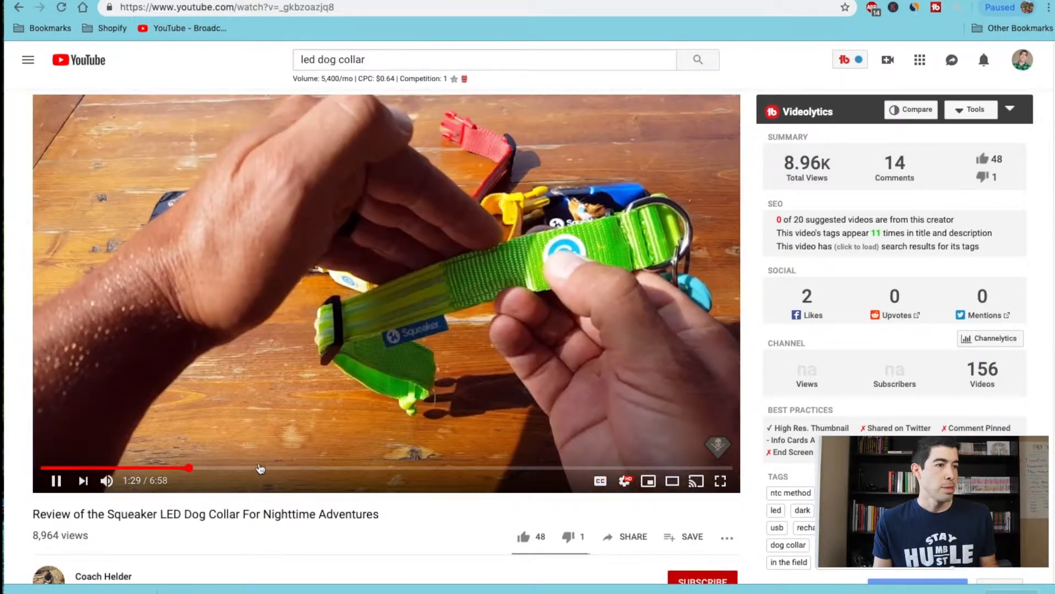
{"action": "left_click", "coordinate": [259, 468]}
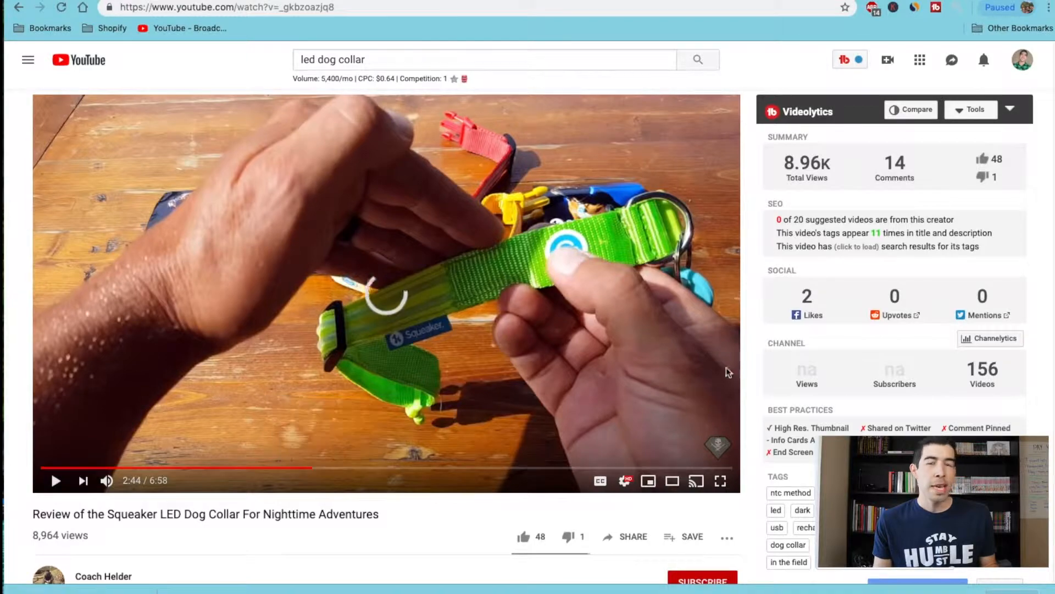
{"action": "left_click", "coordinate": [56, 481]}
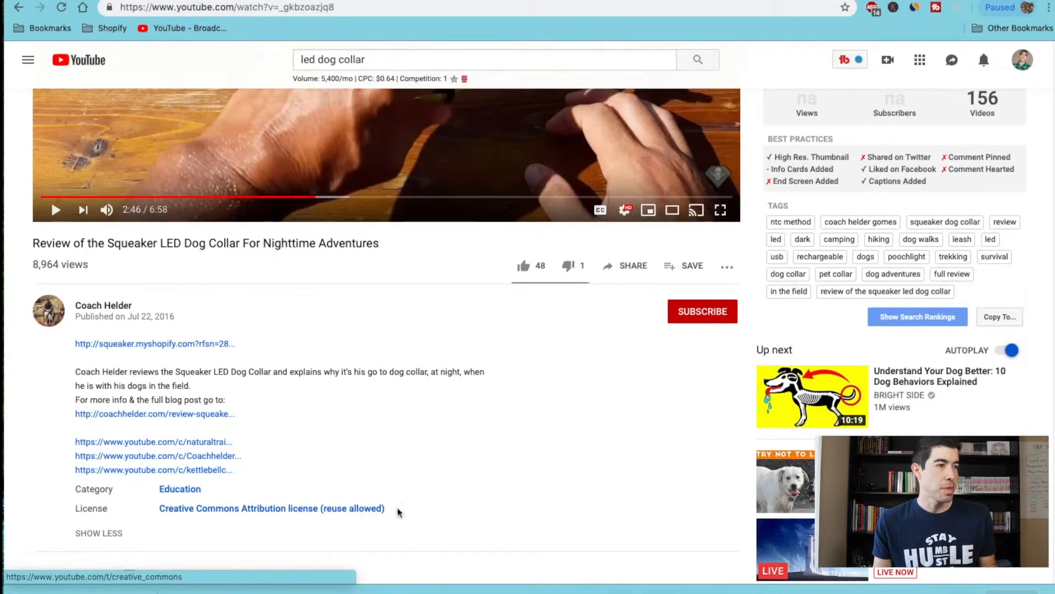
{"action": "scroll", "scroll_direction": "down", "scroll_amount": 3}
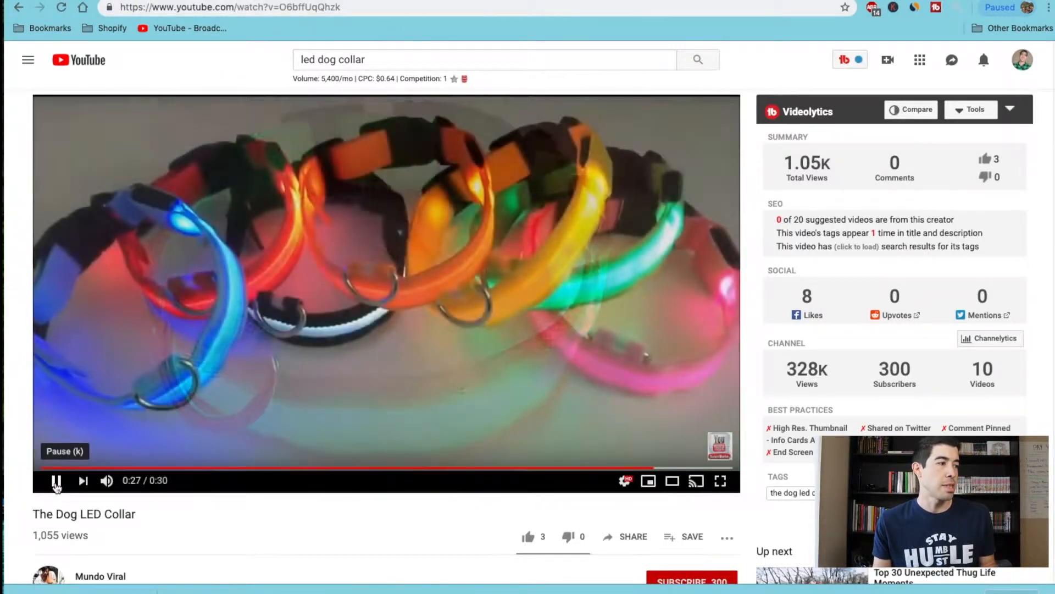
{"action": "left_click", "coordinate": [229, 8]}
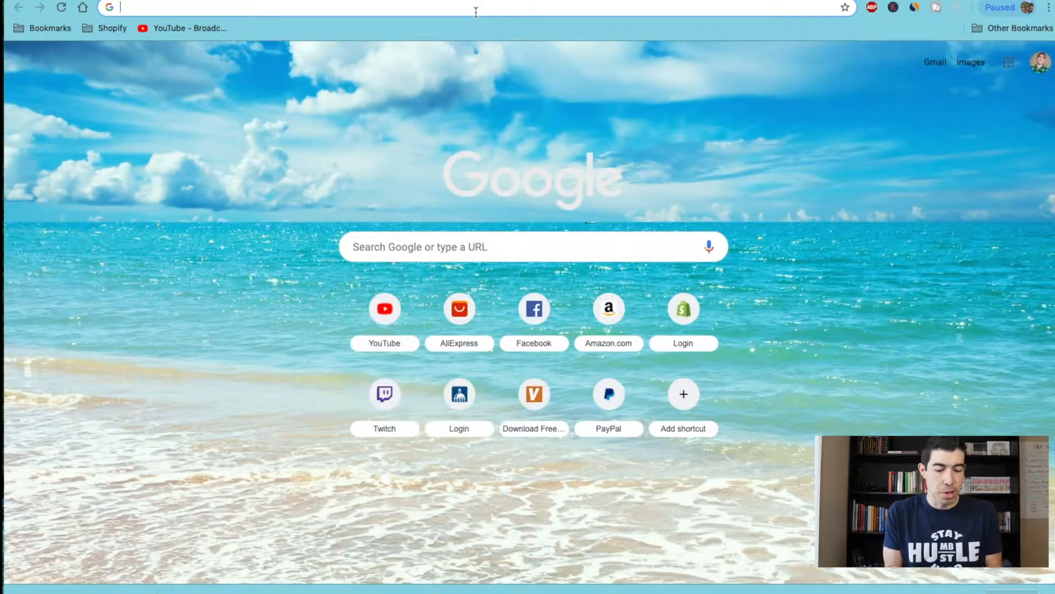
Step: Paste The Dog LED Collar link into y2mate and download the 720p MP4, dismissing the share popup
{"action": "type", "text": "youtube v"}
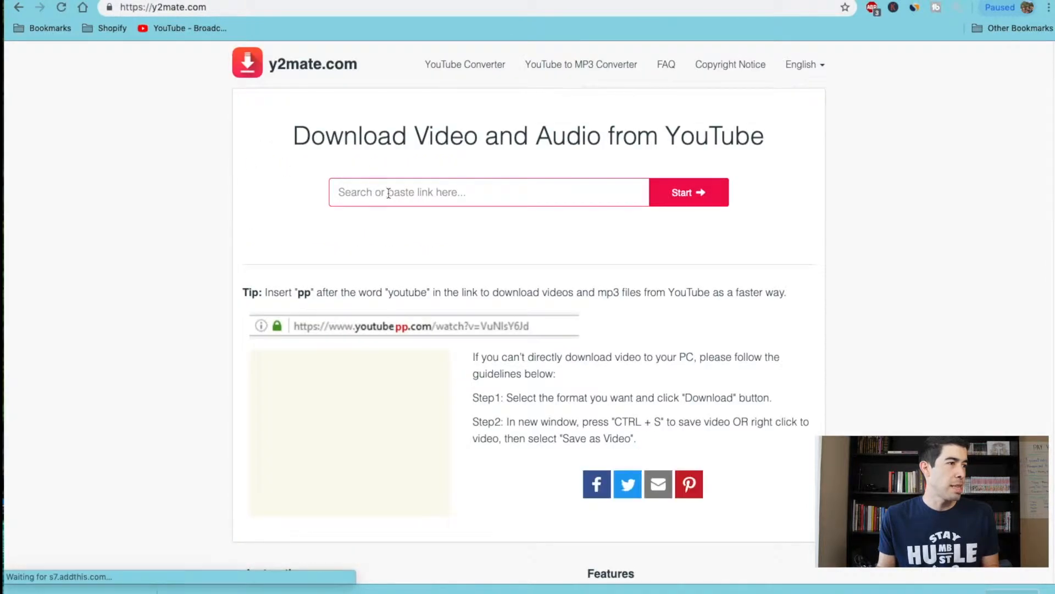
{"action": "left_click", "coordinate": [689, 193]}
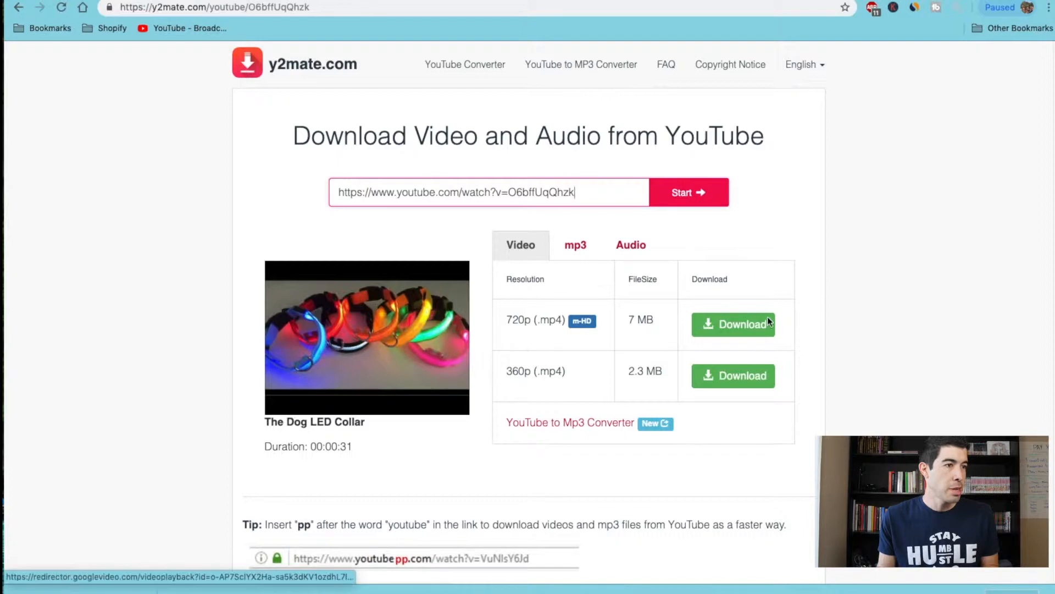
{"action": "left_click", "coordinate": [733, 323]}
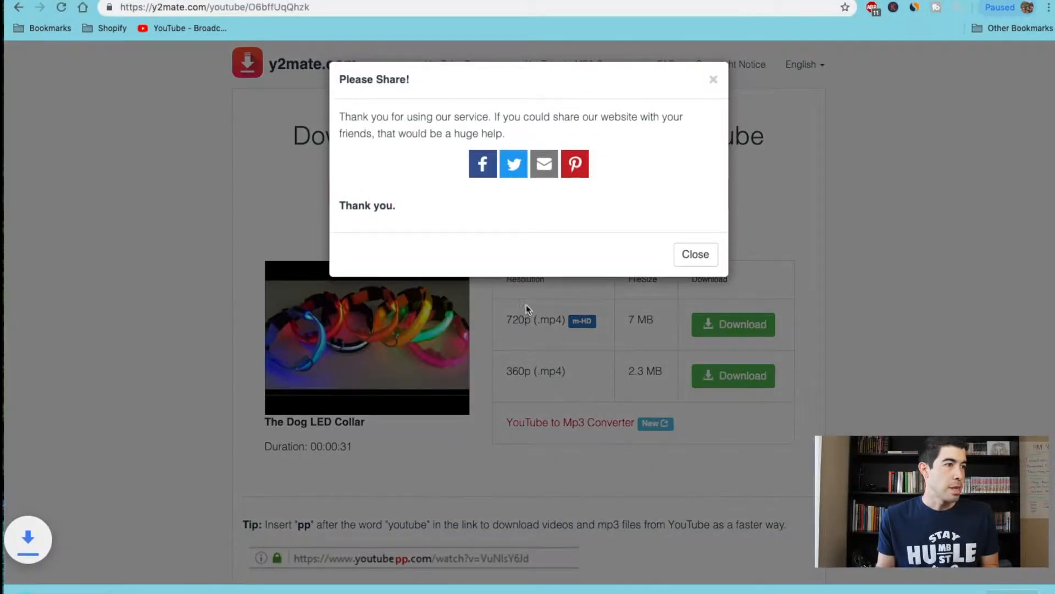
{"action": "left_click", "coordinate": [695, 254]}
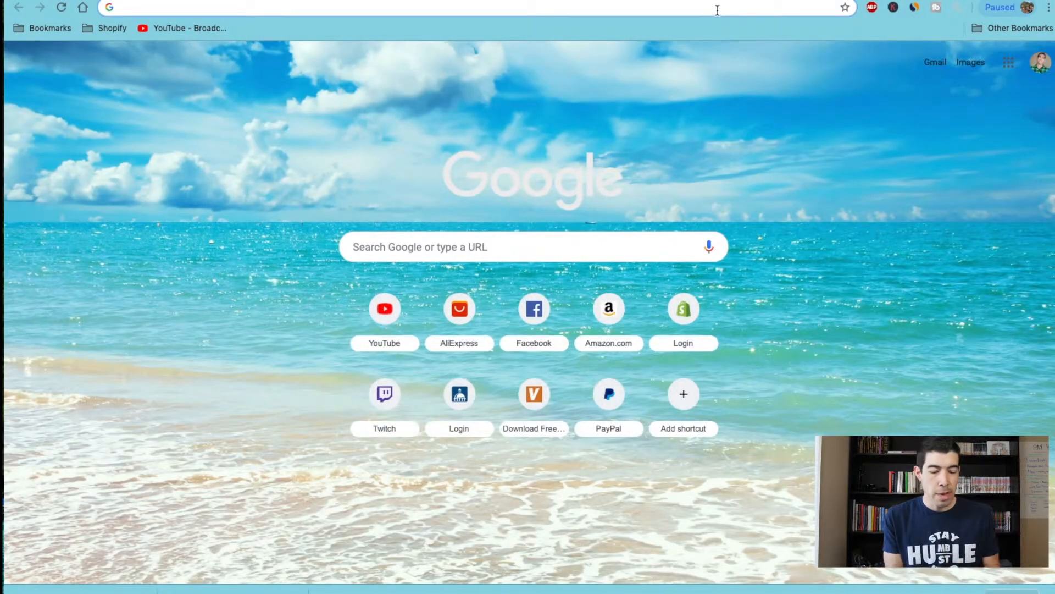
Step: Go to animoto.com and start creating an Animoto Marketing video
{"action": "type", "text": "animoto"}
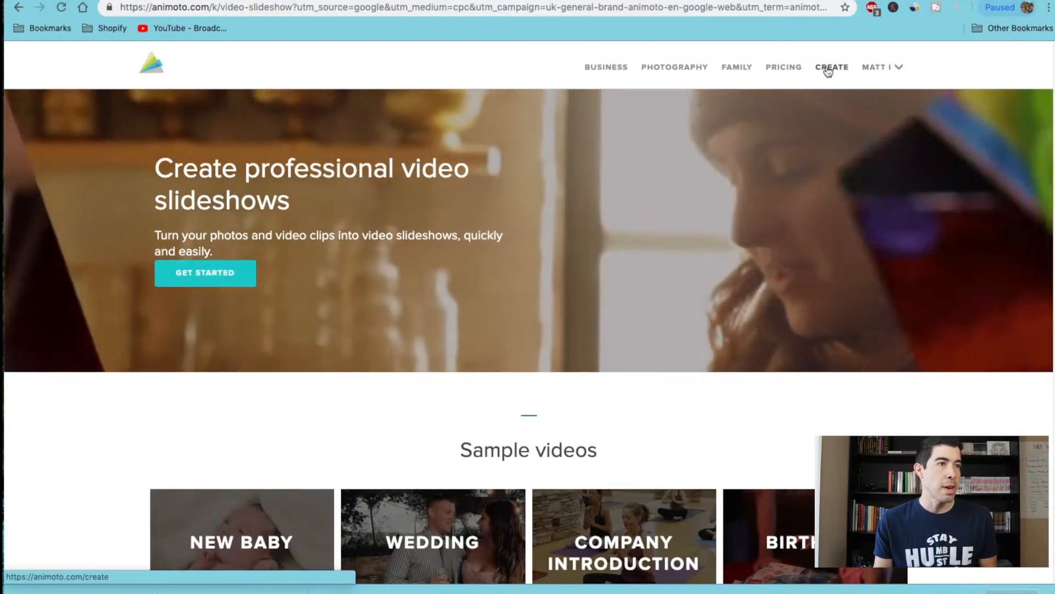
{"action": "left_click", "coordinate": [831, 67]}
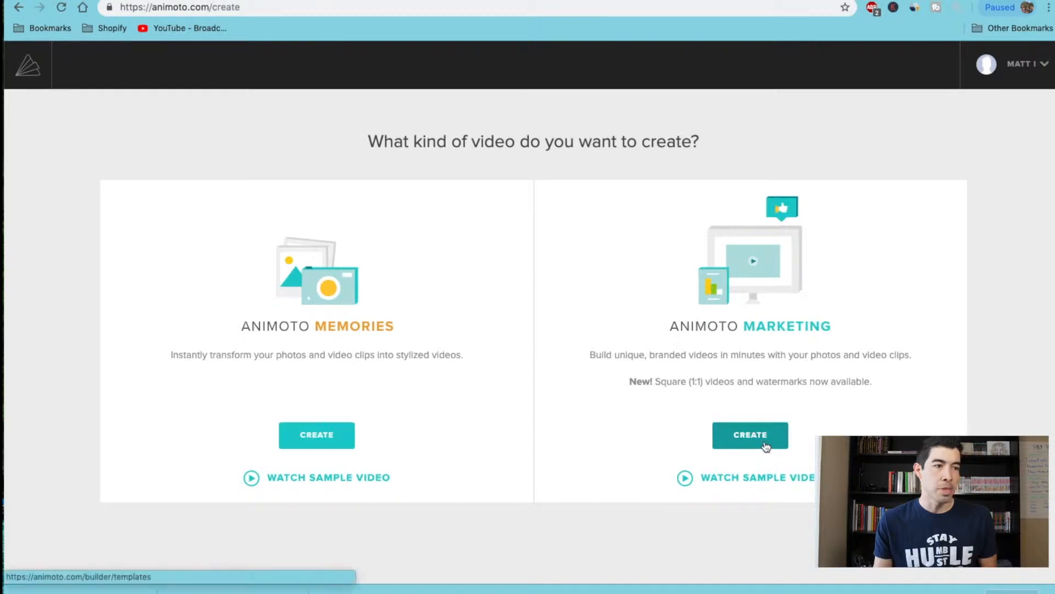
{"action": "left_click", "coordinate": [750, 434]}
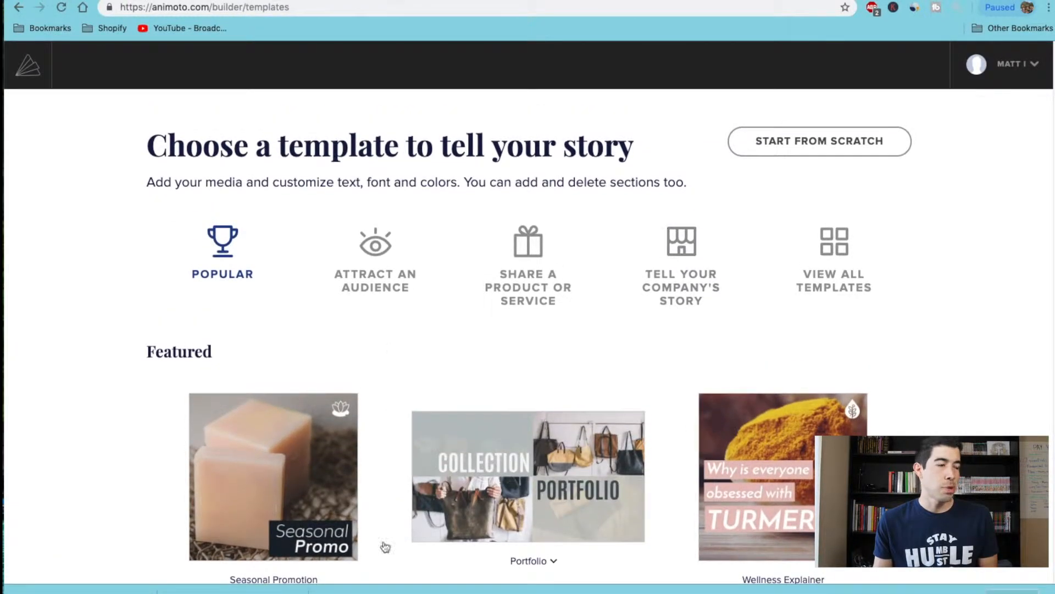
Step: Pick the New Launch Promo template from the template gallery
{"action": "scroll", "scroll_direction": "down", "scroll_amount": 3}
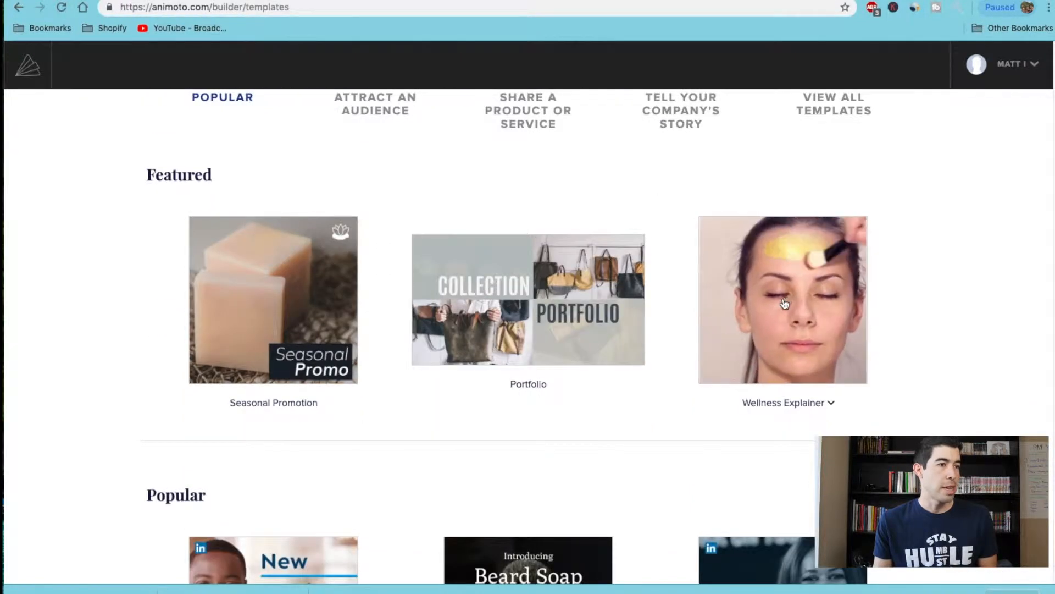
{"action": "scroll", "scroll_direction": "down", "scroll_amount": 3}
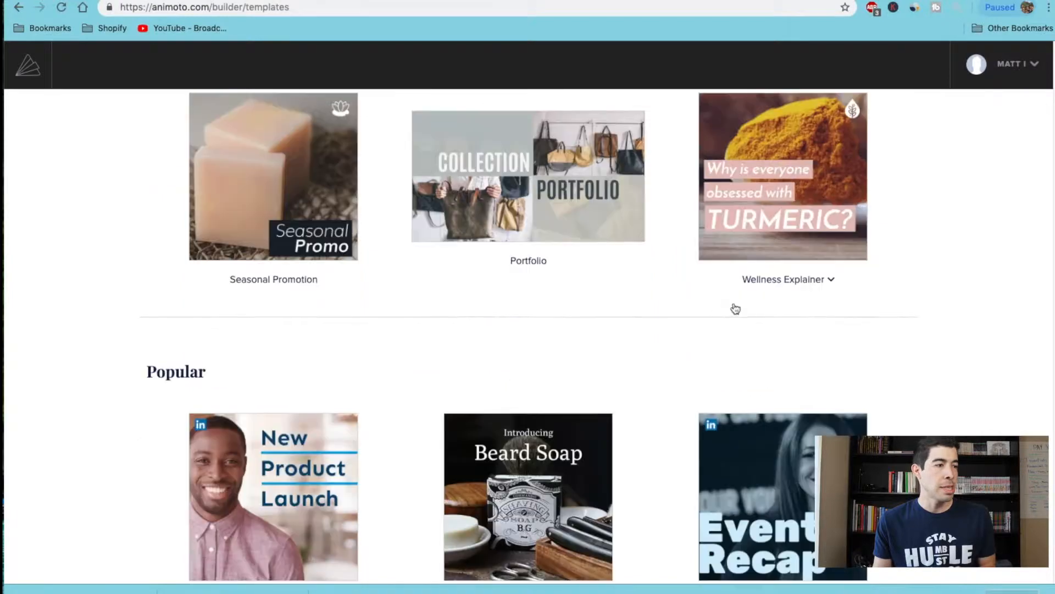
{"action": "scroll", "scroll_direction": "down", "scroll_amount": 3}
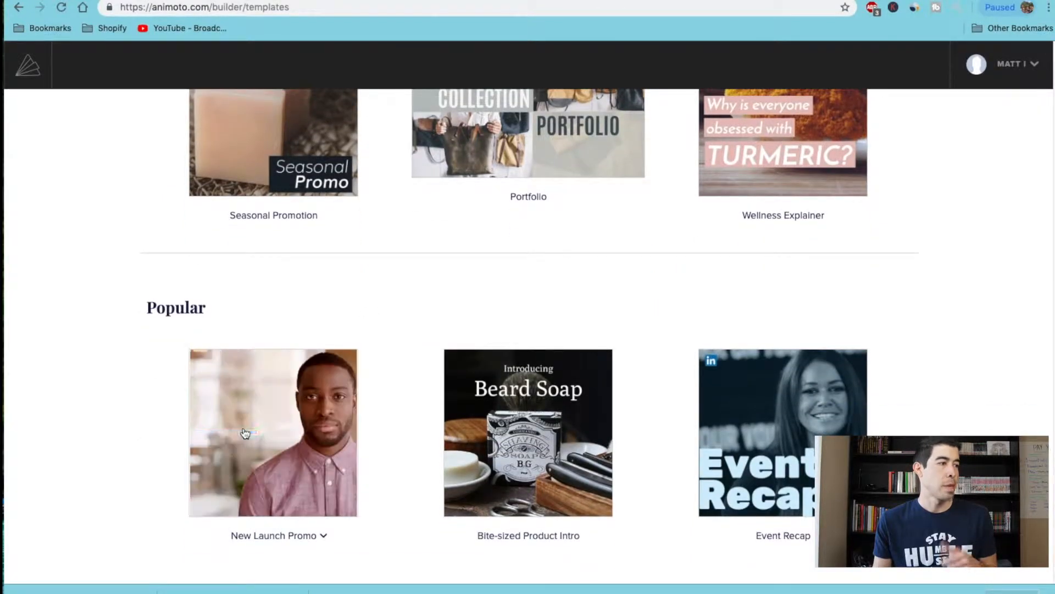
{"action": "left_click", "coordinate": [274, 432]}
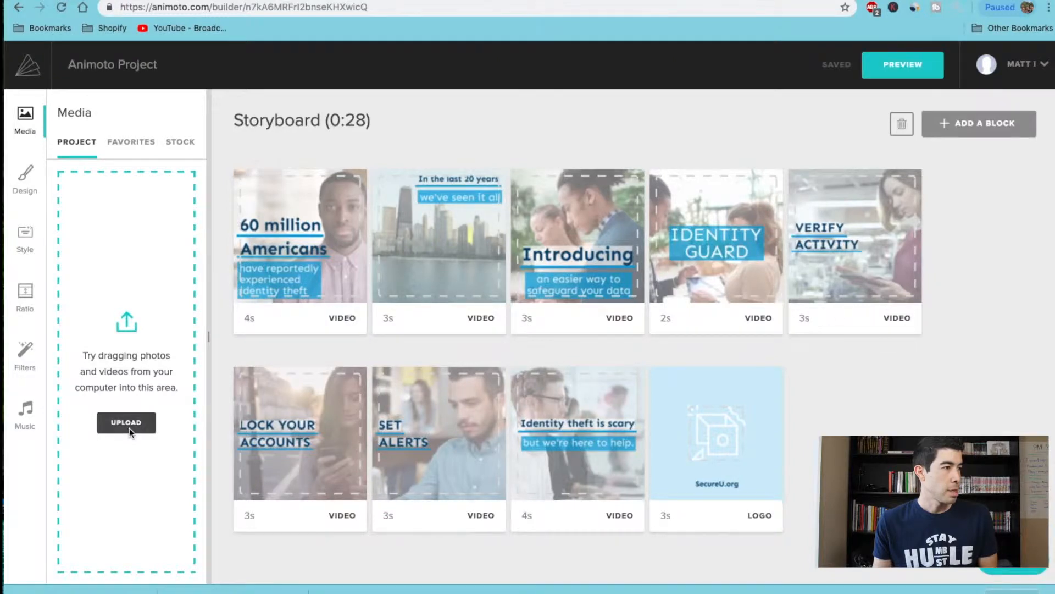
Step: Upload both downloaded collar MP4s from Downloads into the project
{"action": "left_click", "coordinate": [125, 422]}
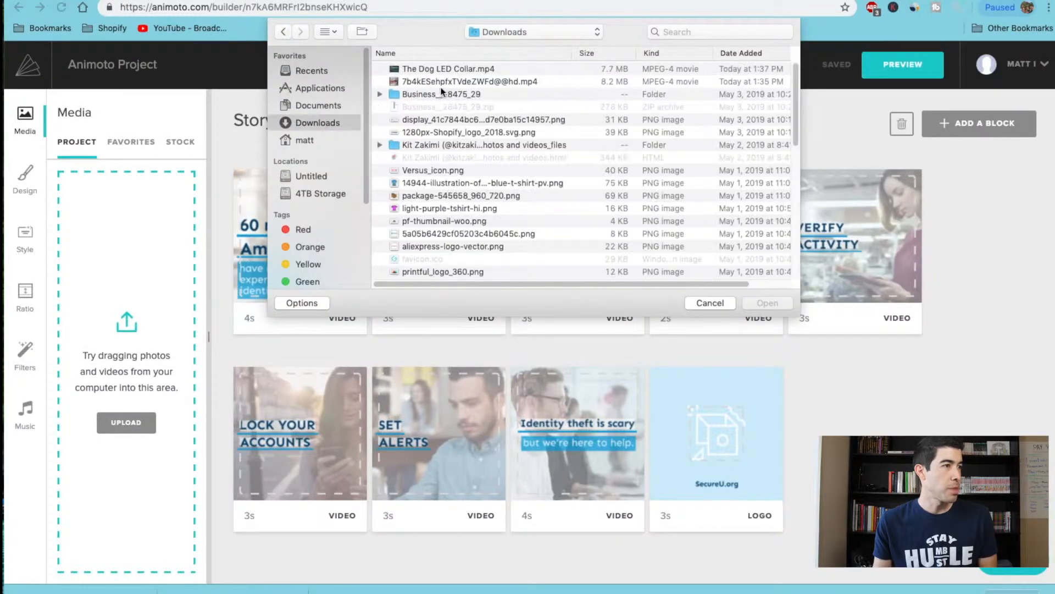
{"action": "left_click", "coordinate": [469, 81]}
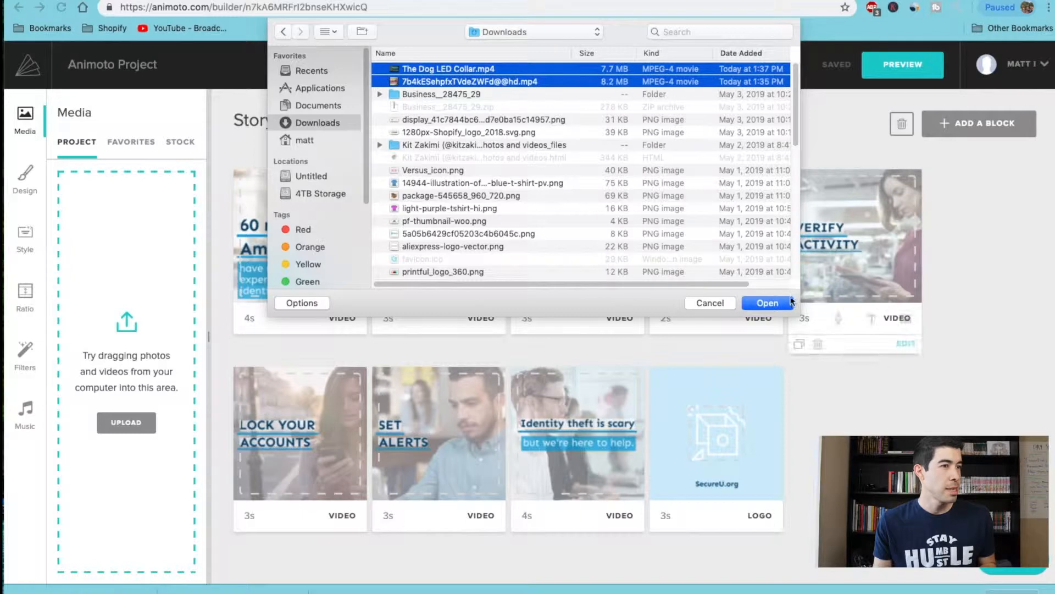
{"action": "left_click", "coordinate": [766, 302]}
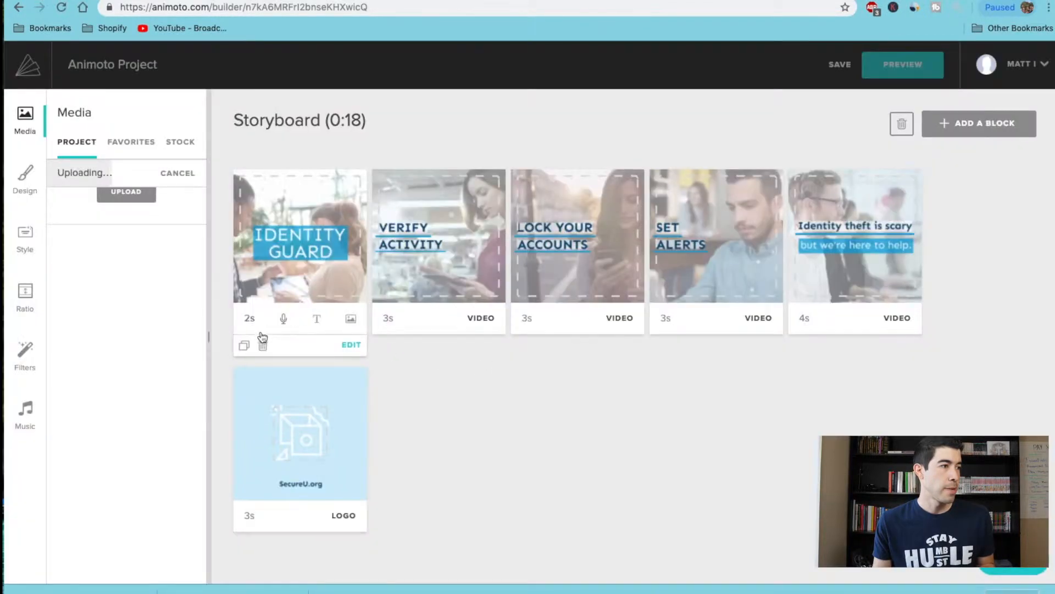
Step: Delete the IDENTITY GUARD and remaining template blocks, confirming each deletion
{"action": "left_click", "coordinate": [263, 344]}
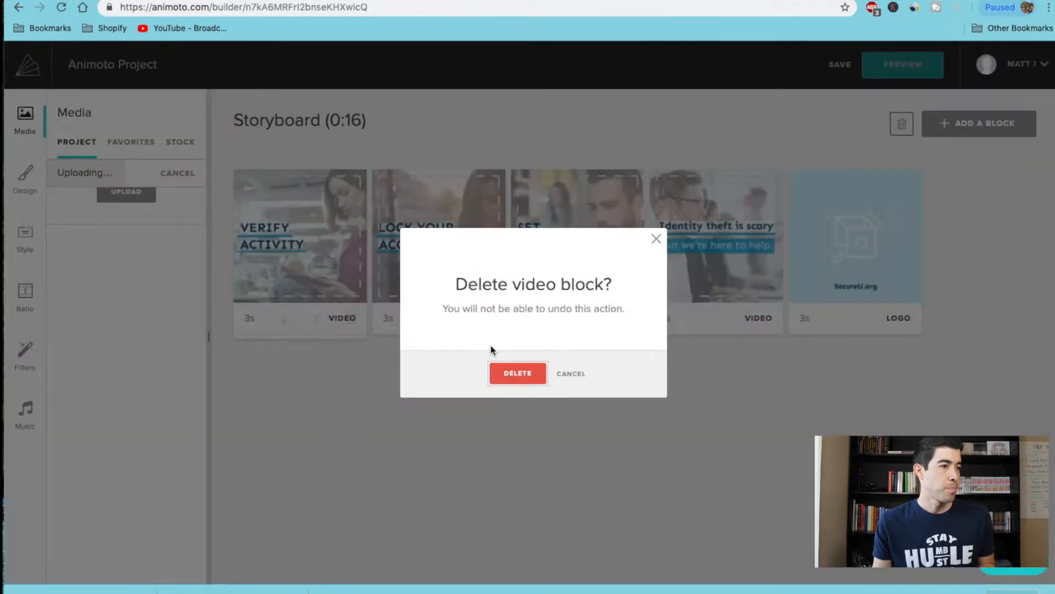
{"action": "left_click", "coordinate": [516, 373]}
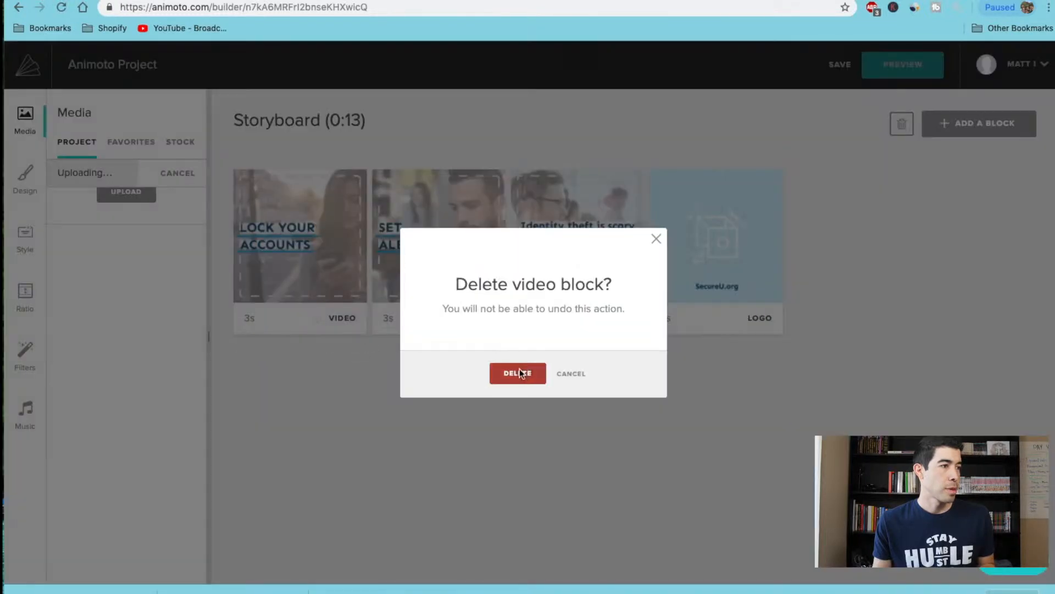
{"action": "left_click", "coordinate": [517, 373]}
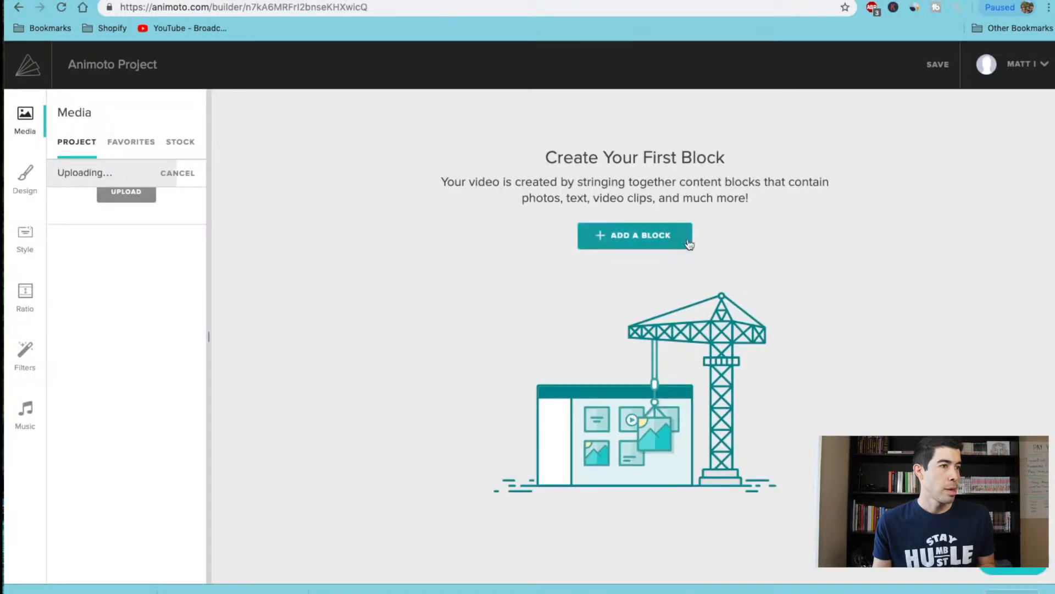
Step: Add a block and give it the title 'Checkout This Dog Collar'
{"action": "left_click", "coordinate": [635, 235]}
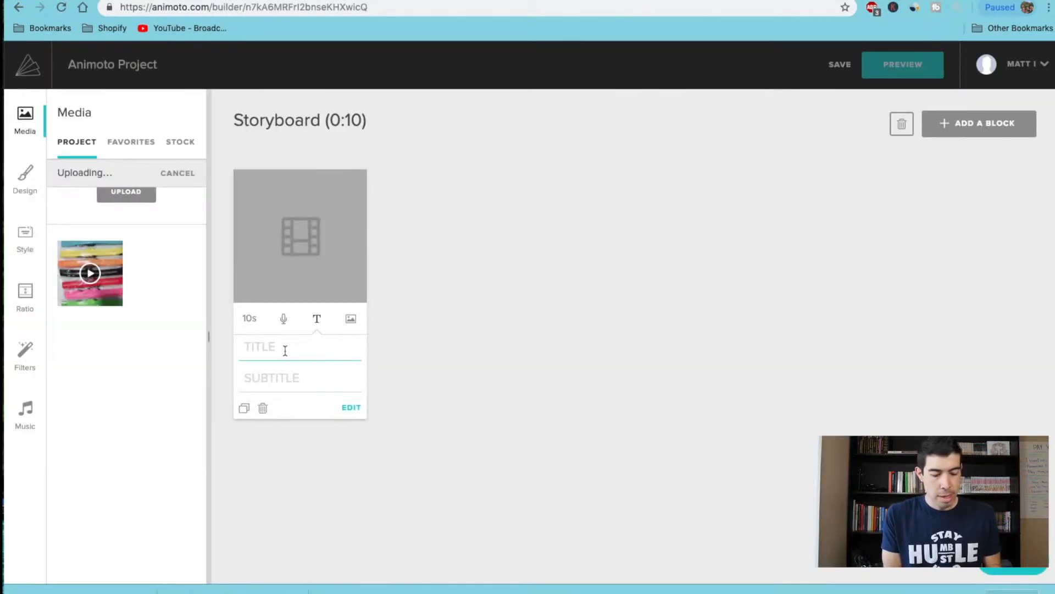
{"action": "type", "text": "Checkout th"}
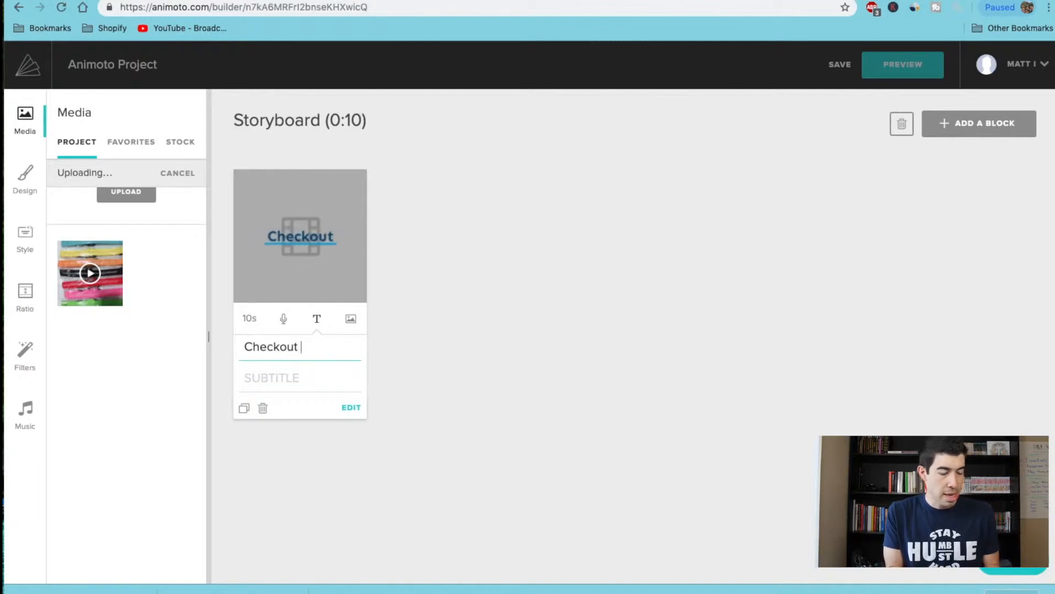
{"action": "type", "text": "This Dog Co"}
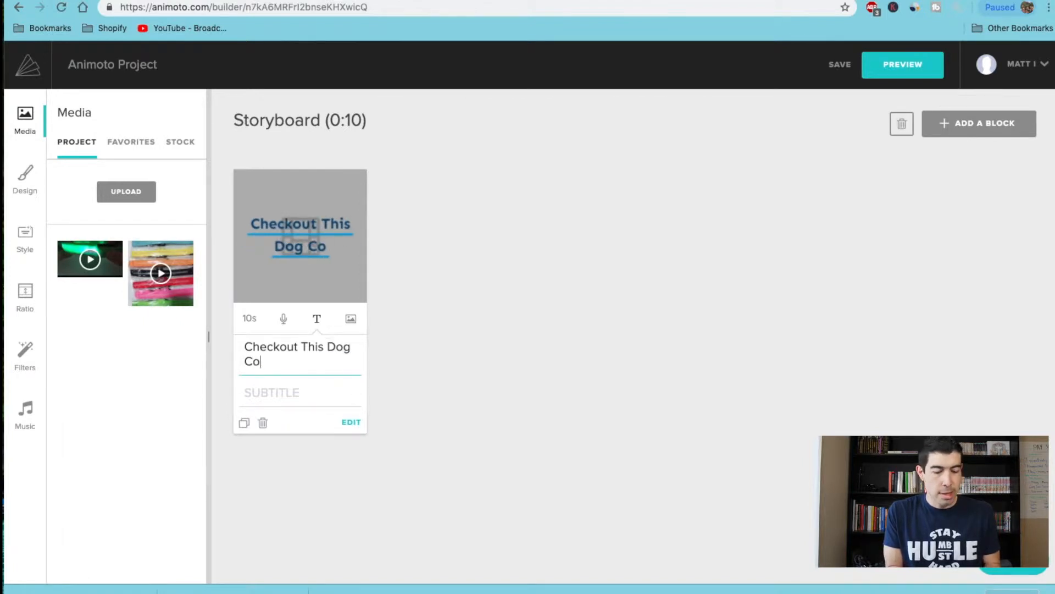
{"action": "type", "text": "llar"}
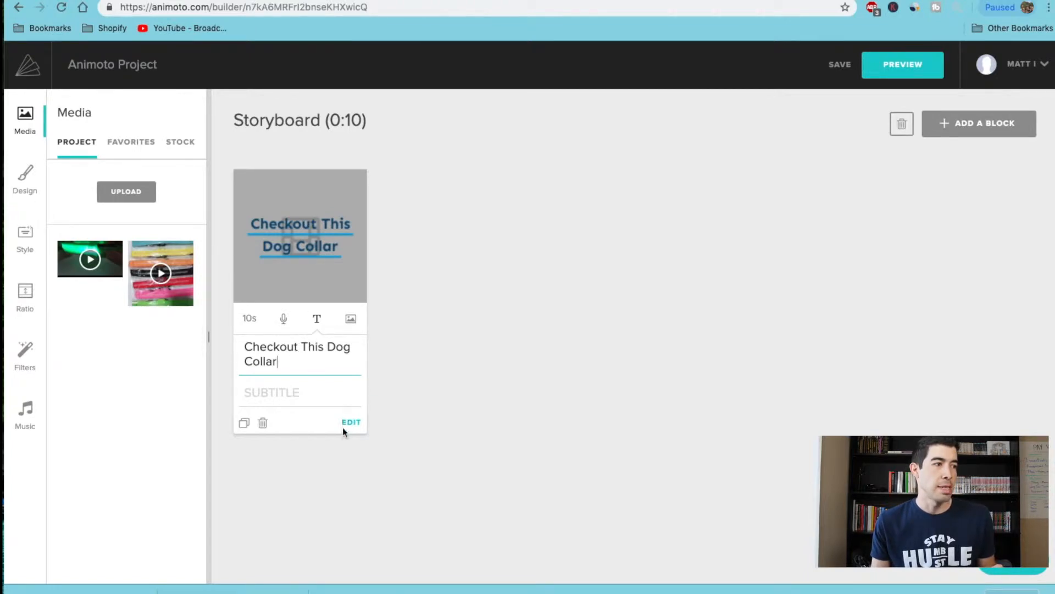
Step: In the full editor, place the green collar video in the block and retype the title in capitals
{"action": "left_click", "coordinate": [351, 422]}
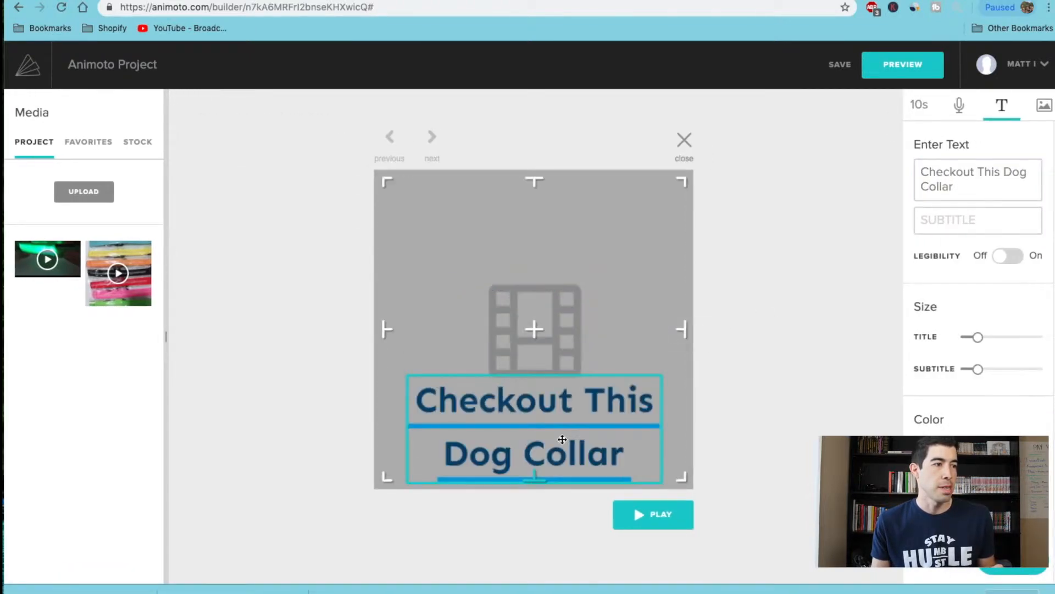
{"action": "left_click_drag", "start_coordinate": [47, 257], "coordinate": [590, 269]}
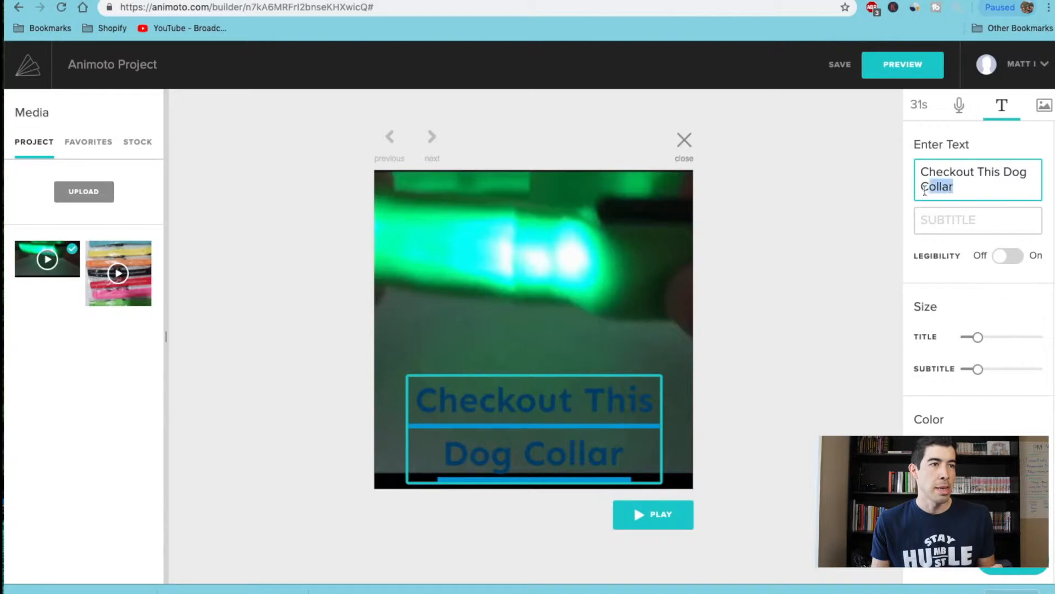
{"action": "left_click", "coordinate": [928, 419]}
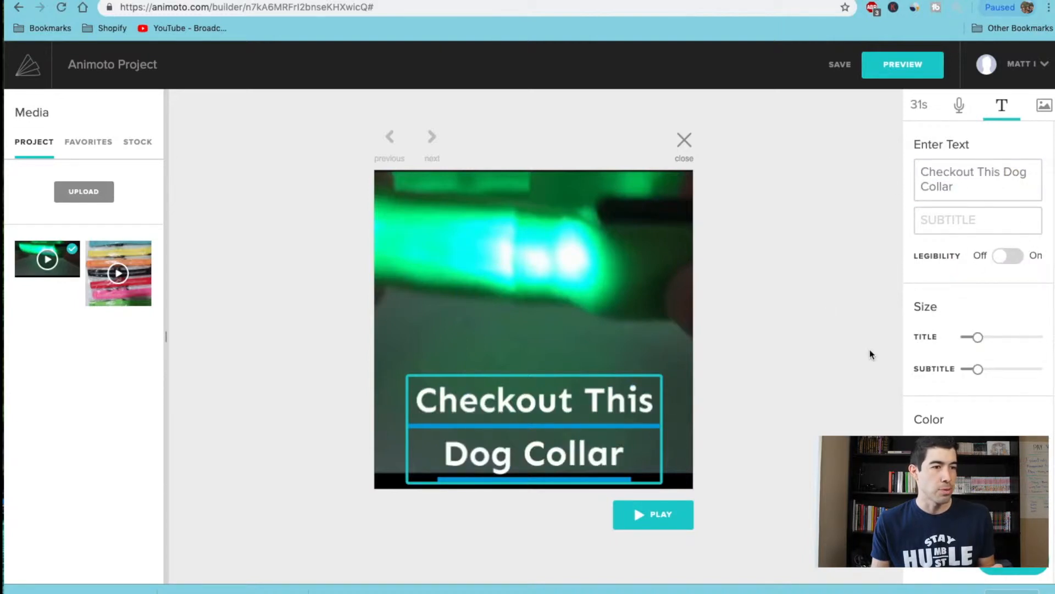
{"action": "left_click", "coordinate": [684, 139]}
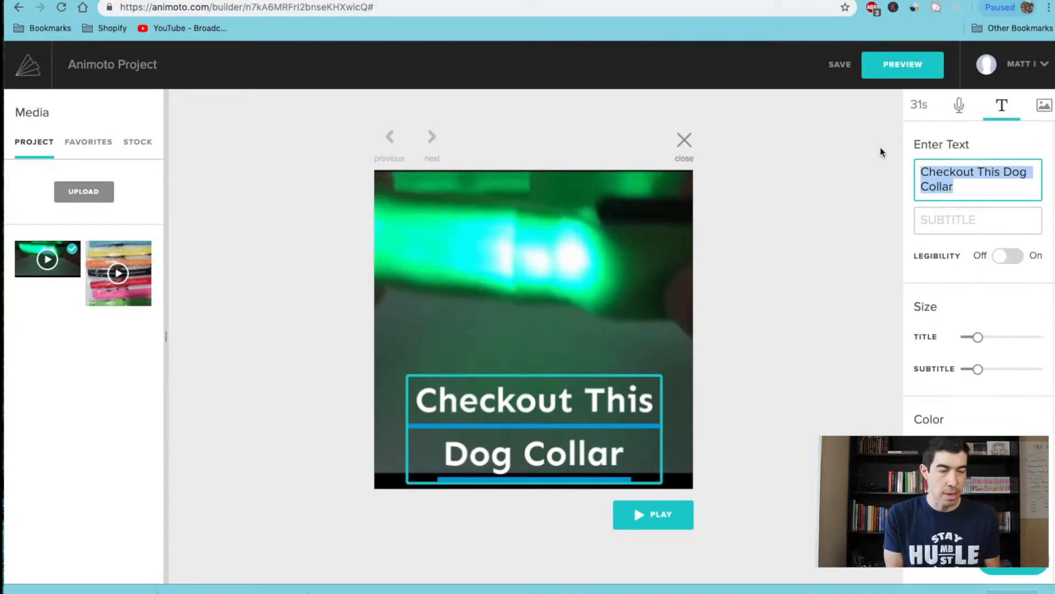
{"action": "type", "text": "CHECIO"}
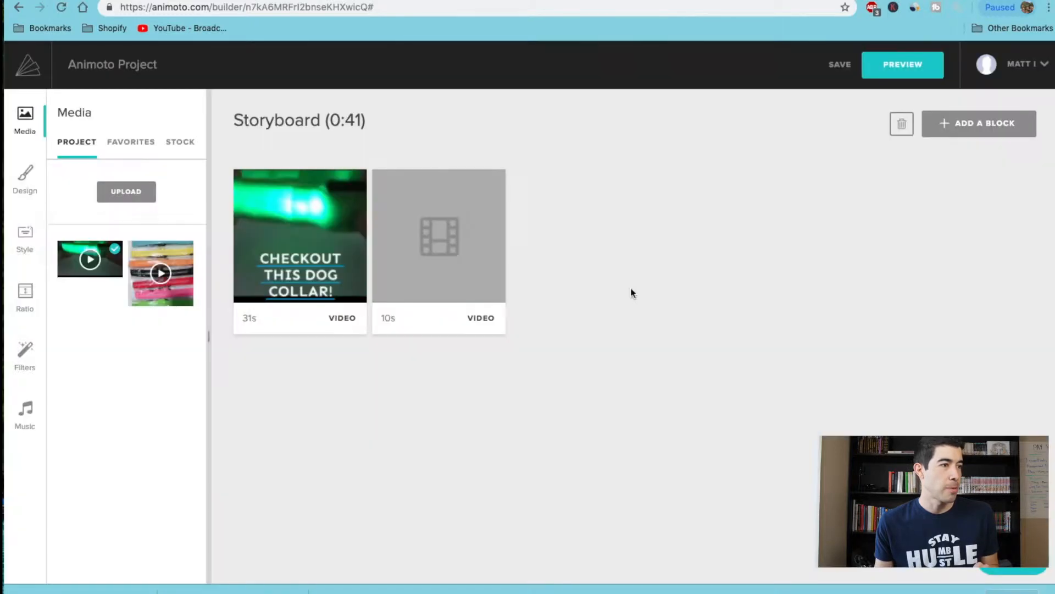
Step: Title the empty block 'NEVER LOSE YOUR DOG AGAIN' and add the striped collar video clip
{"action": "left_click", "coordinate": [439, 235]}
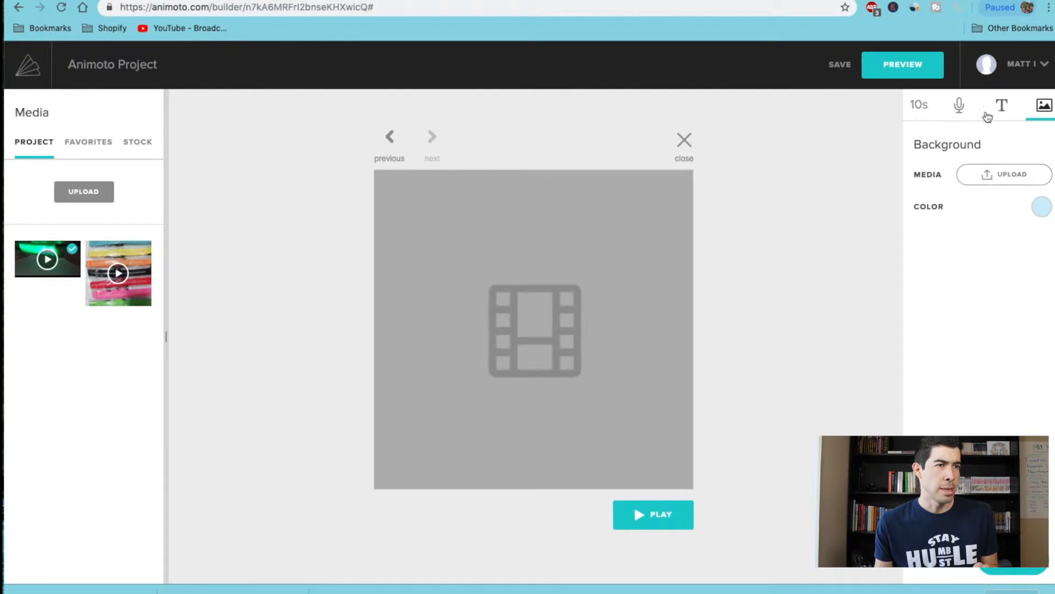
{"action": "left_click", "coordinate": [1002, 105]}
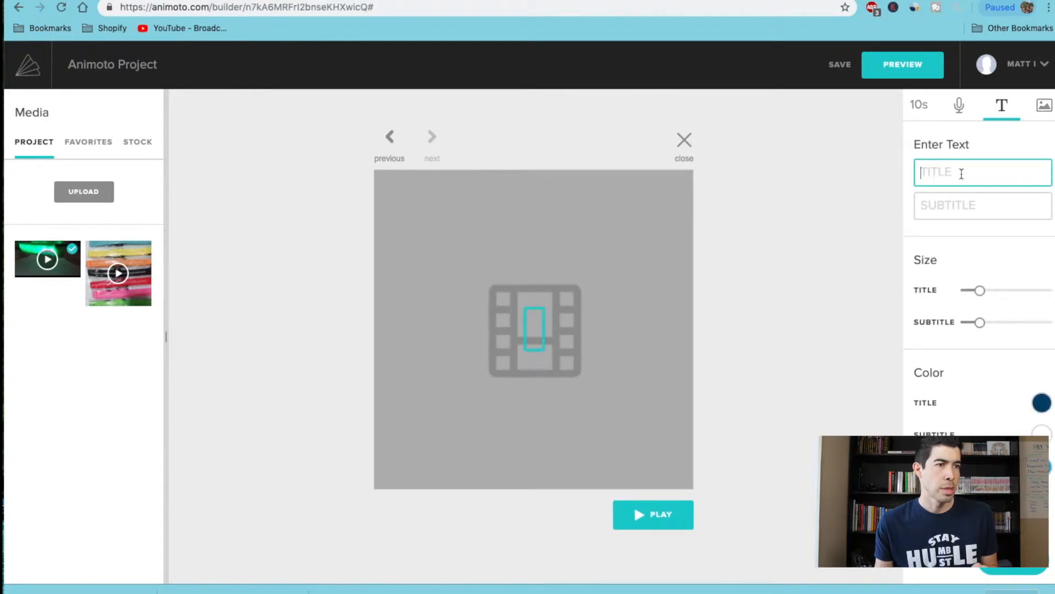
{"action": "type", "text": "NEVER LOSE YOUR DOG AGA"}
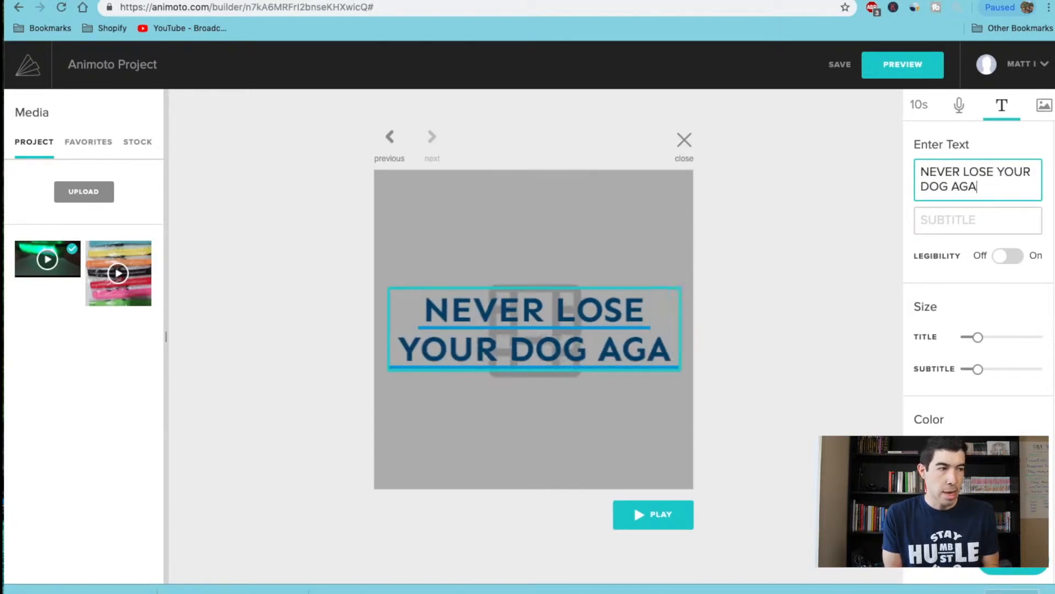
{"action": "type", "text": "IN"}
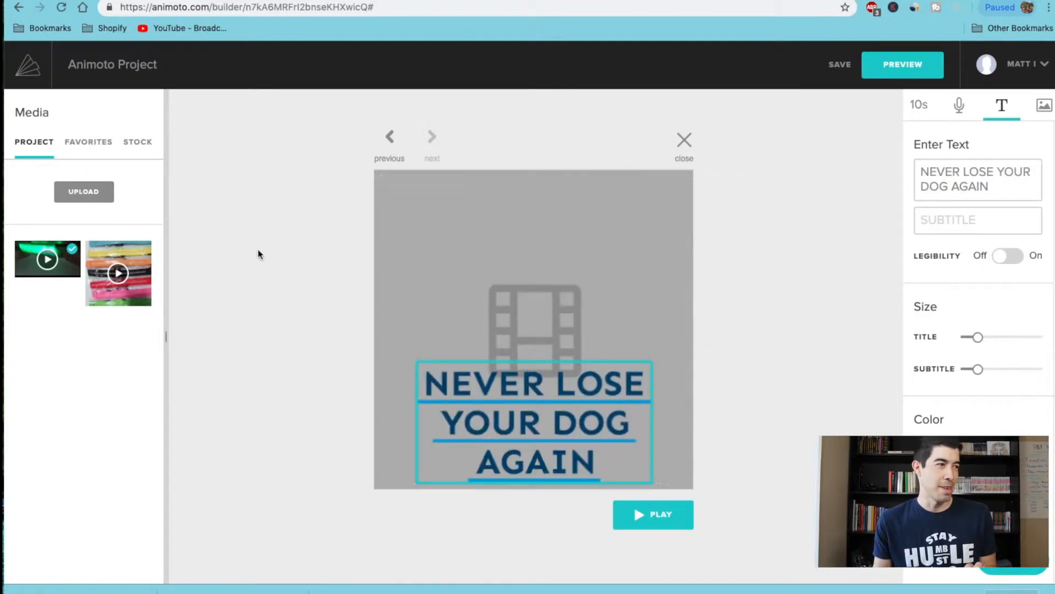
{"action": "left_click", "coordinate": [684, 140]}
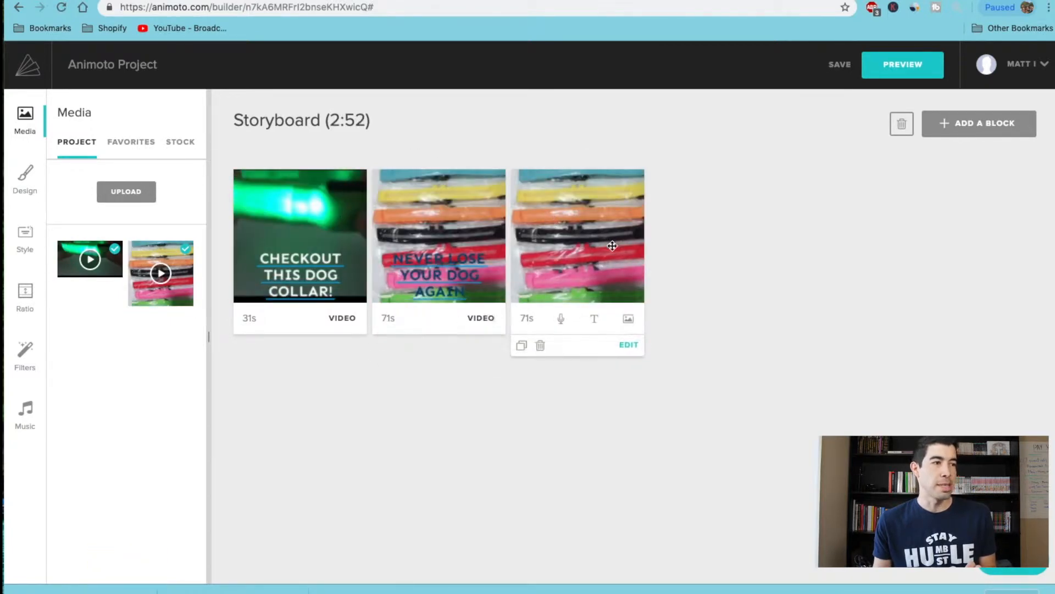
Step: Delete the extra untitled duplicate video block, confirming the deletion
{"action": "left_click", "coordinate": [540, 344]}
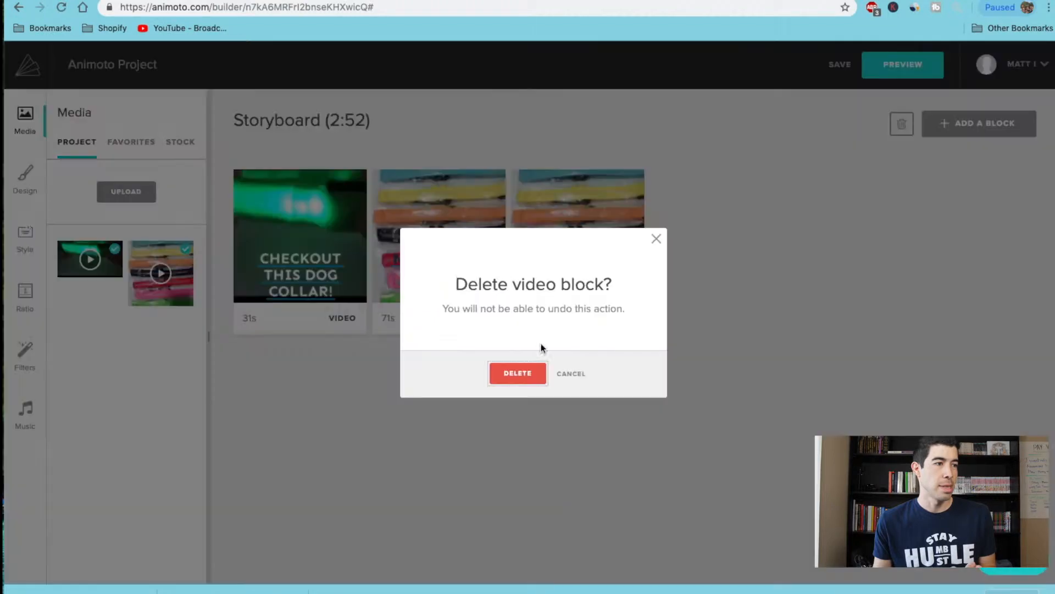
{"action": "left_click", "coordinate": [517, 373]}
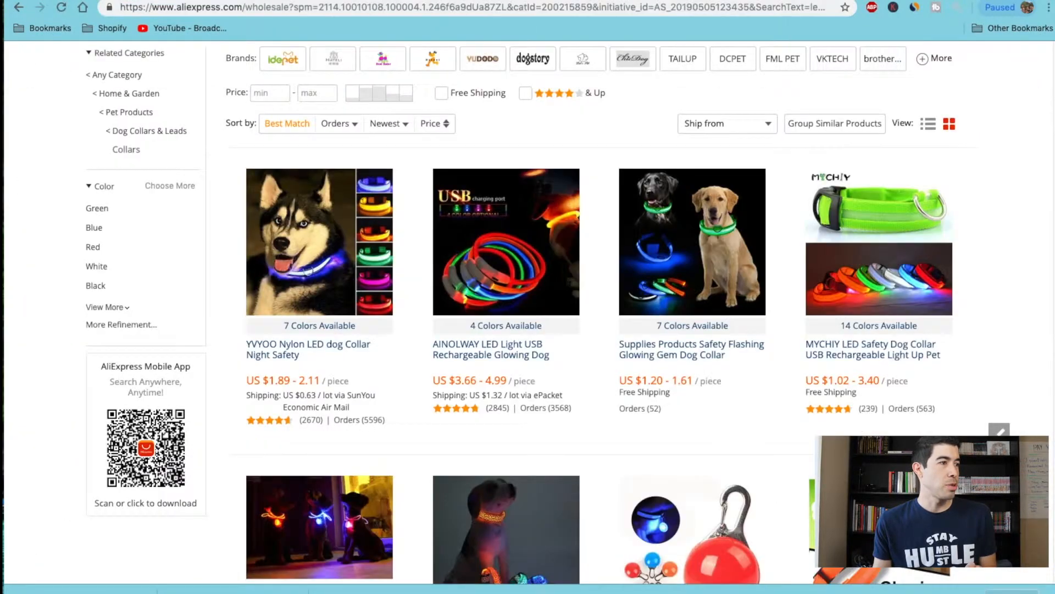
Step: Browse the husky LED collar listing, viewing the blue collar photo and scrolling through its details
{"action": "left_click", "coordinate": [319, 242]}
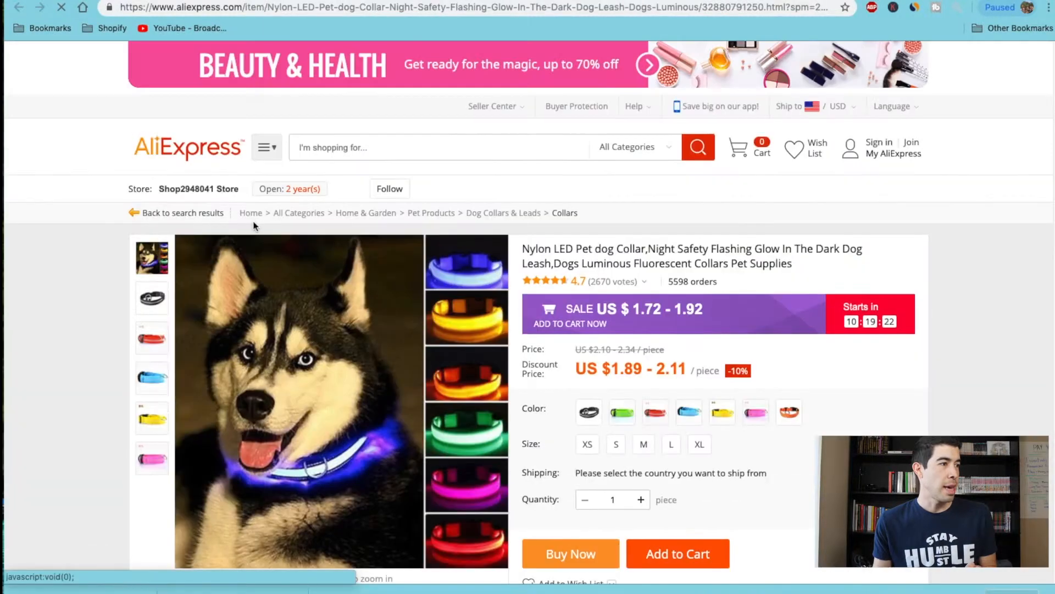
{"action": "left_click", "coordinate": [152, 378]}
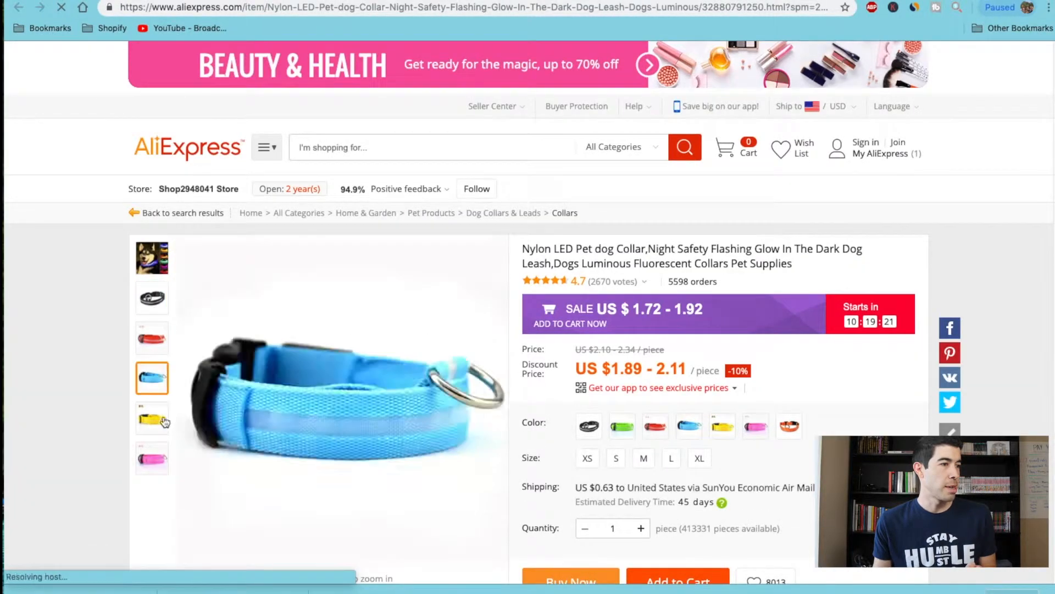
{"action": "scroll", "scroll_direction": "down", "scroll_amount": 3}
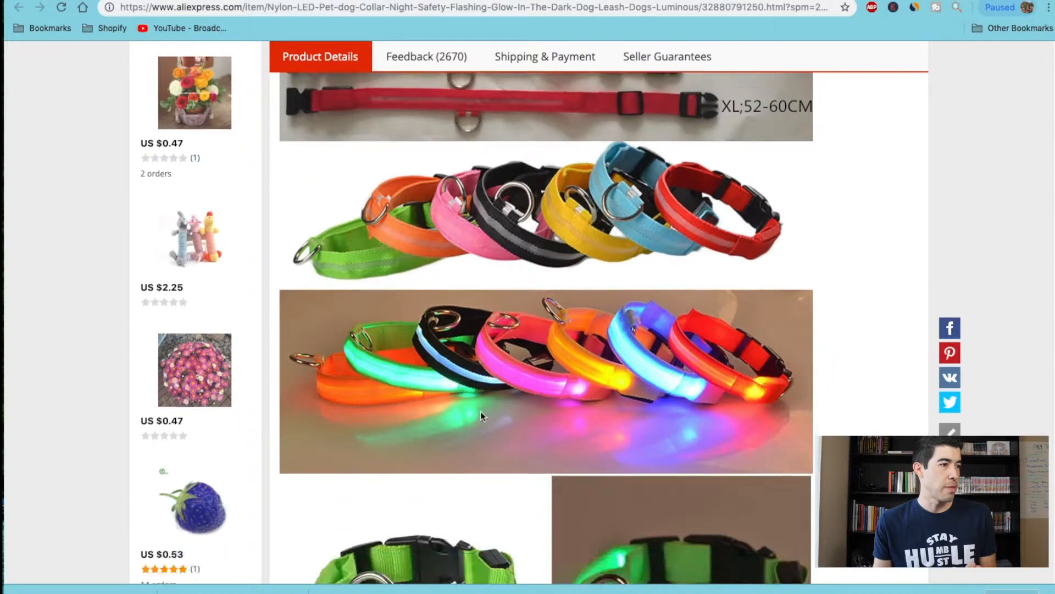
{"action": "scroll", "scroll_direction": "down", "scroll_amount": 3}
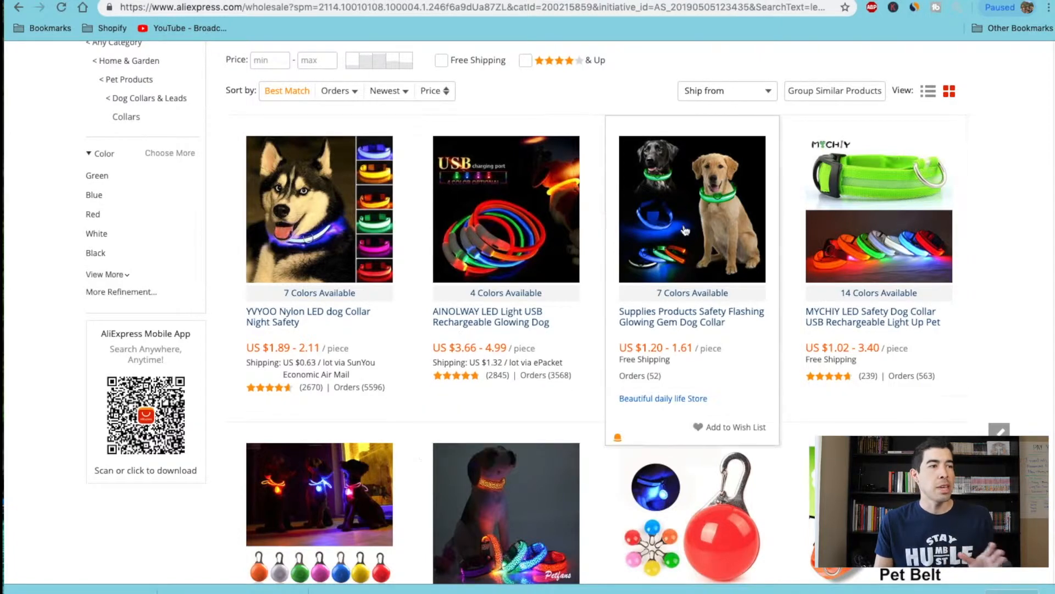
{"action": "scroll", "scroll_direction": "down", "scroll_amount": 3}
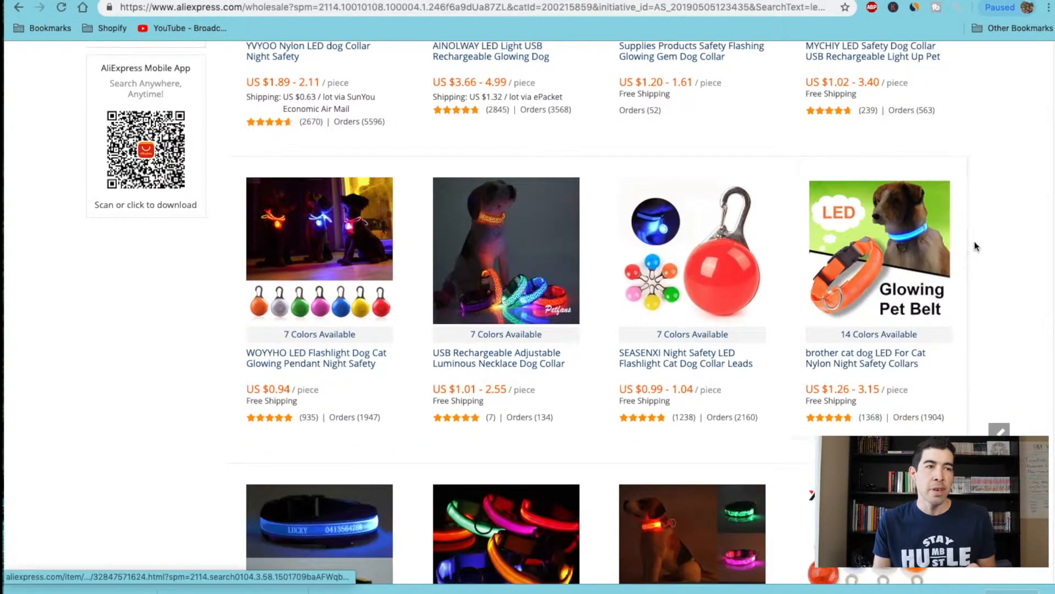
{"action": "scroll", "scroll_direction": "down", "scroll_amount": 3}
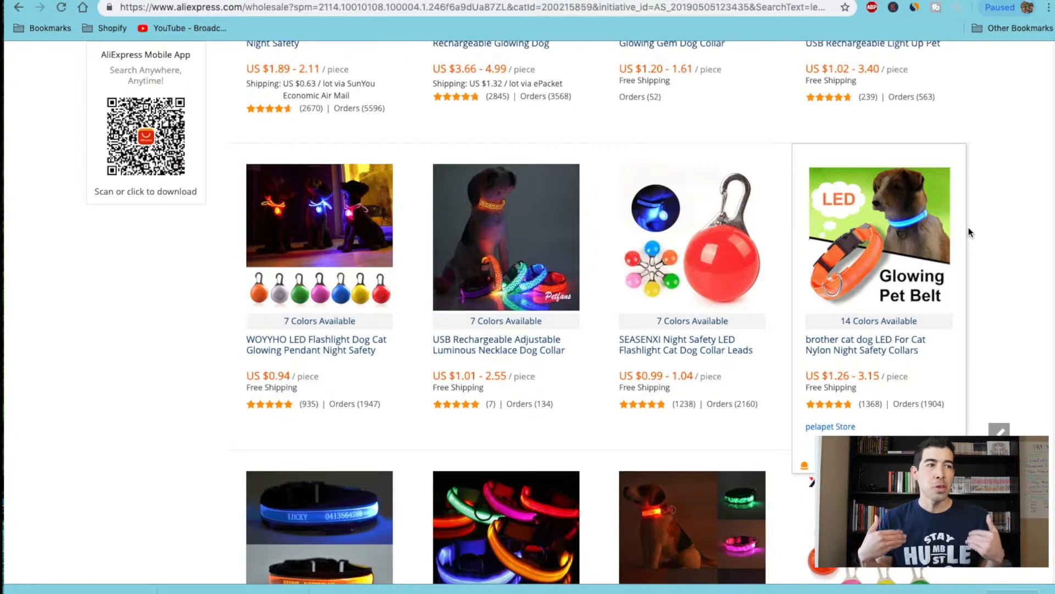
{"action": "scroll", "scroll_direction": "down", "scroll_amount": 3}
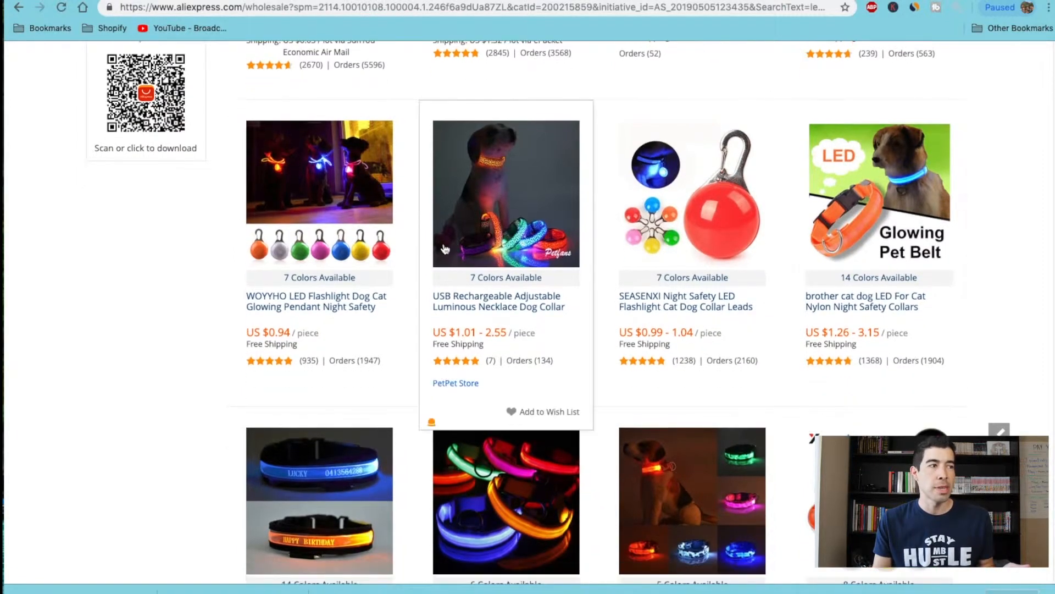
{"action": "scroll", "scroll_direction": "down", "scroll_amount": 3}
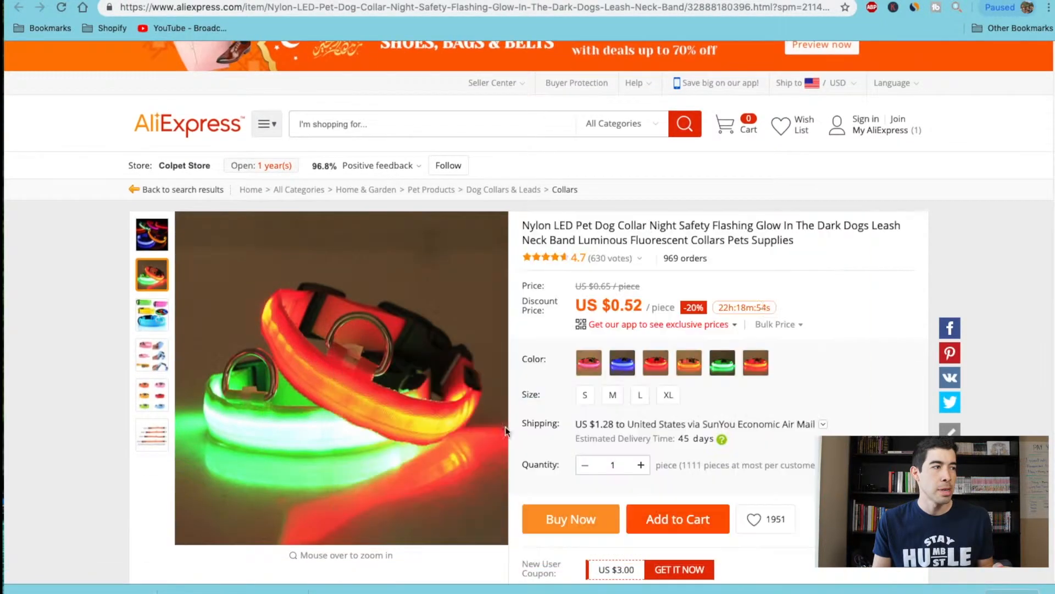
{"action": "mouse_move", "coordinate": [343, 340]}
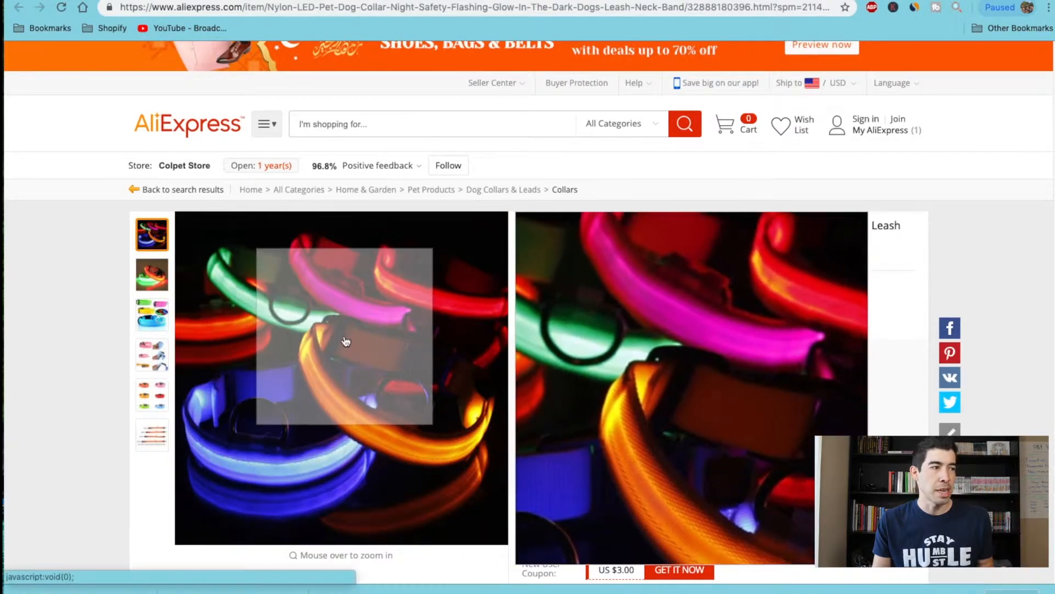
Step: Save the rottweiler LED collar product image into the Downloads folder
{"action": "right_click", "coordinate": [343, 339]}
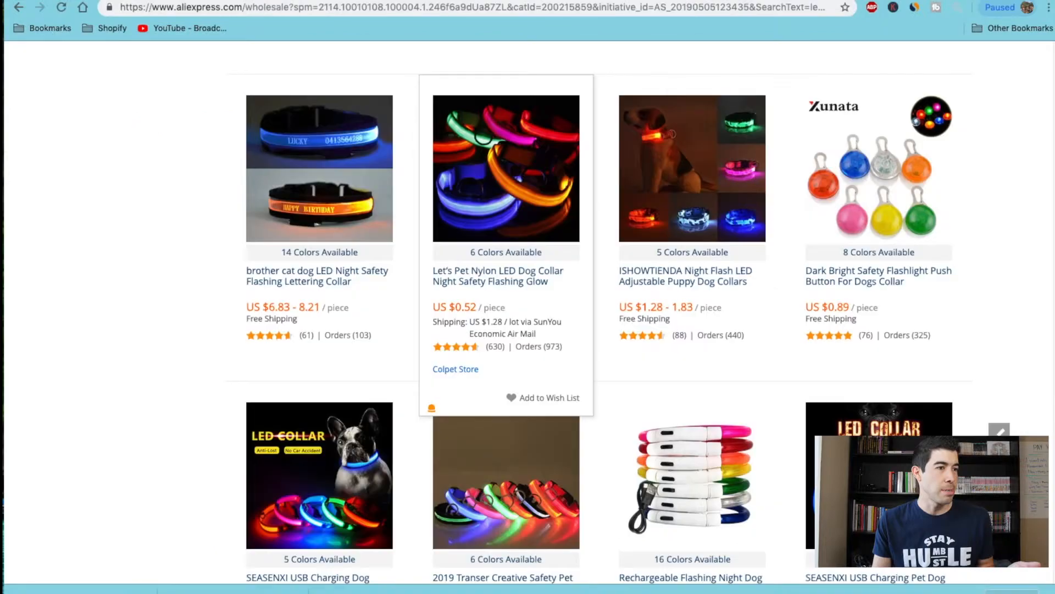
{"action": "scroll", "scroll_direction": "down", "scroll_amount": 3}
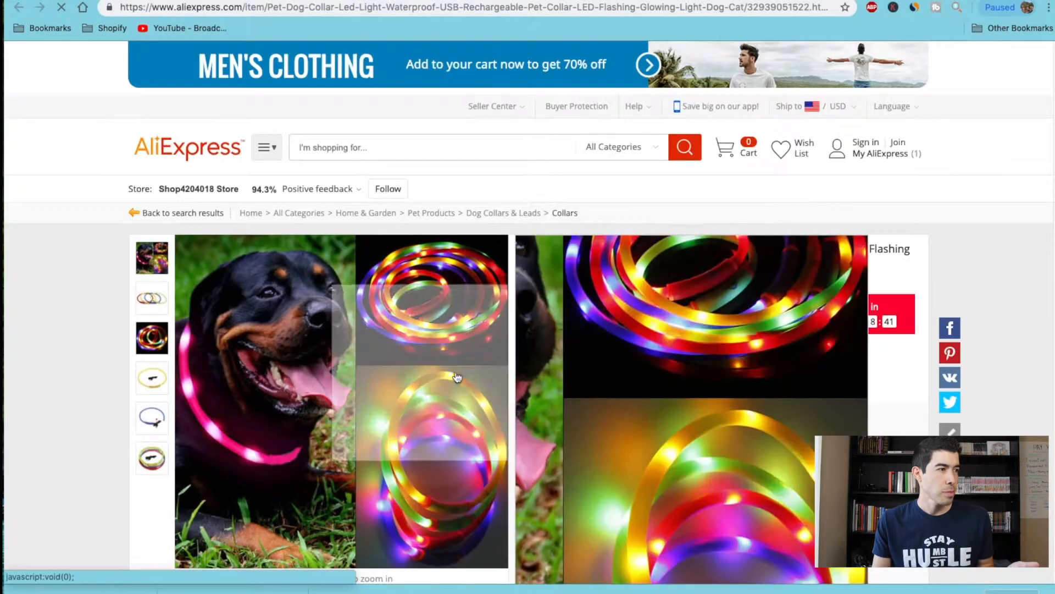
{"action": "right_click", "coordinate": [456, 377]}
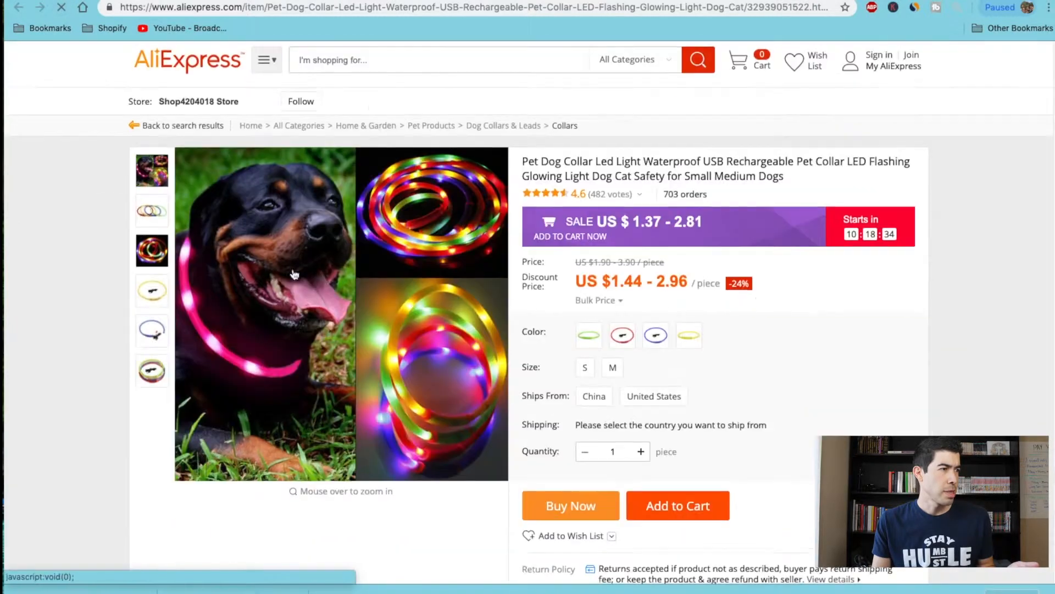
{"action": "right_click", "coordinate": [293, 273]}
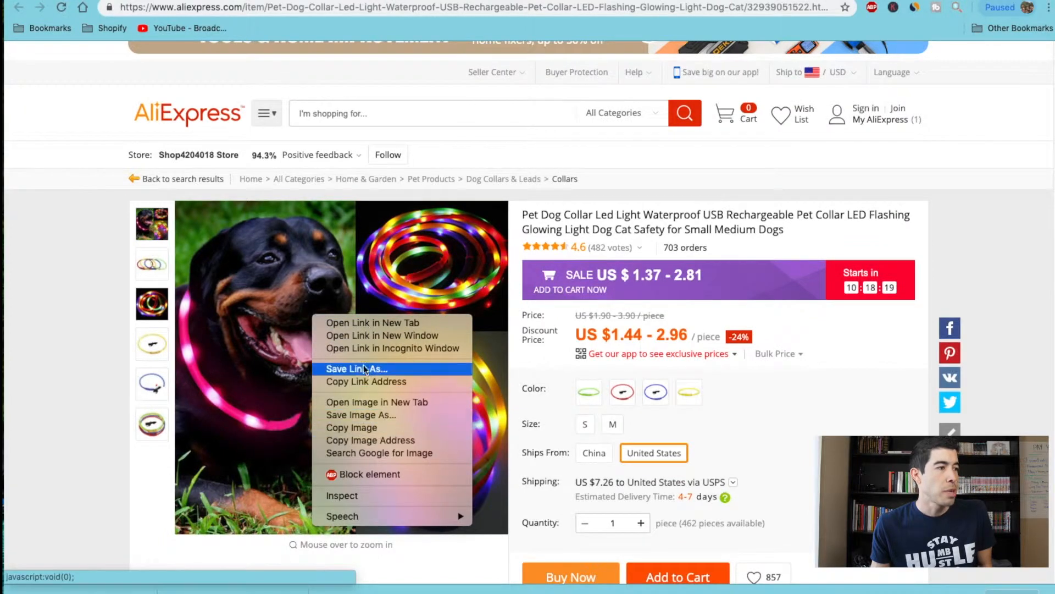
{"action": "left_click", "coordinate": [357, 368]}
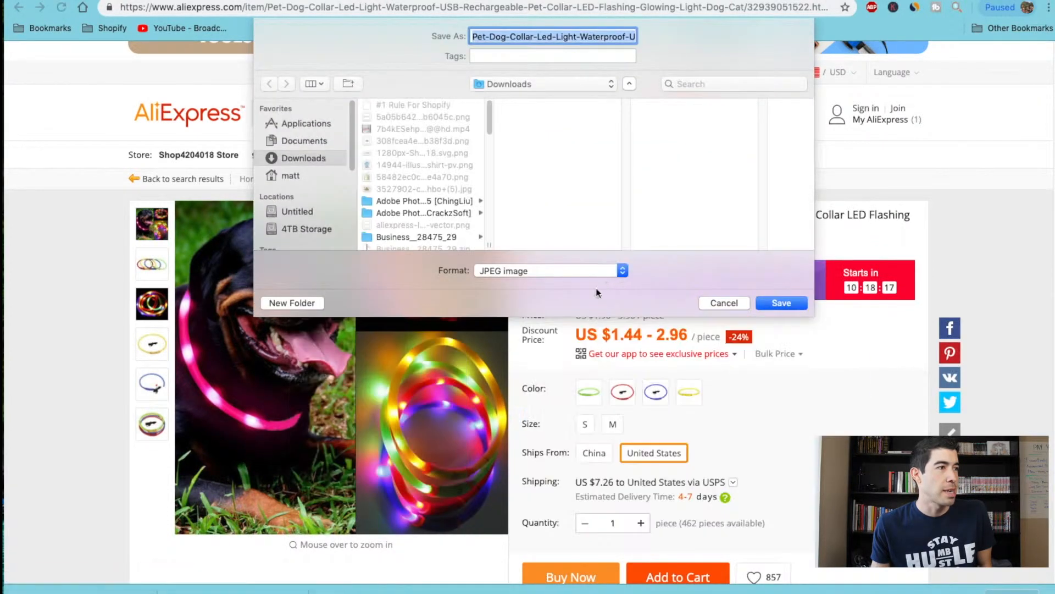
{"action": "left_click", "coordinate": [781, 303]}
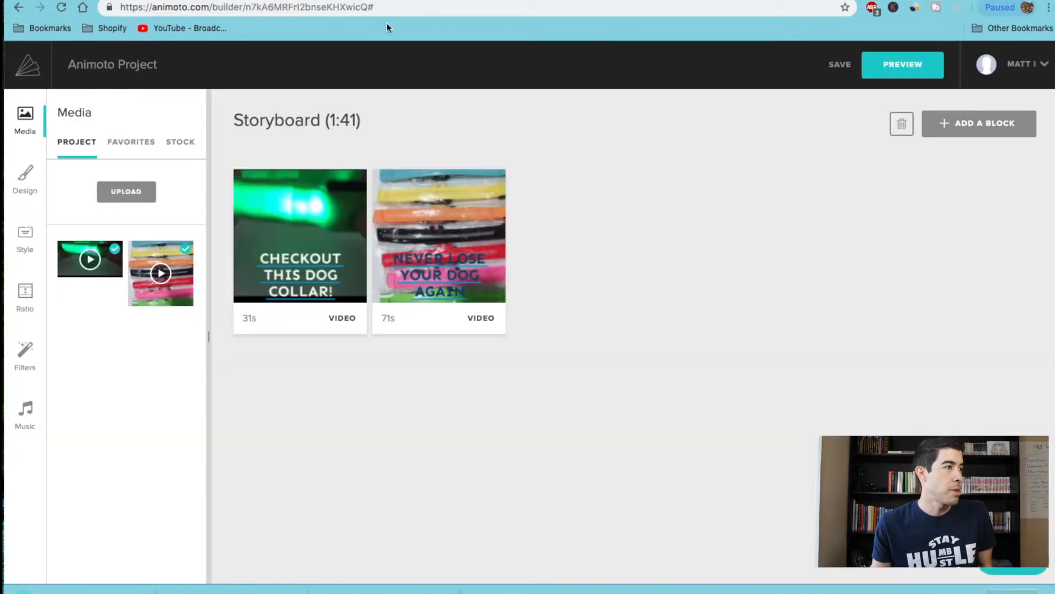
Step: Add a photo block with the downloaded rottweiler collar JPG, then start generating a preview
{"action": "left_click", "coordinate": [979, 123]}
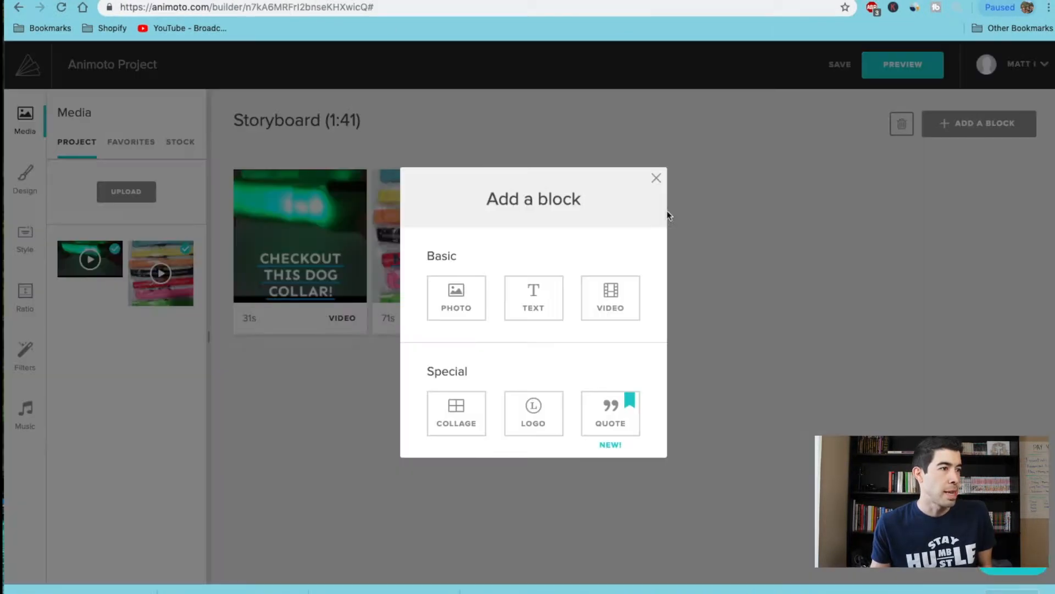
{"action": "left_click", "coordinate": [455, 298]}
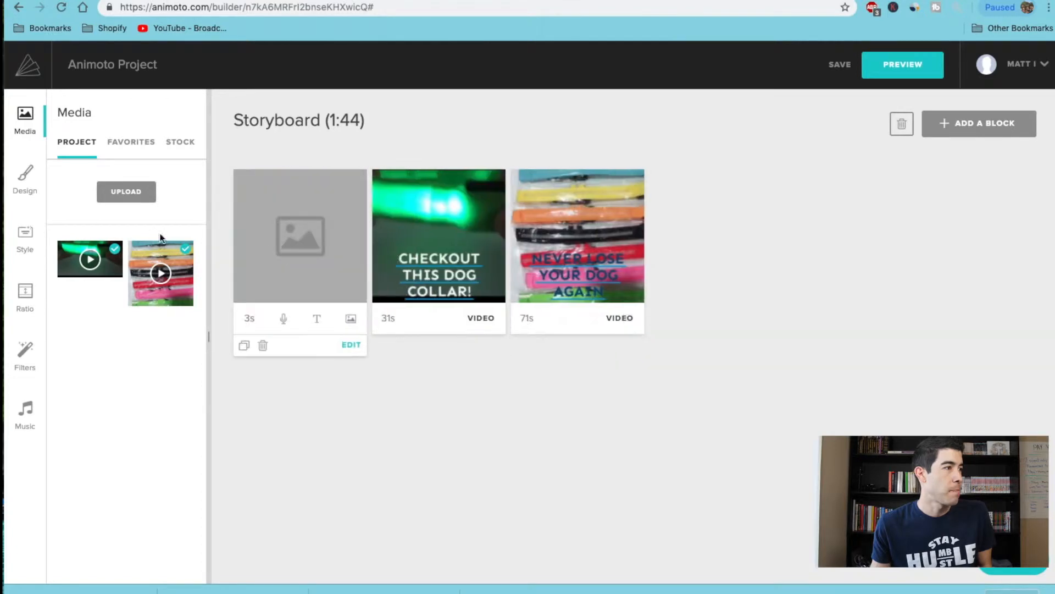
{"action": "left_click", "coordinate": [125, 191]}
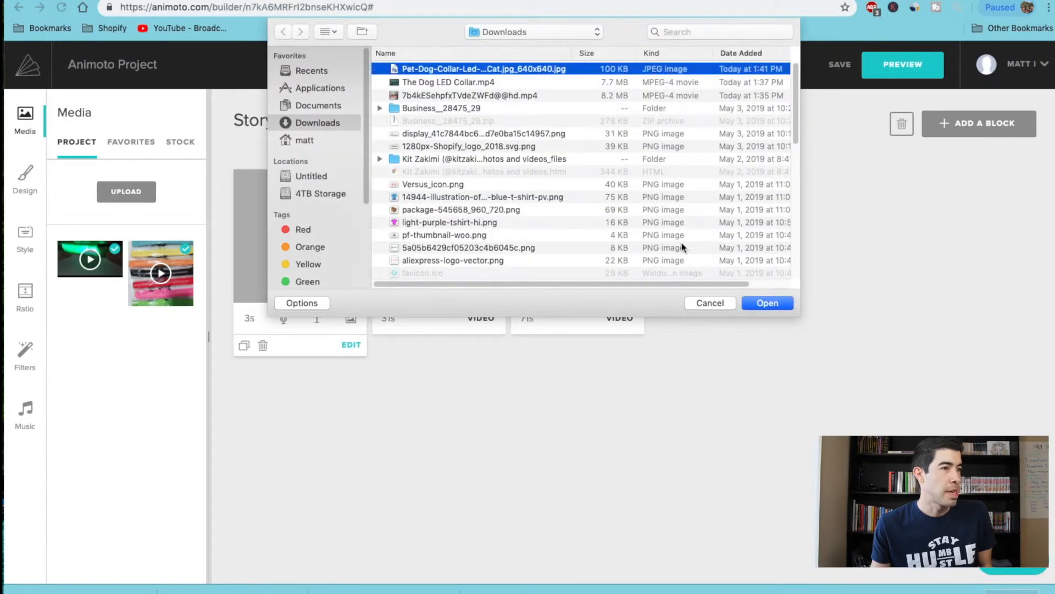
{"action": "left_click", "coordinate": [766, 302]}
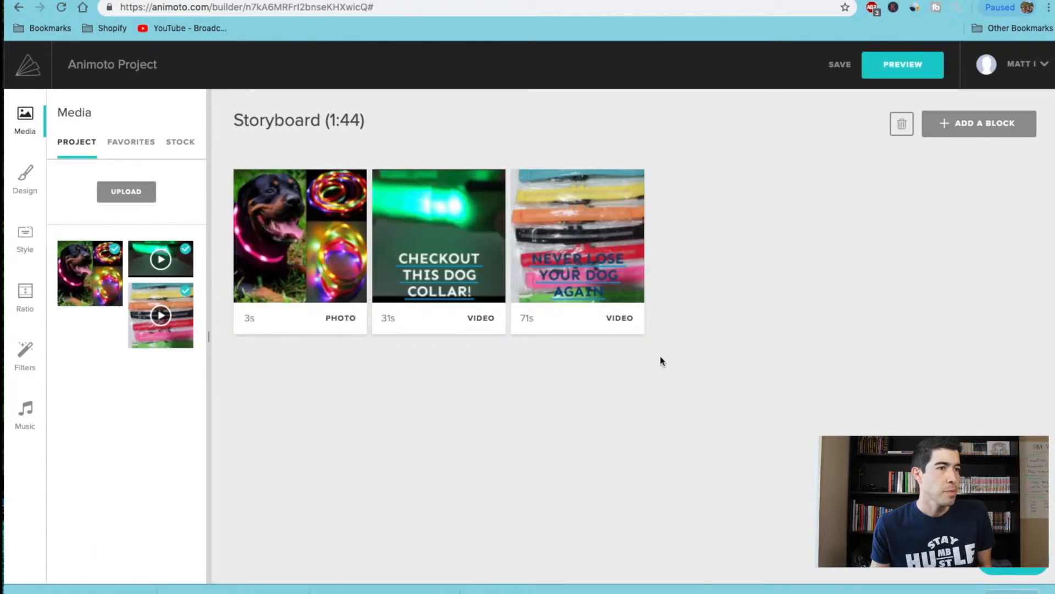
{"action": "left_click", "coordinate": [902, 65]}
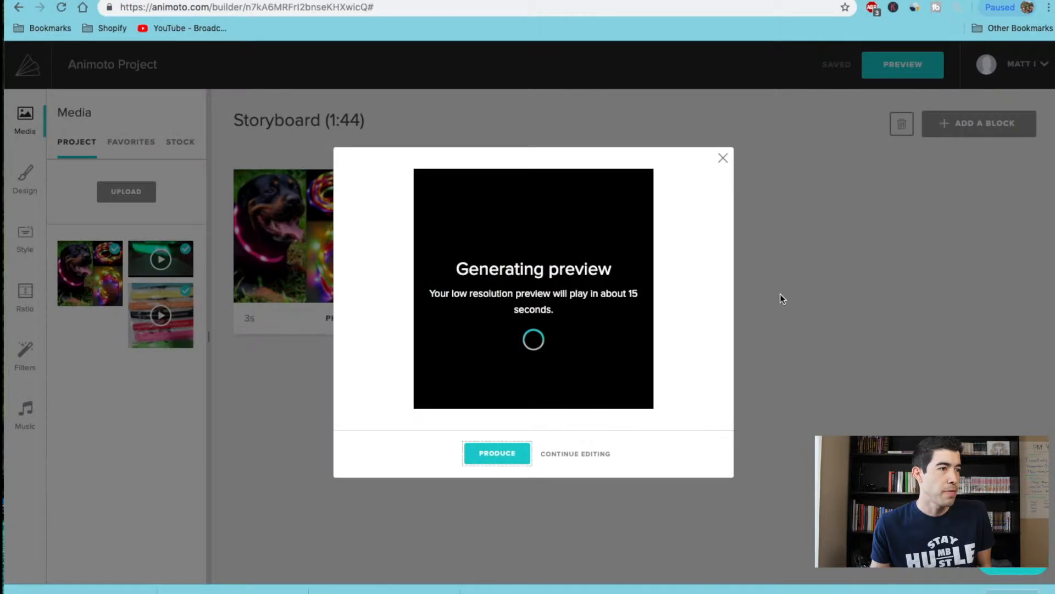
{"action": "mouse_move", "coordinate": [748, 316]}
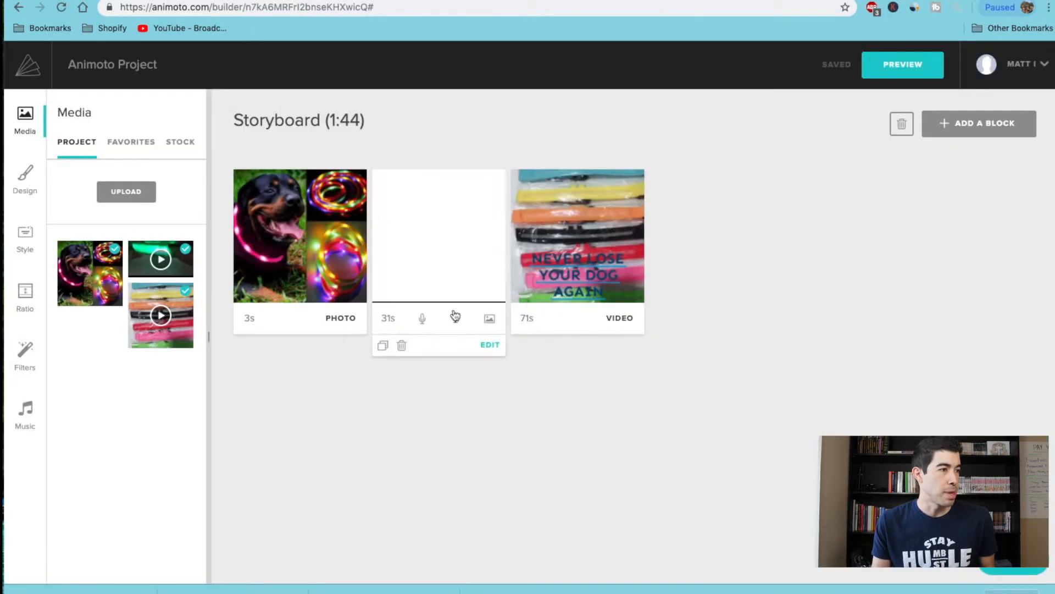
Step: Review the collar video block's voiceover, title text and background video settings, then close the editor
{"action": "left_click", "coordinate": [490, 344]}
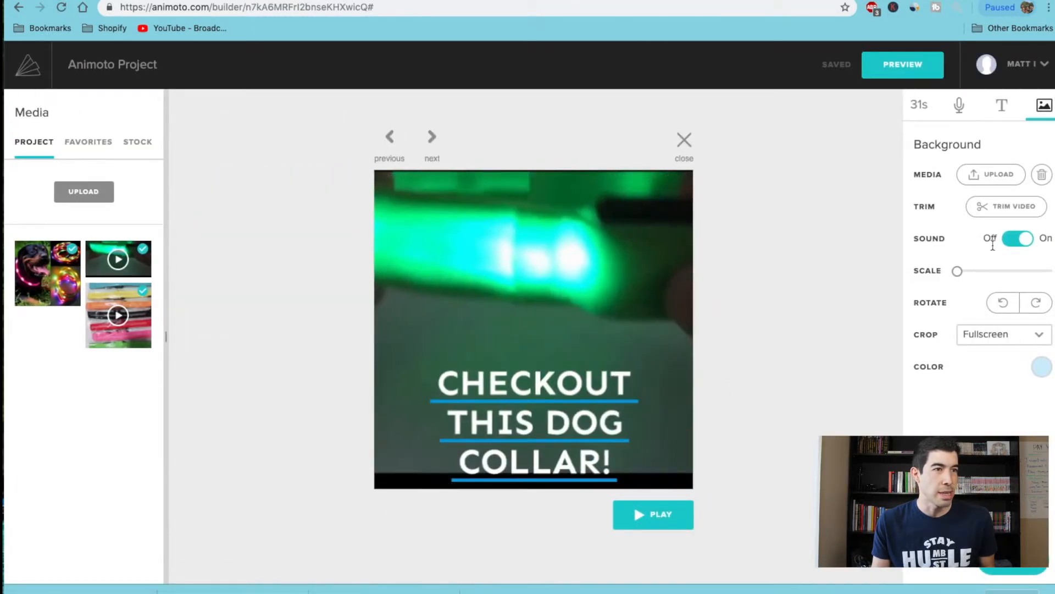
{"action": "left_click", "coordinate": [959, 105]}
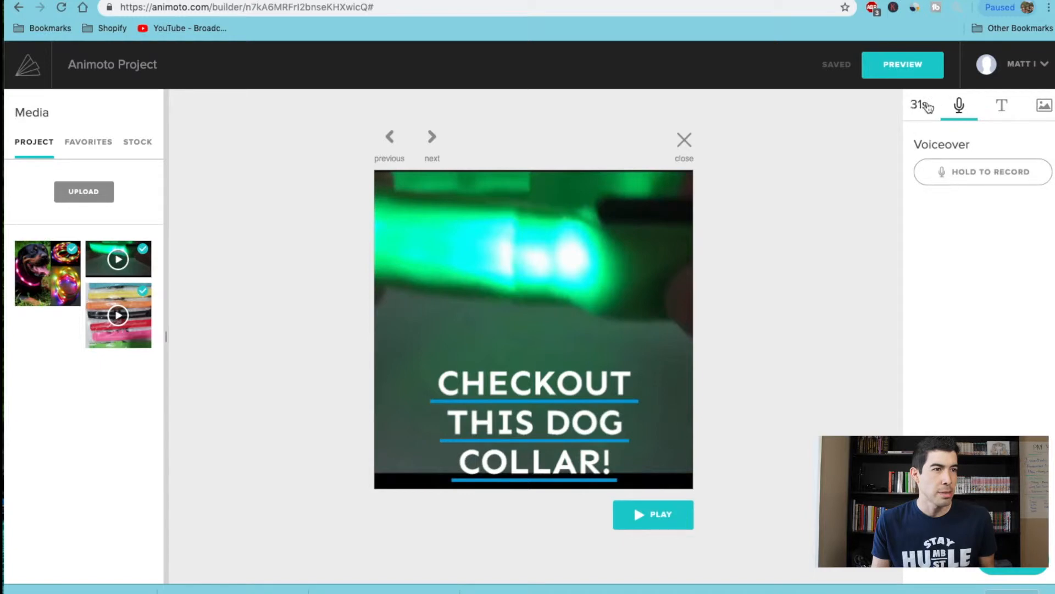
{"action": "left_click", "coordinate": [1002, 105]}
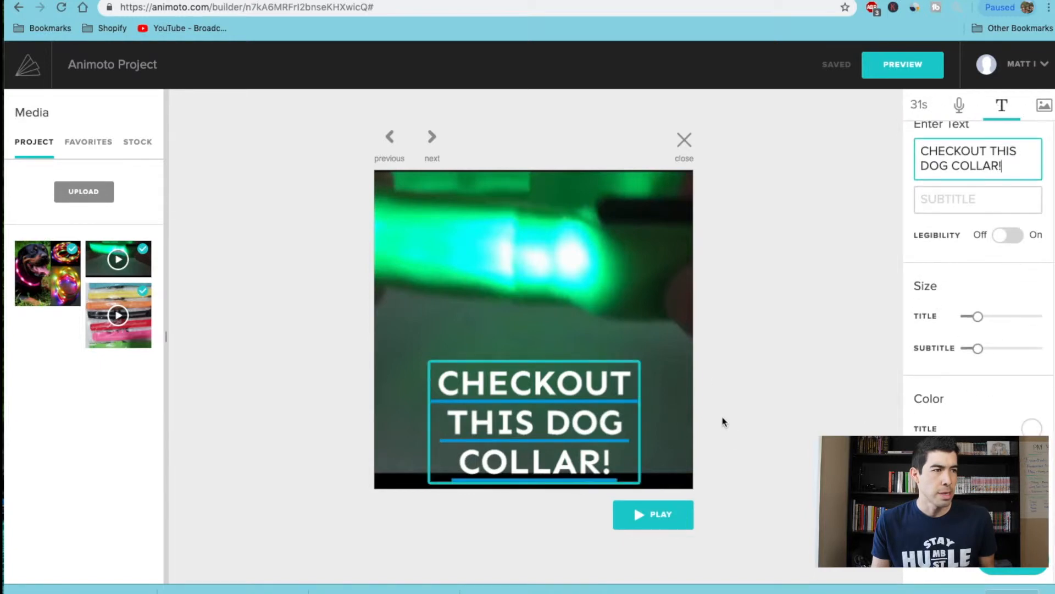
{"action": "left_click", "coordinate": [1042, 105]}
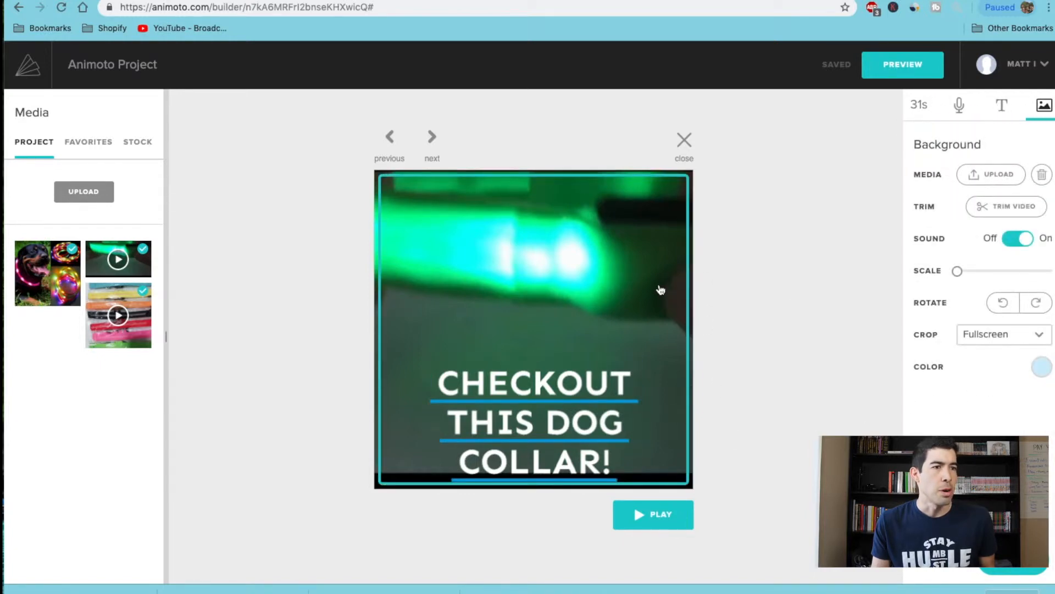
{"action": "left_click", "coordinate": [1018, 238]}
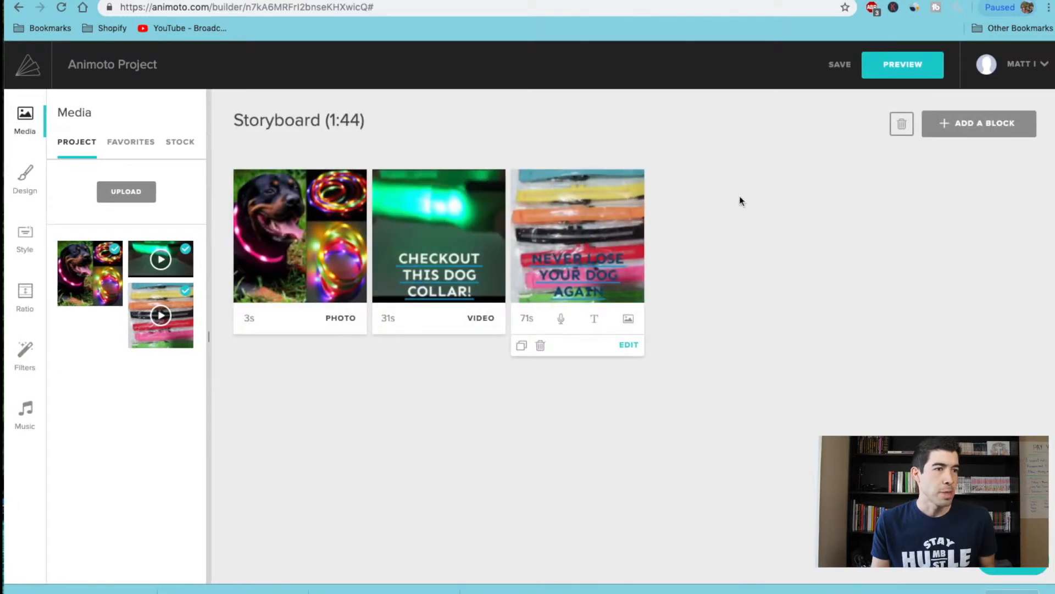
{"action": "mouse_move", "coordinate": [675, 364]}
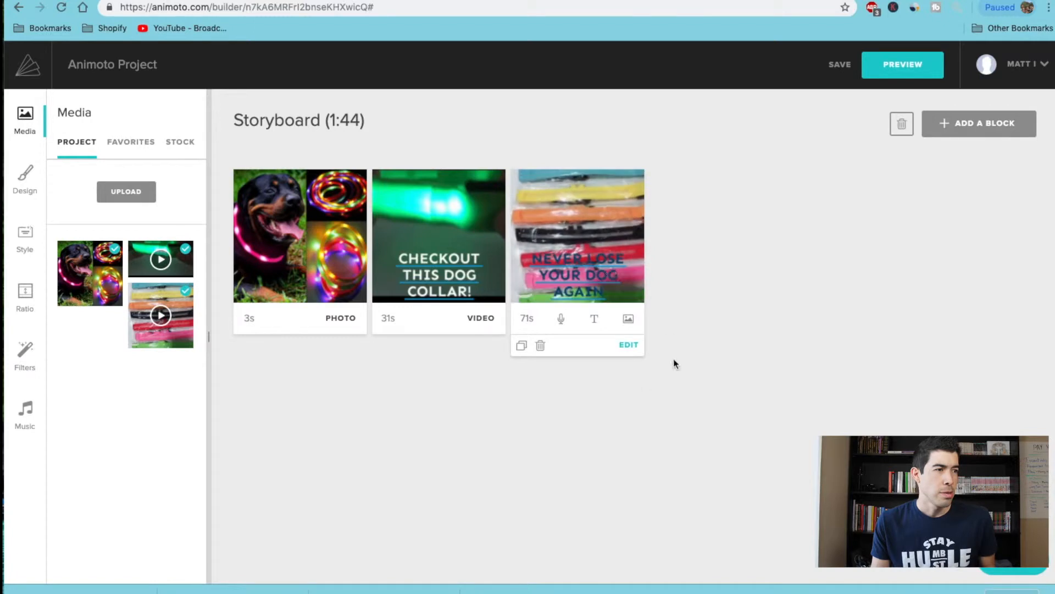
{"action": "left_click", "coordinate": [627, 344]}
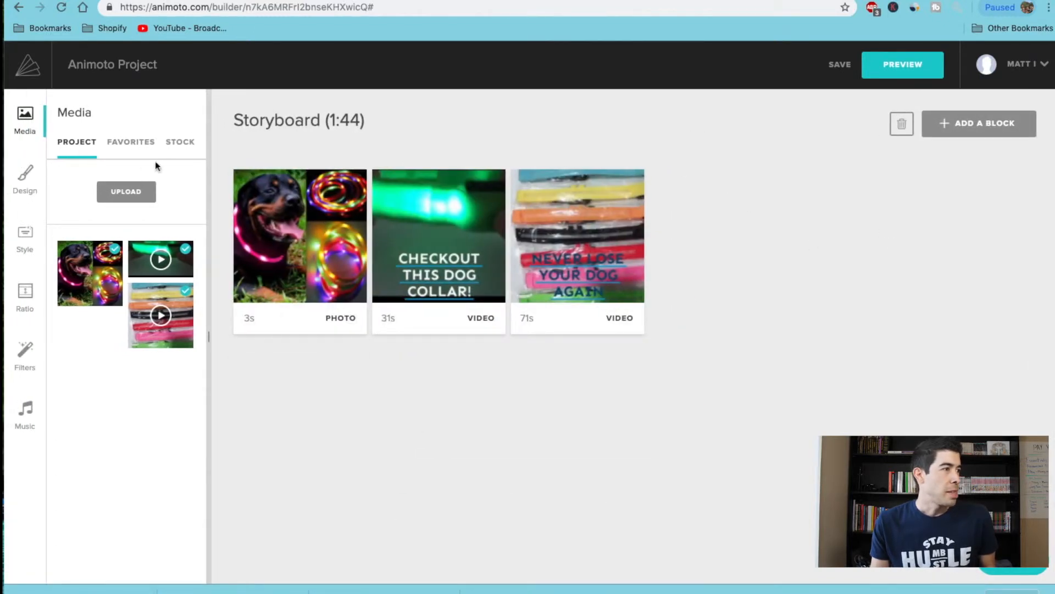
Step: Play and pause the Inner Peace soundtrack in Music settings, then preview the whole video
{"action": "left_click", "coordinate": [25, 415]}
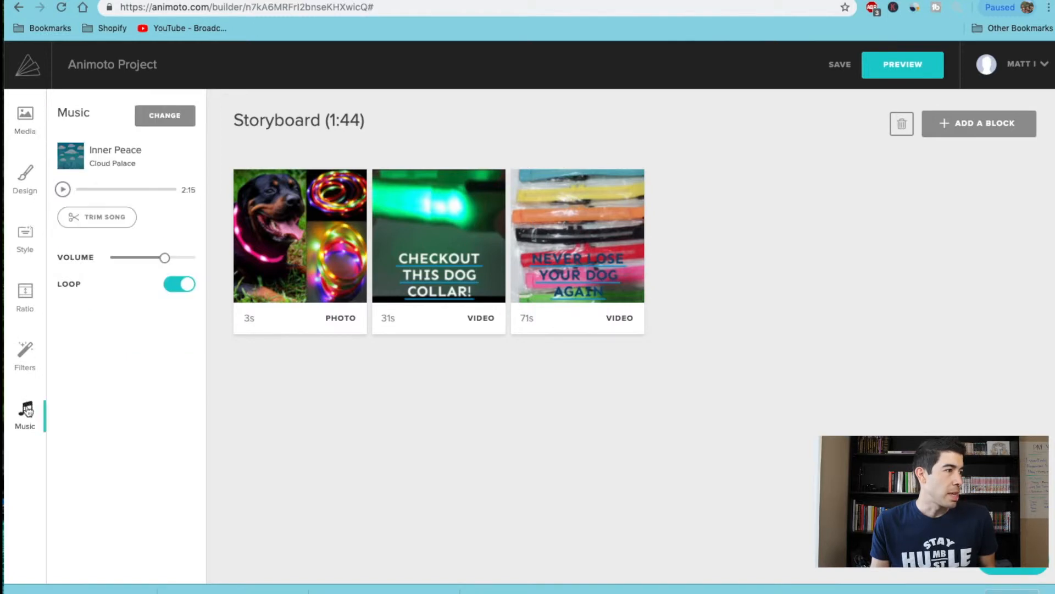
{"action": "left_click", "coordinate": [61, 189]}
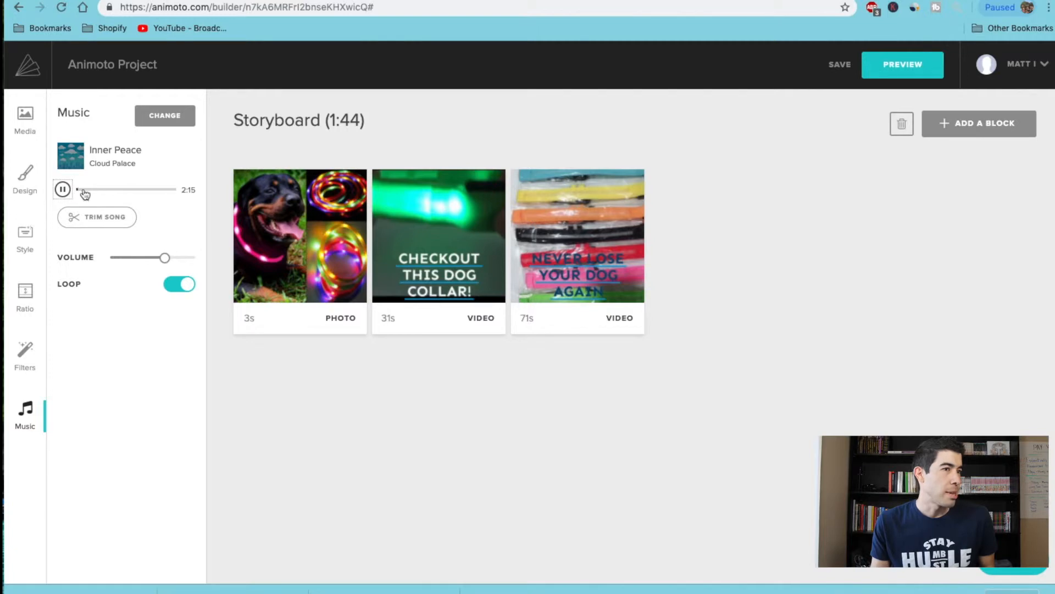
{"action": "left_click", "coordinate": [62, 189]}
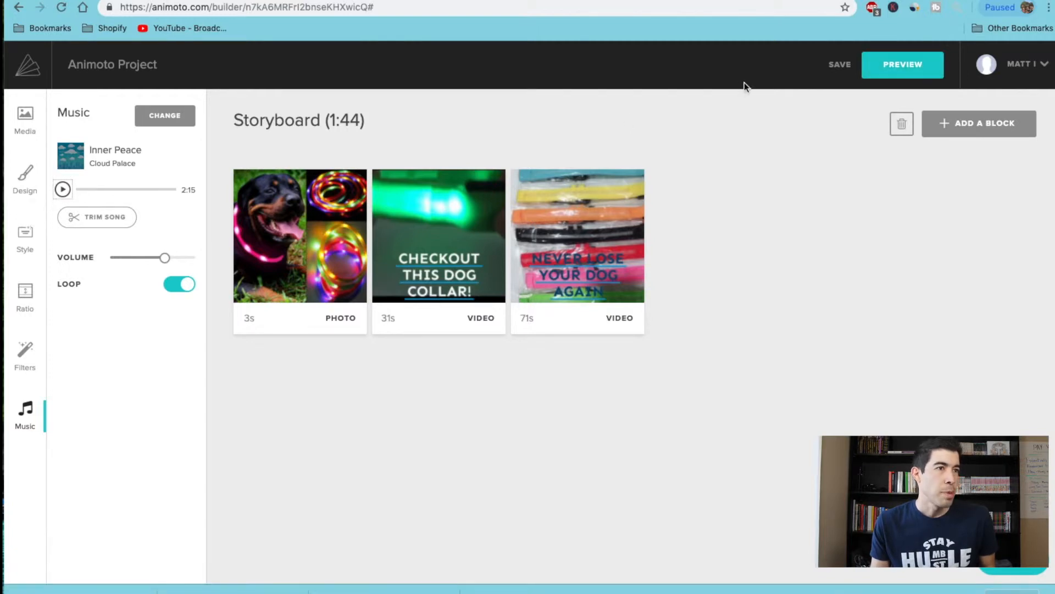
{"action": "left_click", "coordinate": [902, 65]}
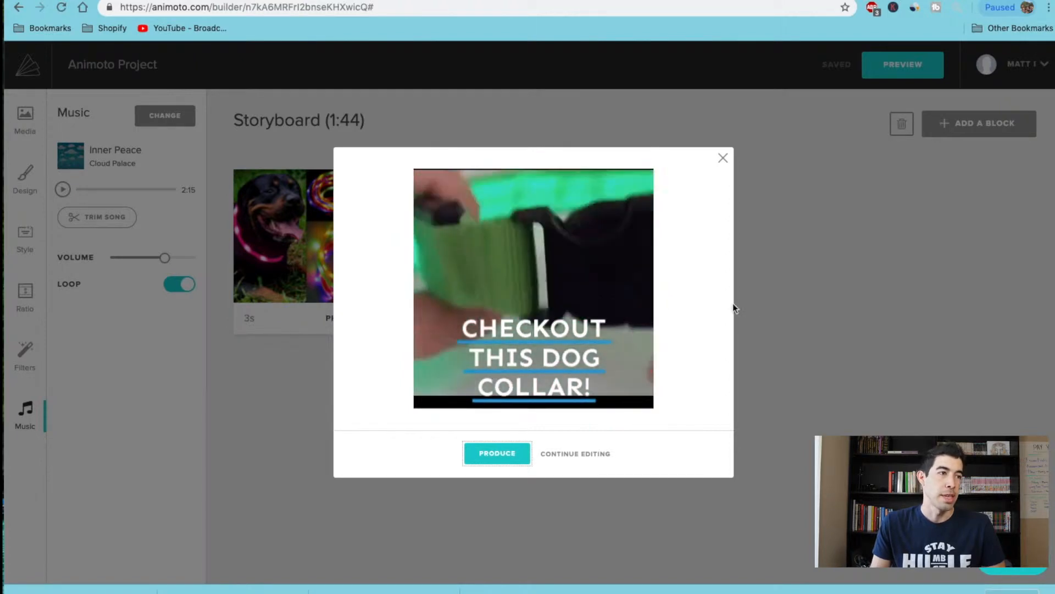
Step: Leave the preview to continue editing and bring up the trimmer for the collar video block
{"action": "left_click", "coordinate": [724, 157]}
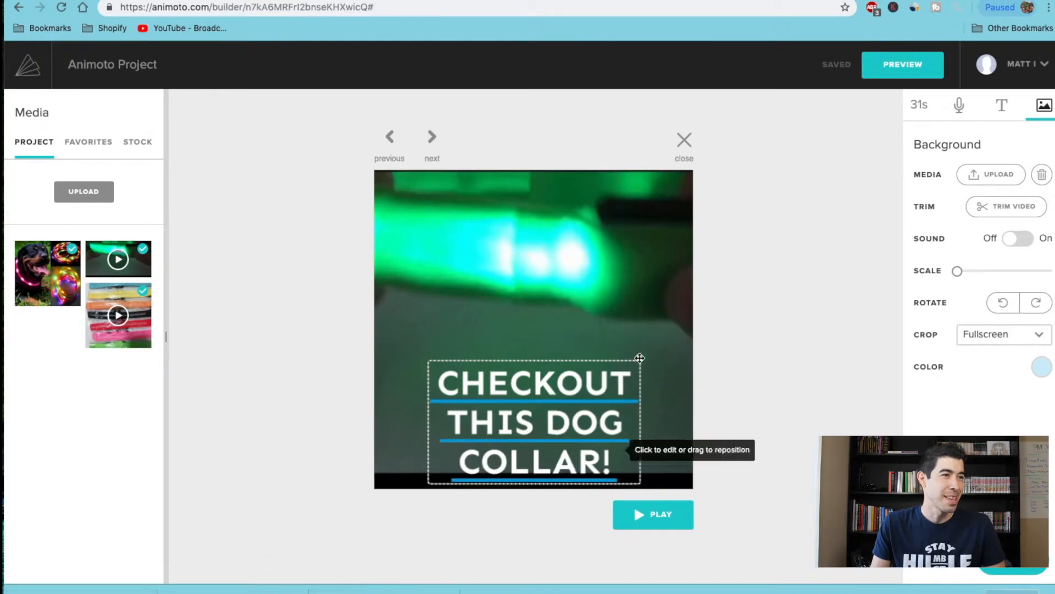
{"action": "left_click", "coordinate": [684, 140]}
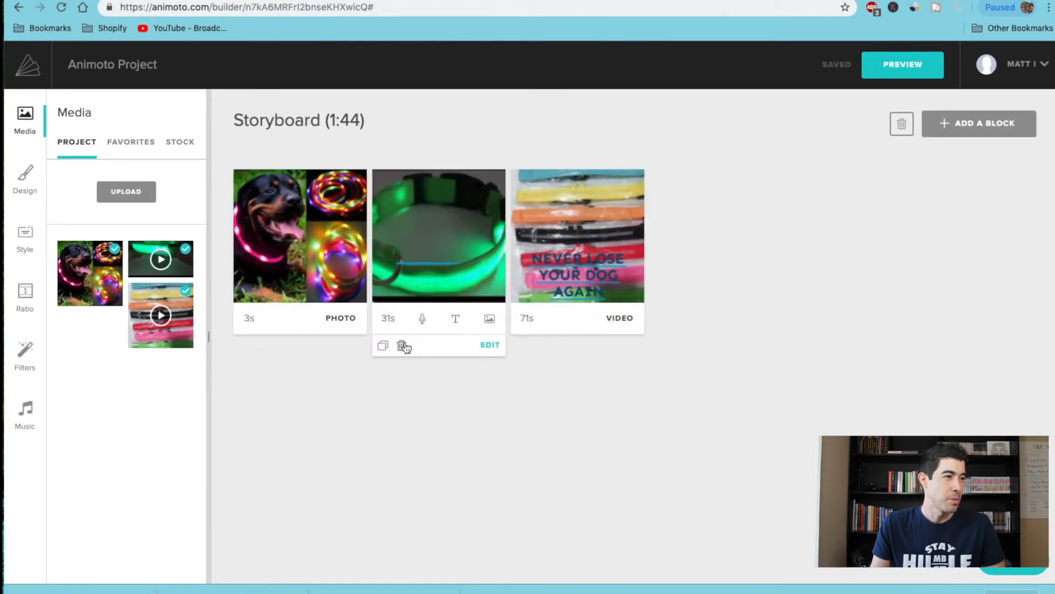
{"action": "left_click", "coordinate": [491, 344]}
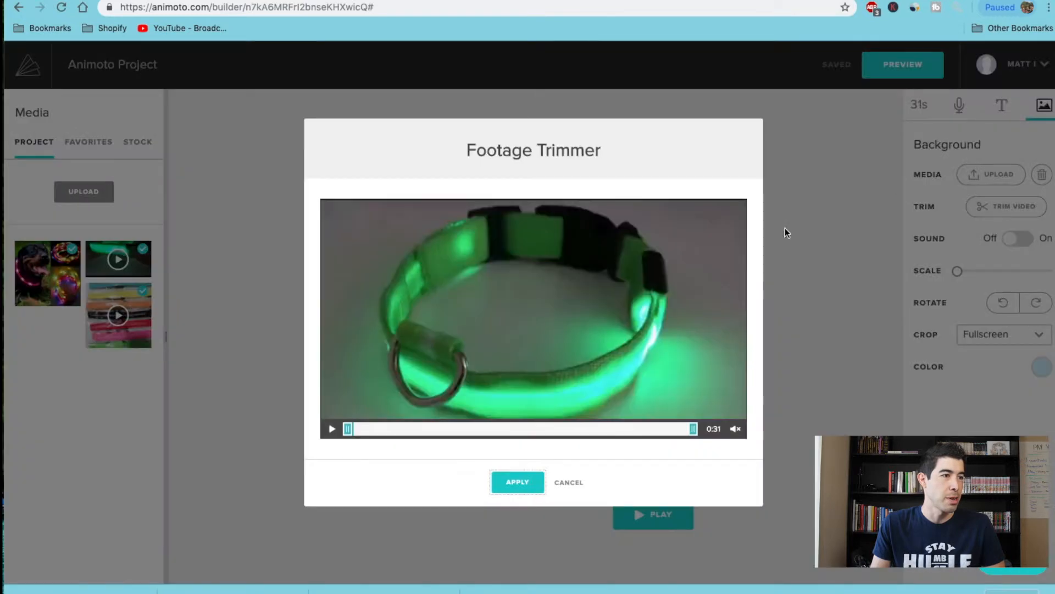
Step: Trim the collar video to a 6-second clip from 0:07 to 0:13 and apply it
{"action": "left_click_drag", "start_coordinate": [692, 428], "coordinate": [552, 428]}
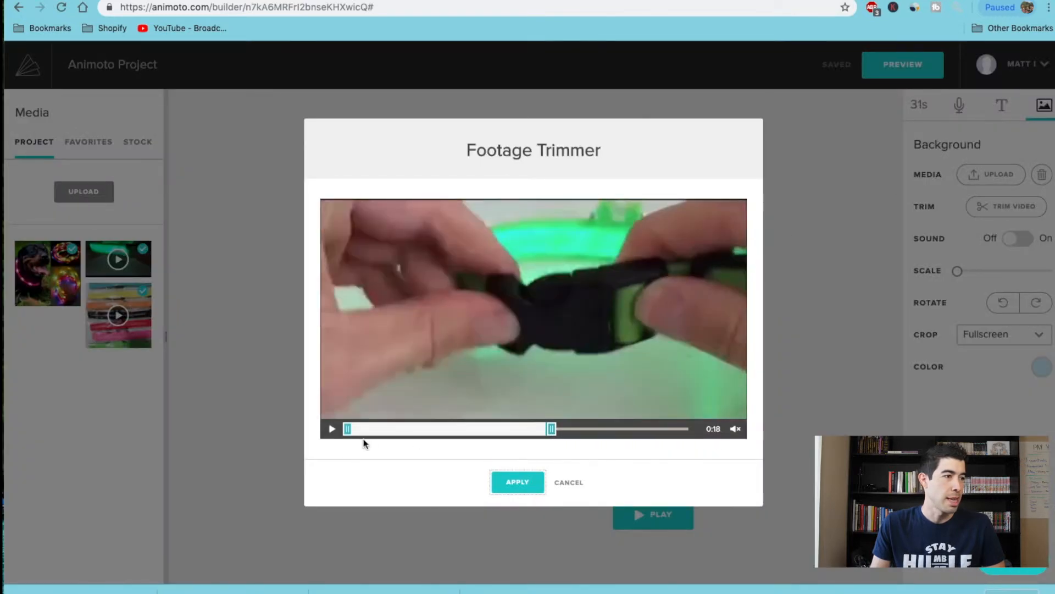
{"action": "left_click_drag", "start_coordinate": [347, 429], "coordinate": [460, 429]}
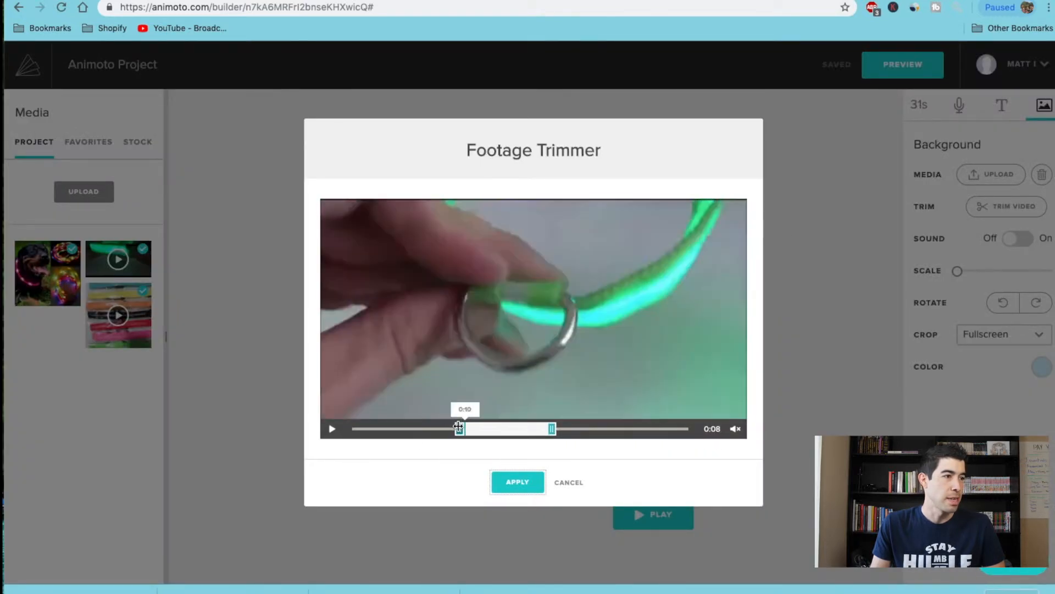
{"action": "left_click_drag", "start_coordinate": [459, 429], "coordinate": [545, 429]}
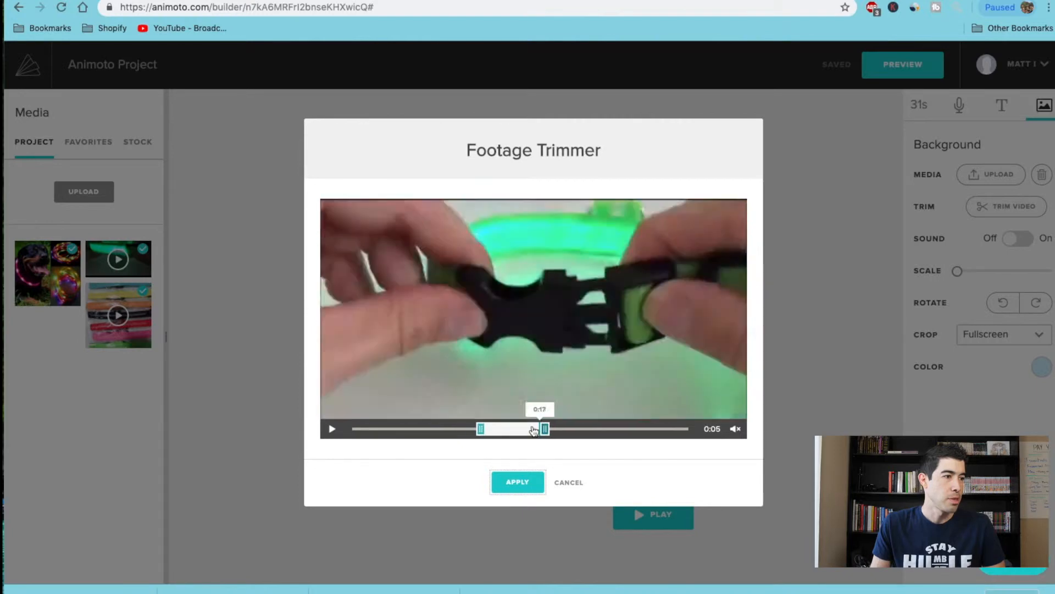
{"action": "left_click_drag", "start_coordinate": [482, 429], "coordinate": [424, 429]}
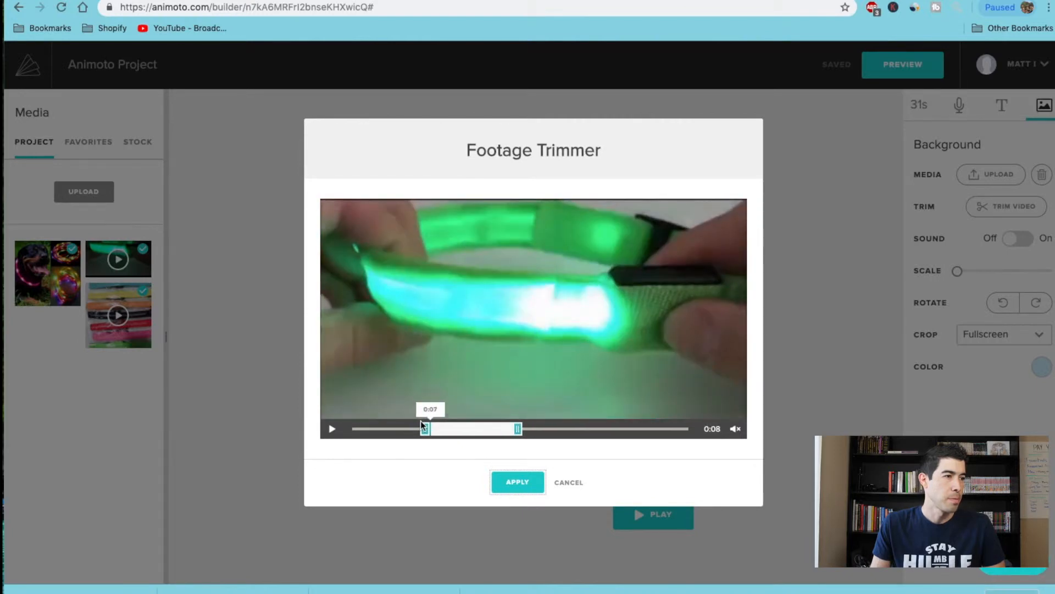
{"action": "left_click_drag", "start_coordinate": [518, 428], "coordinate": [488, 429]}
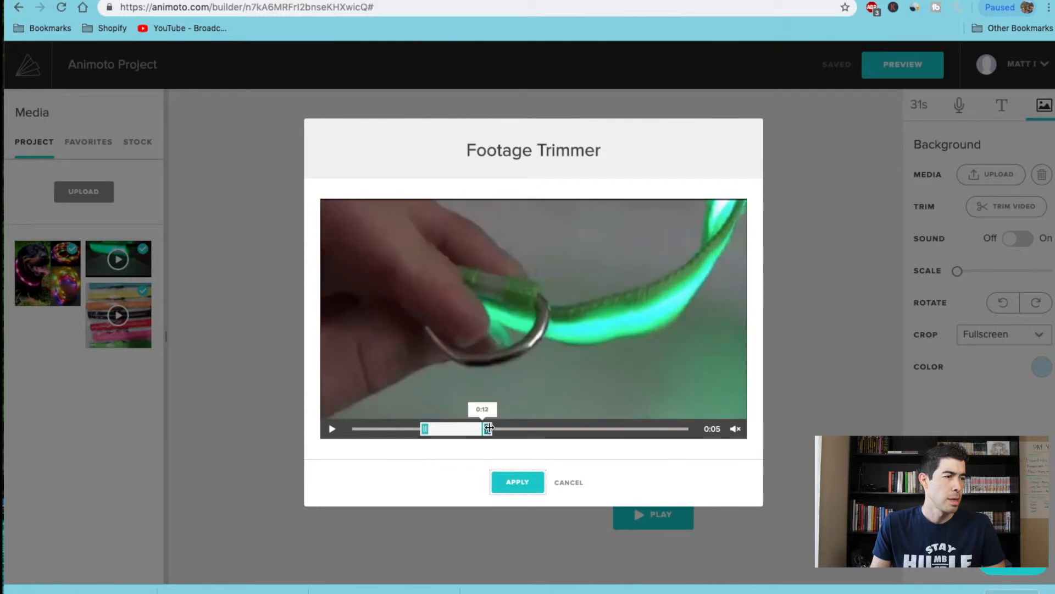
{"action": "left_click_drag", "start_coordinate": [488, 429], "coordinate": [454, 429]}
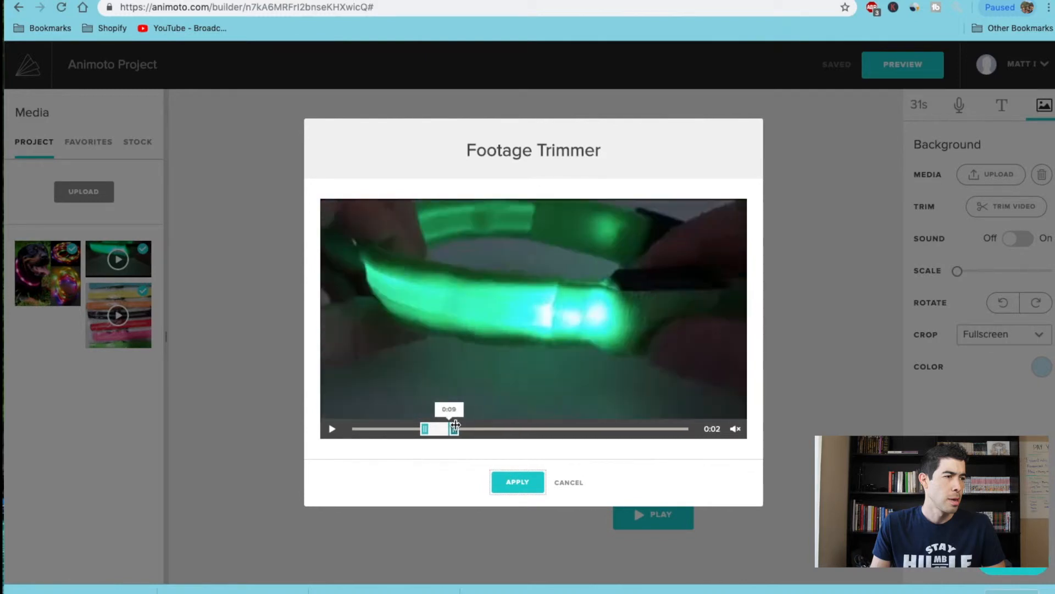
{"action": "left_click_drag", "start_coordinate": [455, 429], "coordinate": [444, 429]}
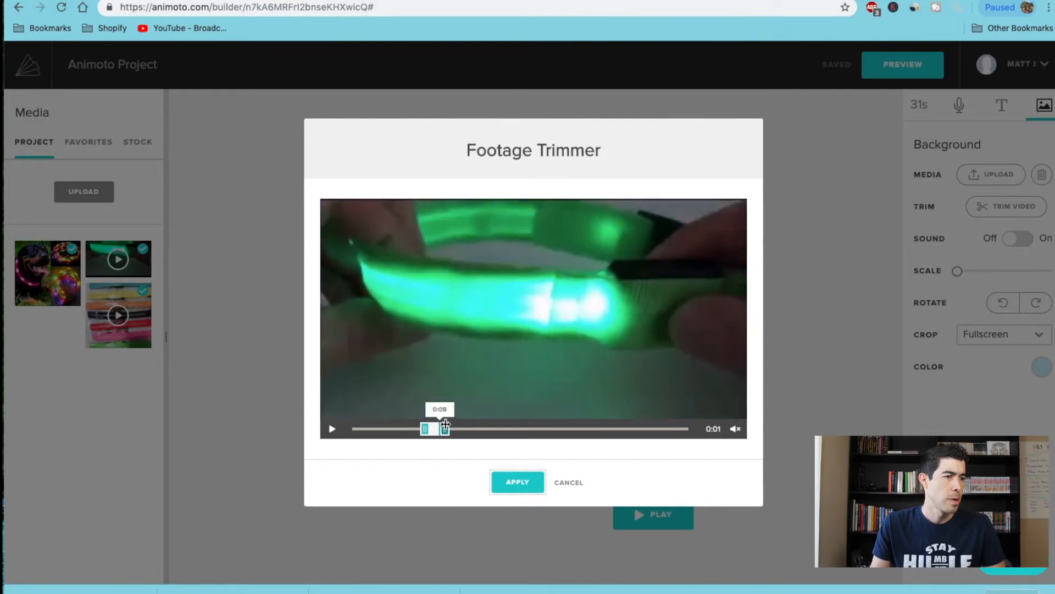
{"action": "left_click_drag", "start_coordinate": [444, 428], "coordinate": [499, 429]}
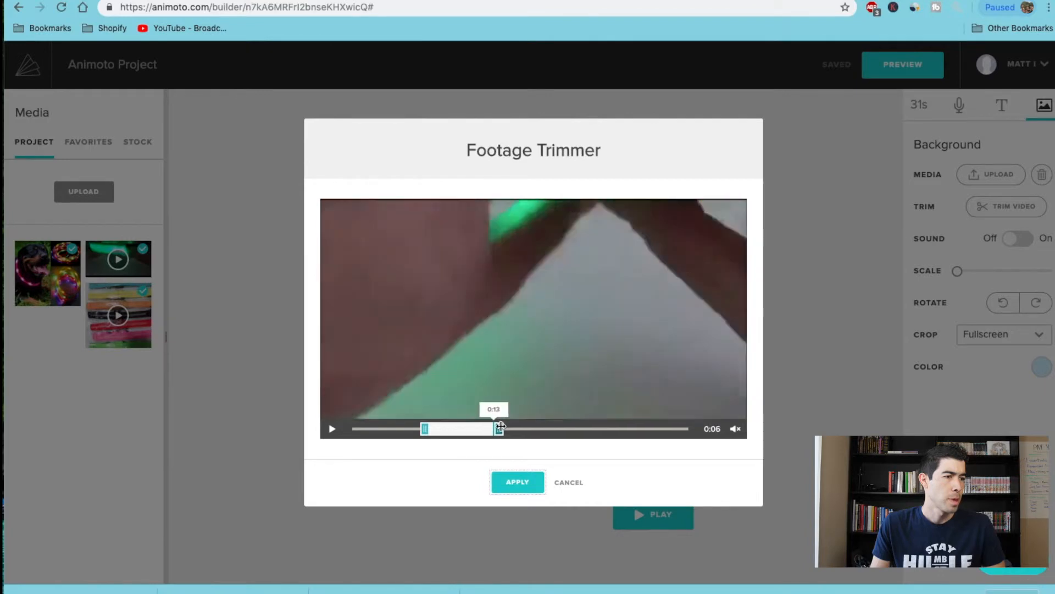
{"action": "left_click", "coordinate": [517, 481]}
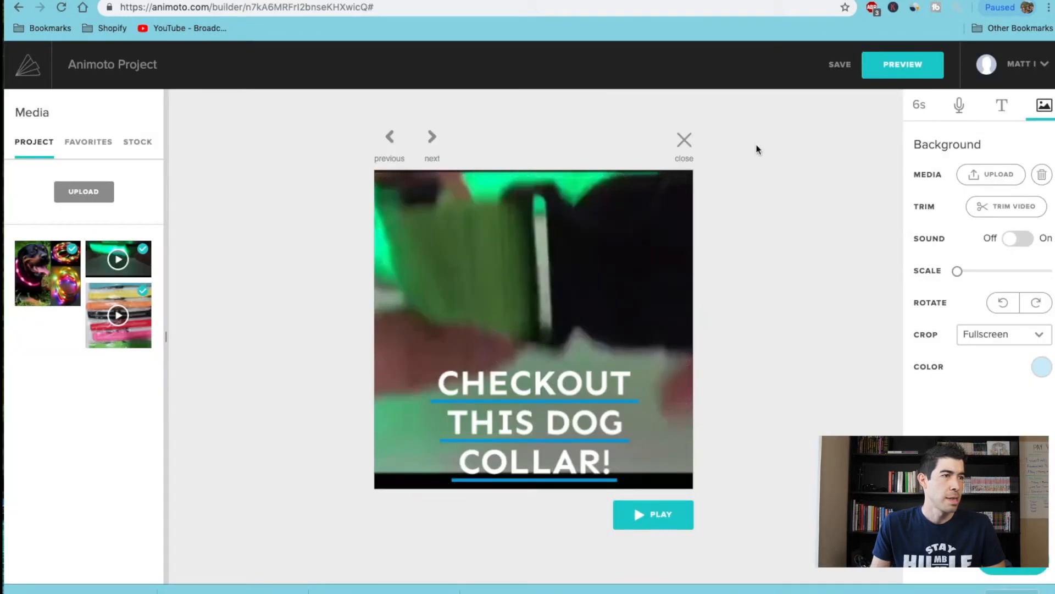
{"action": "left_click", "coordinate": [684, 140]}
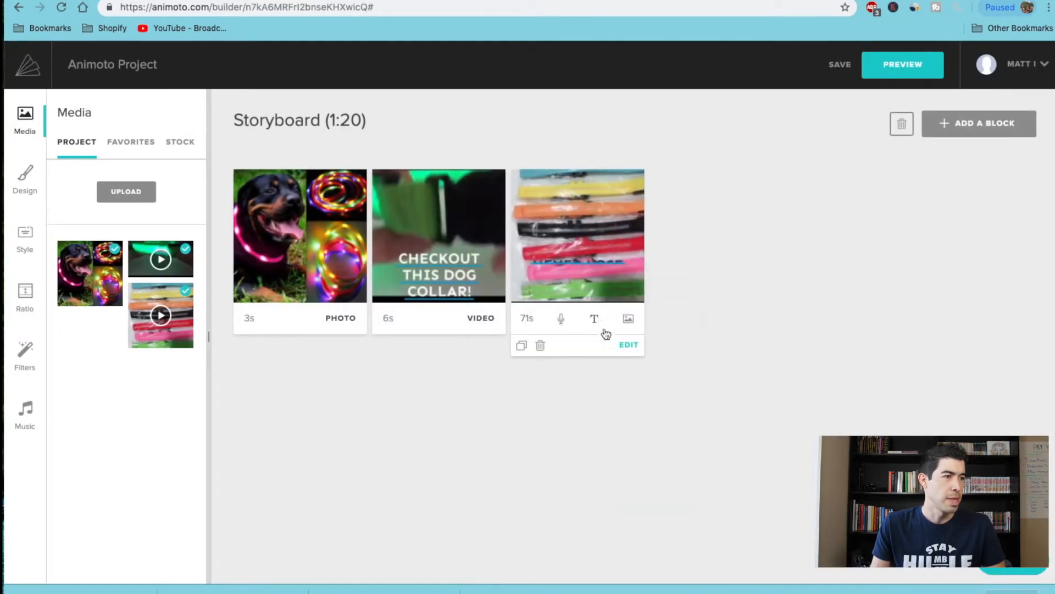
Step: Trim the colourful collars video to 6 seconds (0:21 to 0:27), apply, and preview the 15-second video
{"action": "left_click", "coordinate": [628, 344]}
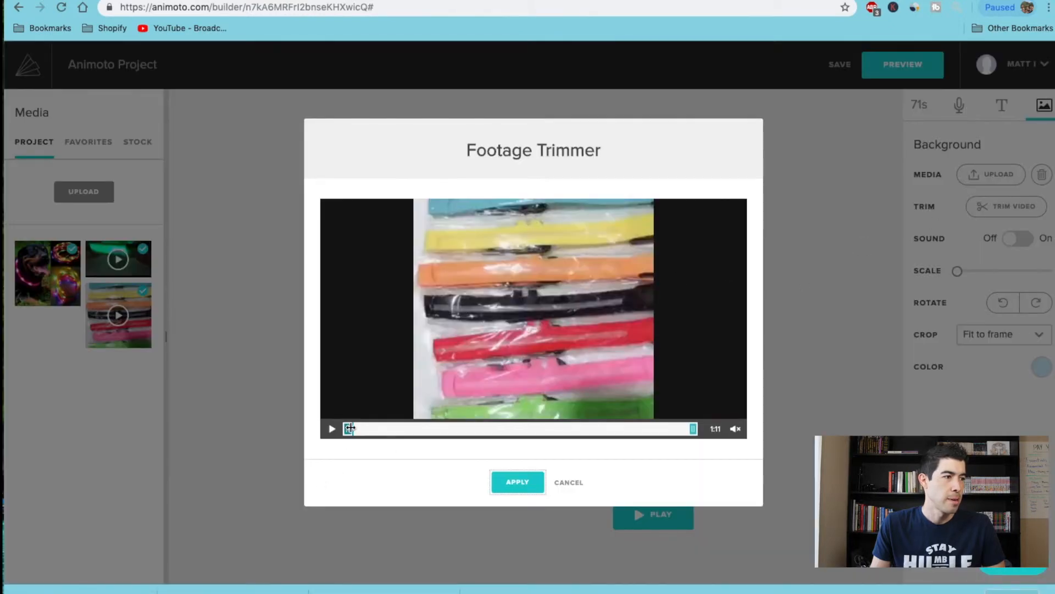
{"action": "left_click_drag", "start_coordinate": [348, 428], "coordinate": [450, 429]}
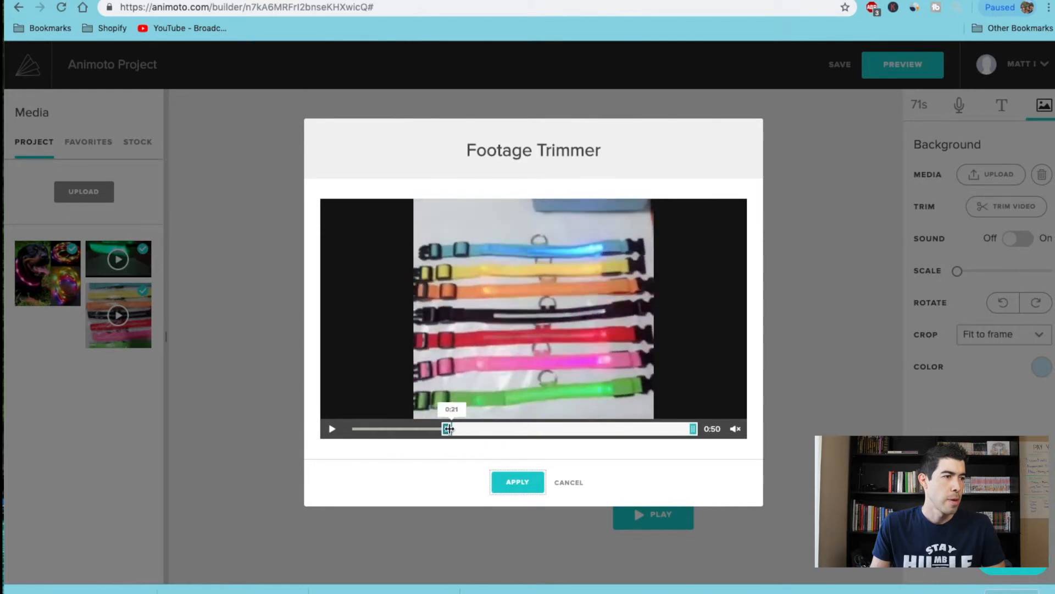
{"action": "left_click_drag", "start_coordinate": [448, 428], "coordinate": [539, 428]}
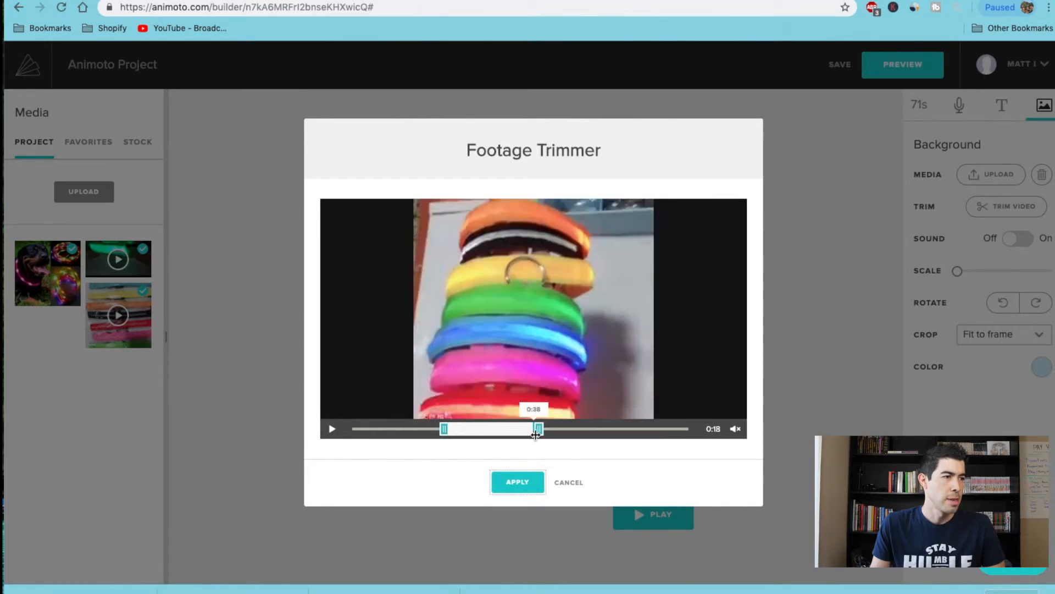
{"action": "left_click_drag", "start_coordinate": [539, 428], "coordinate": [484, 429]}
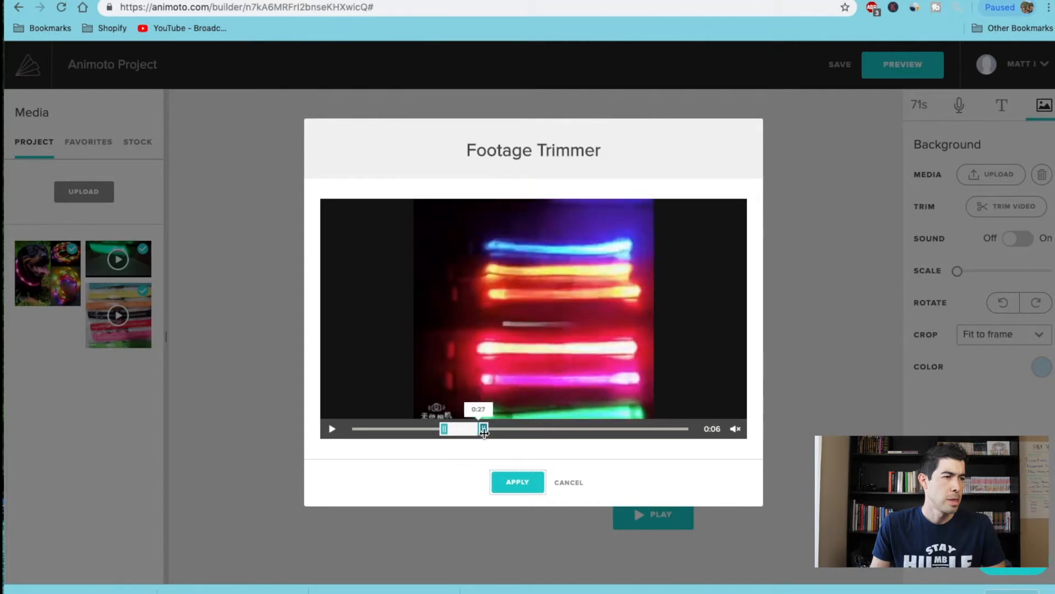
{"action": "left_click", "coordinate": [517, 482]}
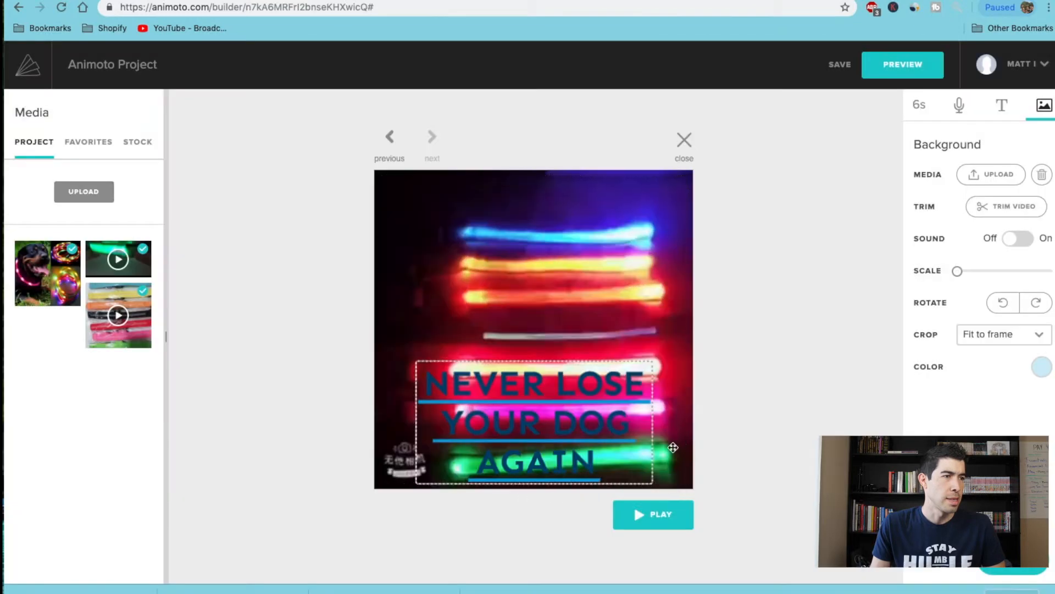
{"action": "left_click", "coordinate": [684, 139]}
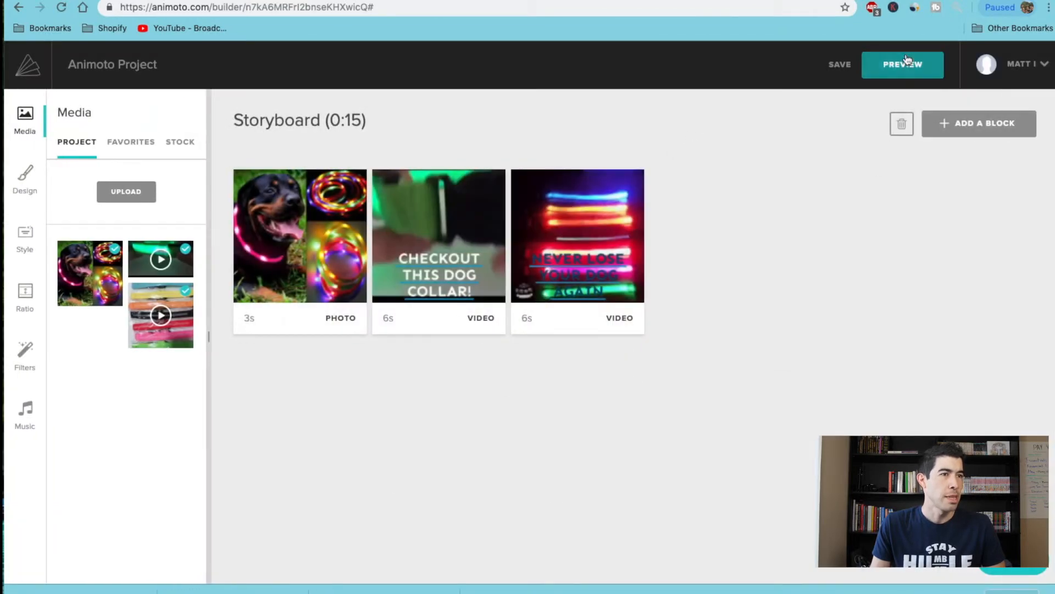
{"action": "left_click", "coordinate": [903, 63]}
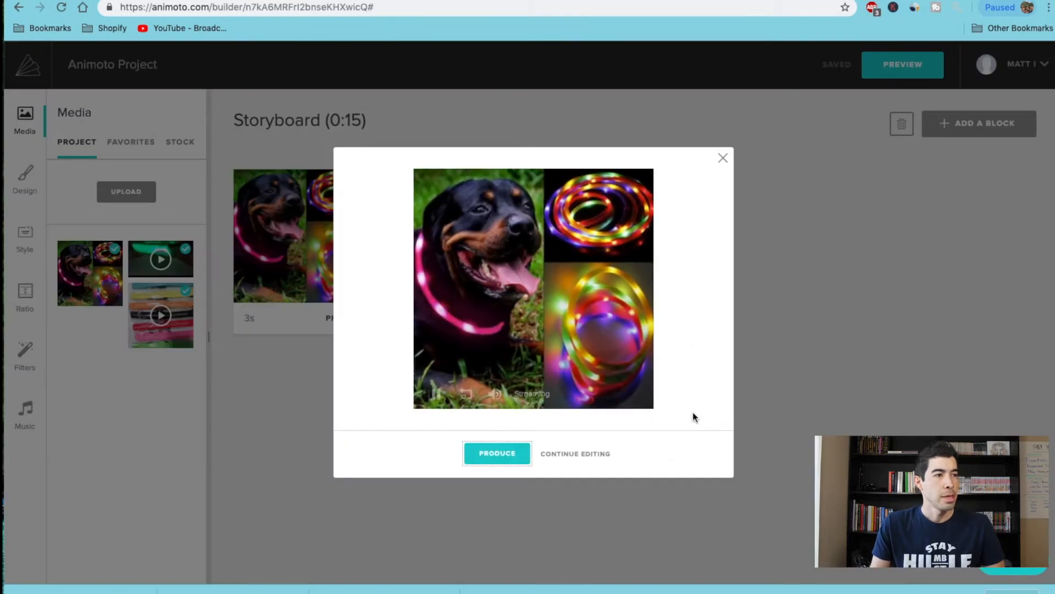